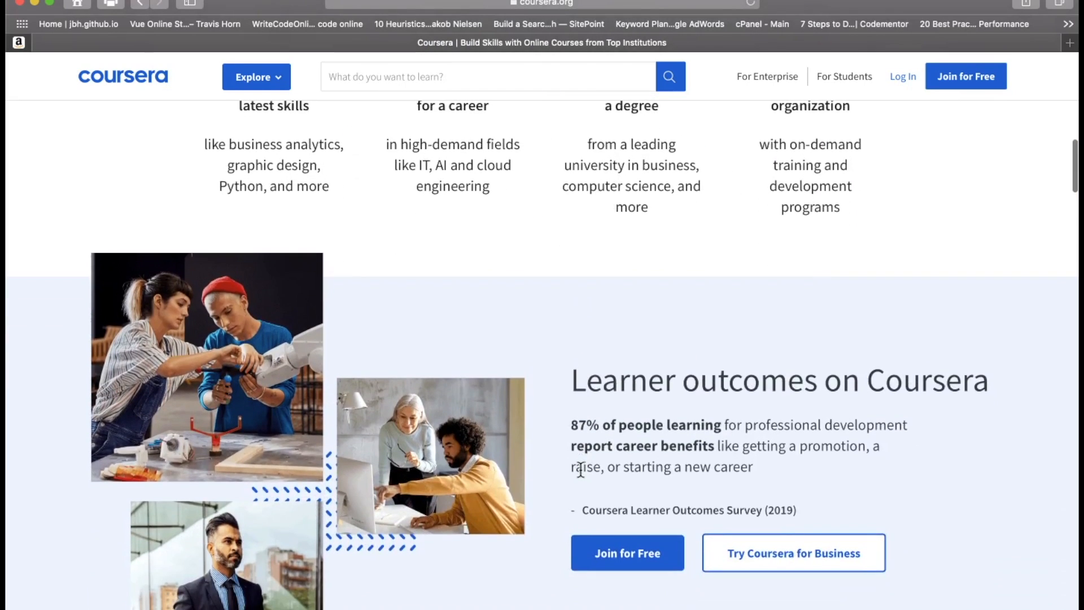
Scroll down through the Coursera homepage
scroll("down", 3)
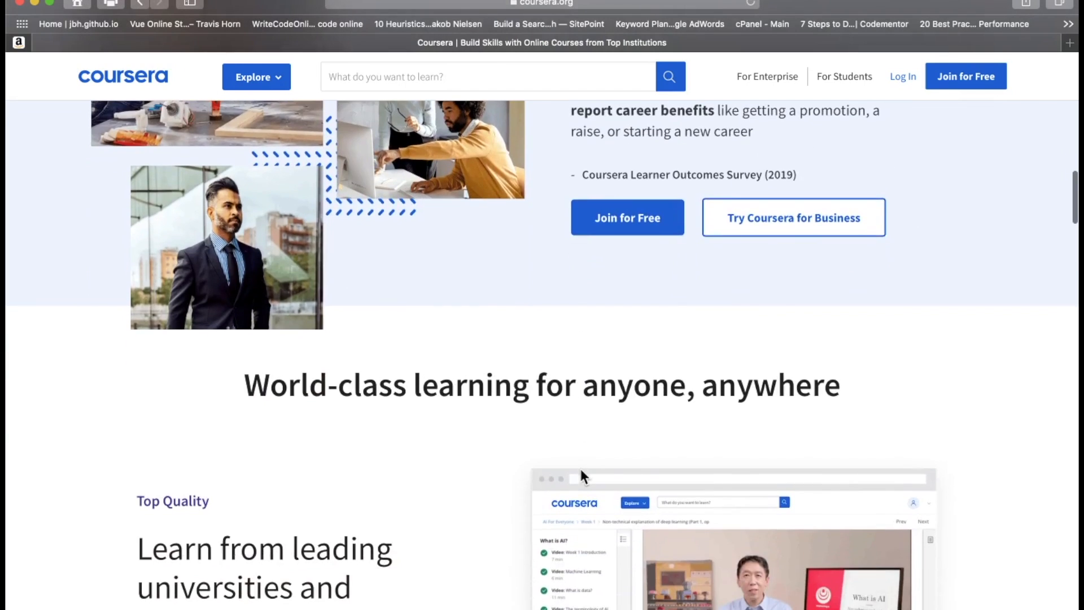
scroll("down", 3)
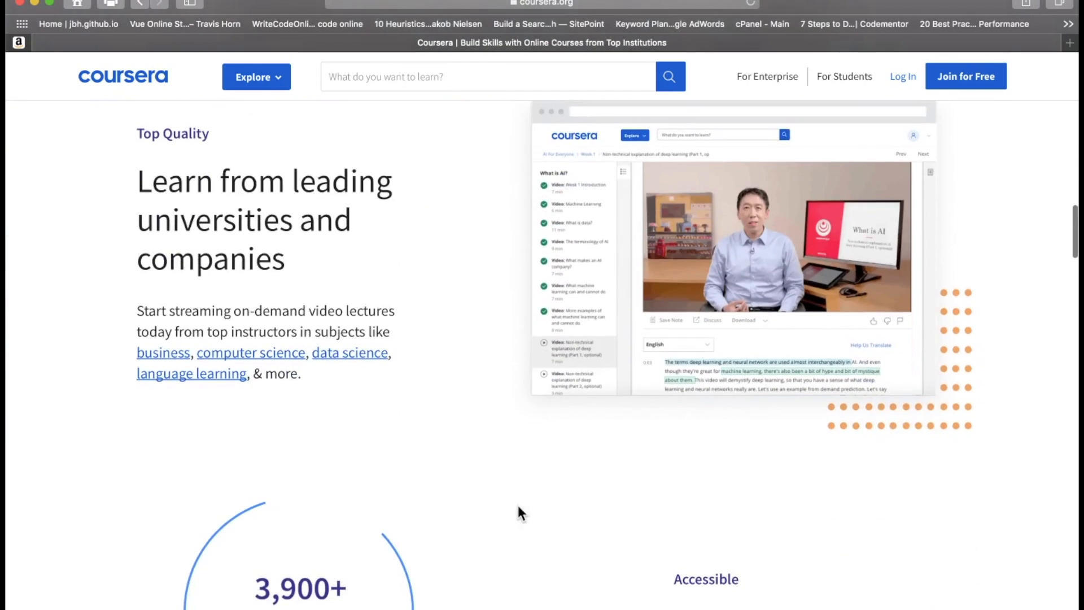
scroll("down", 3)
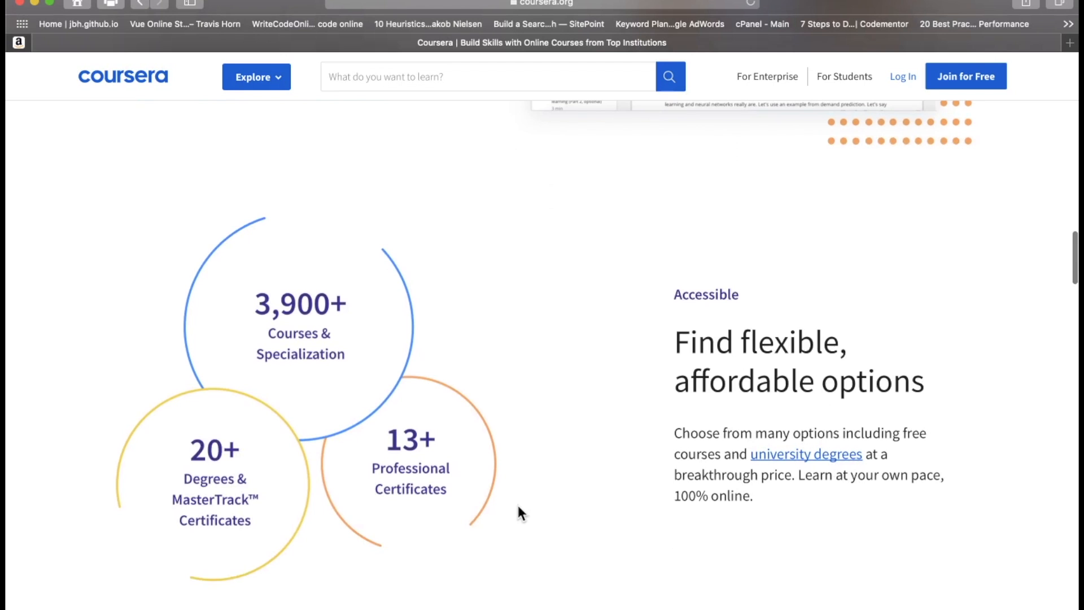
scroll("down", 3)
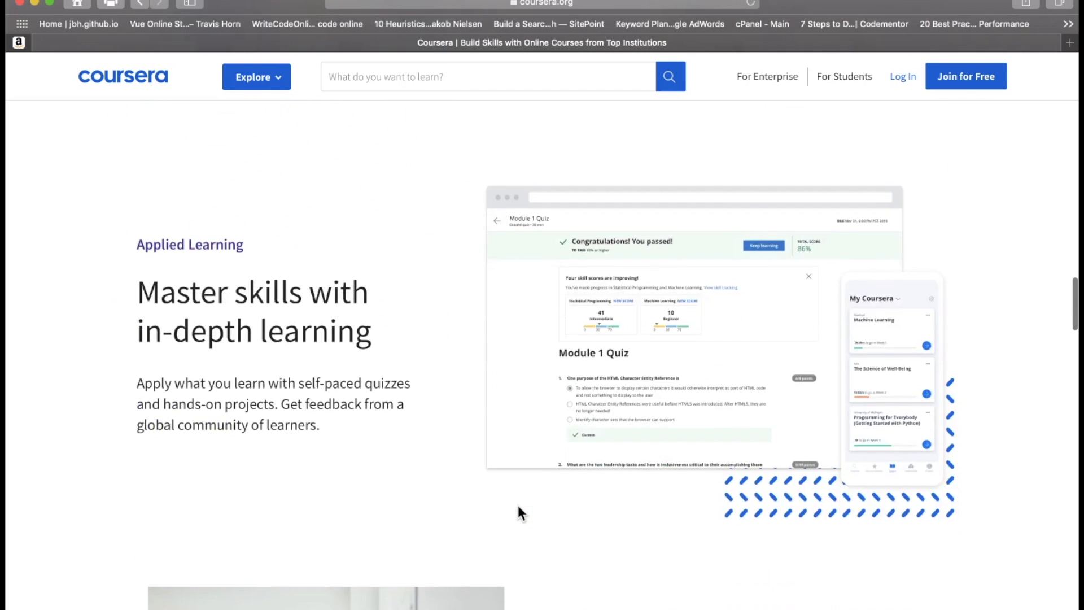
scroll("down", 3)
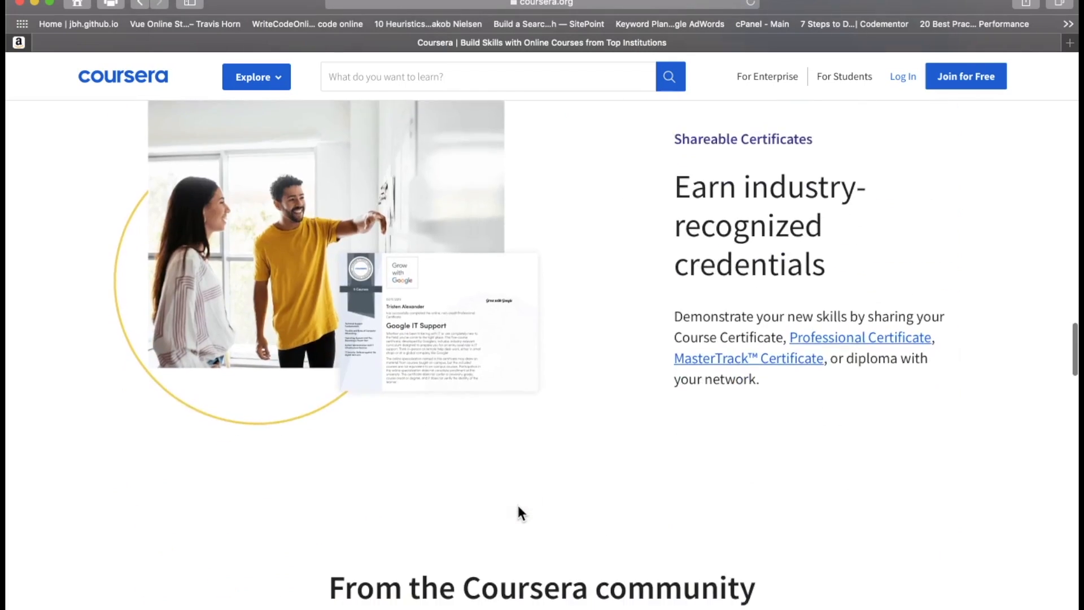
scroll("down", 3)
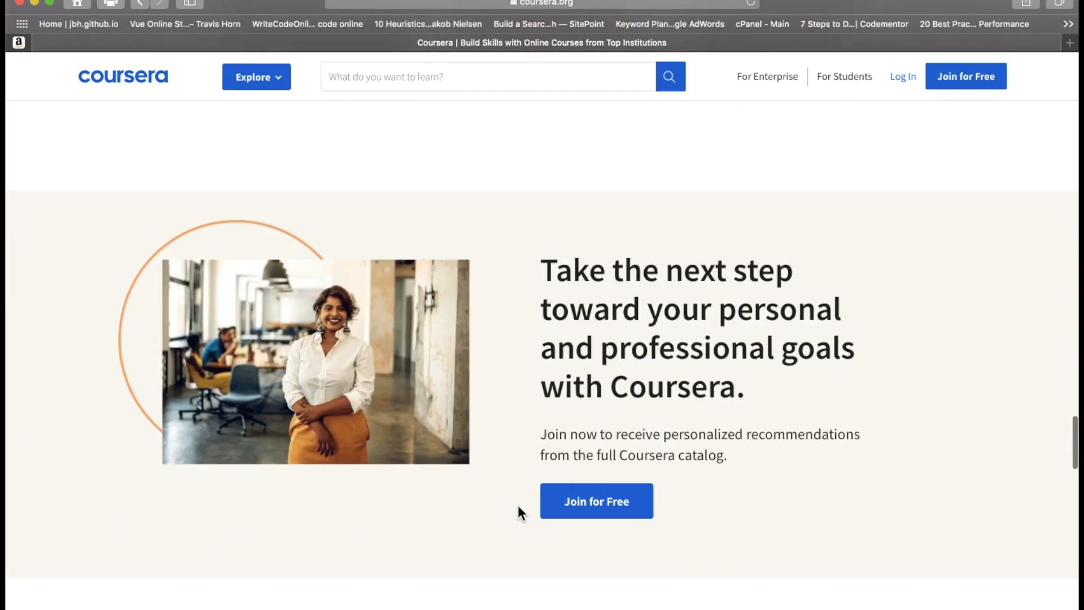
scroll("down", 3)
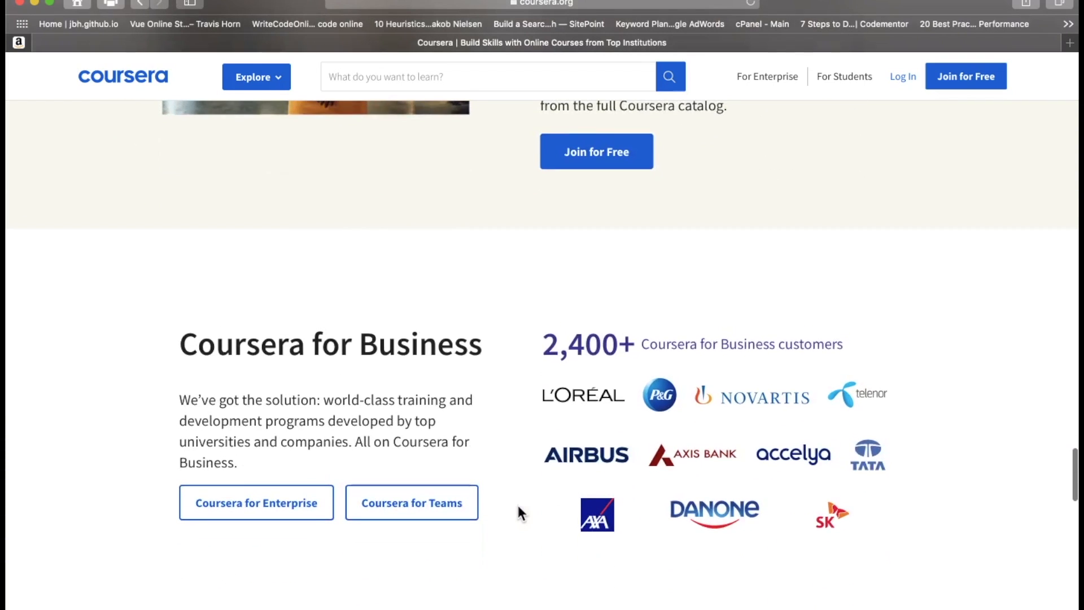
scroll("down", 3)
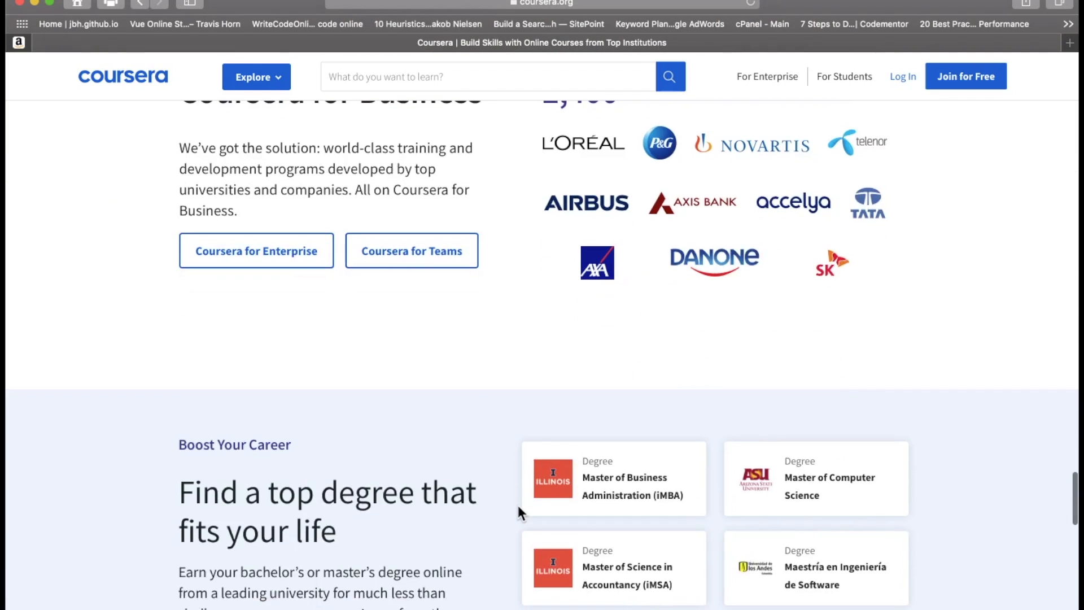
scroll("down", 3)
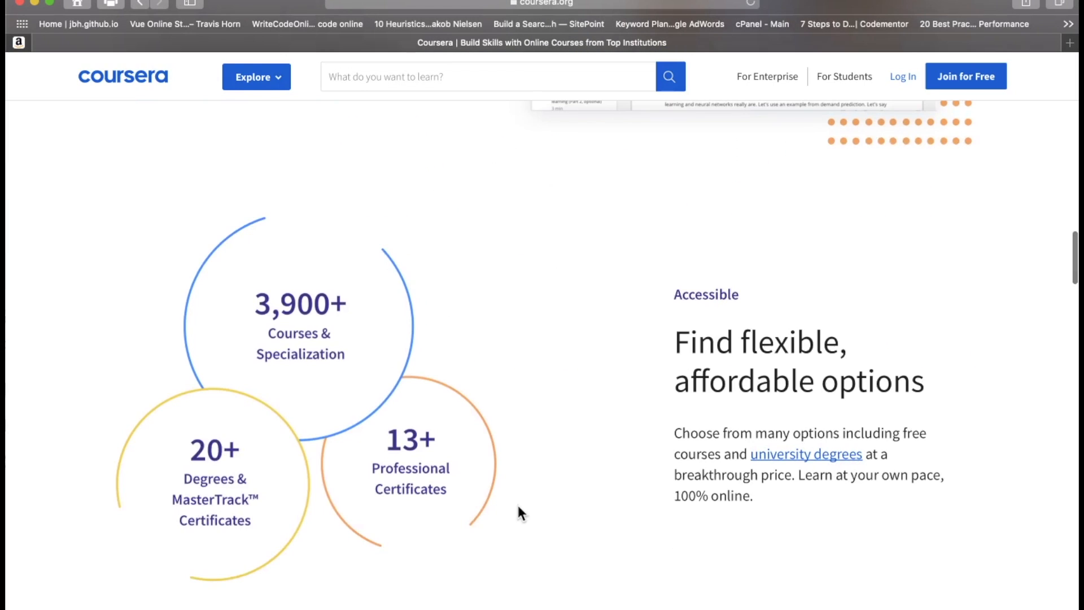
Browse the Explore subject catalogue, then open the Meet our Partners page
left_click(255, 76)
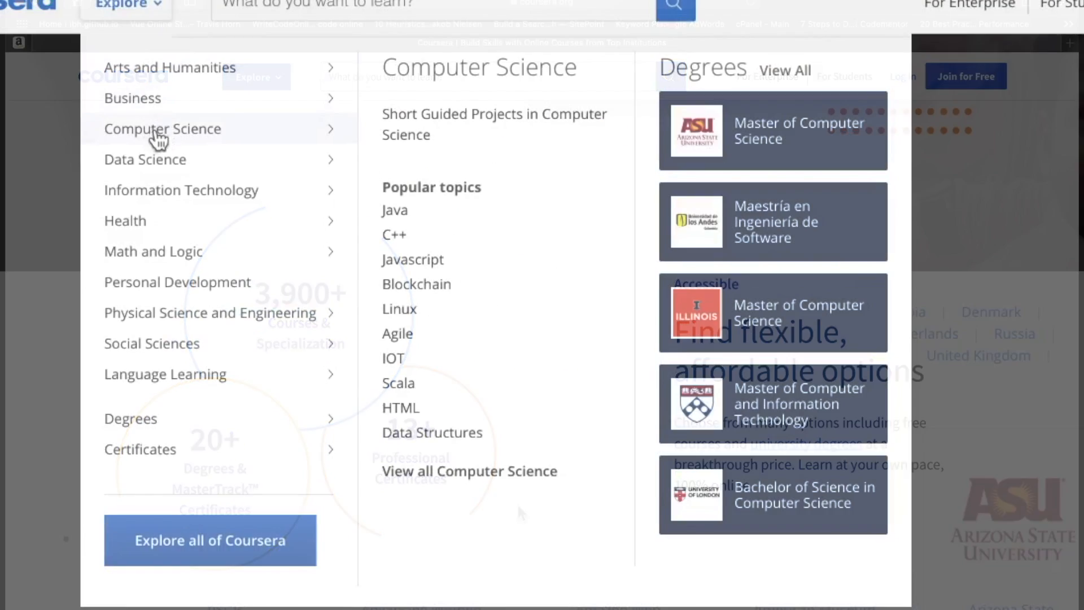
mouse_move(176, 281)
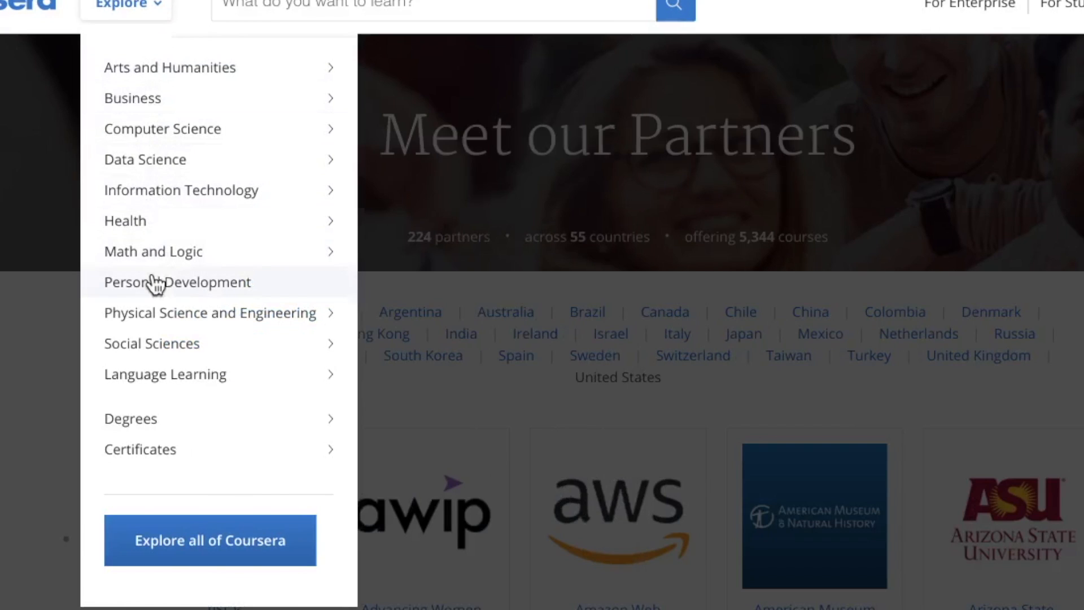
mouse_move(165, 373)
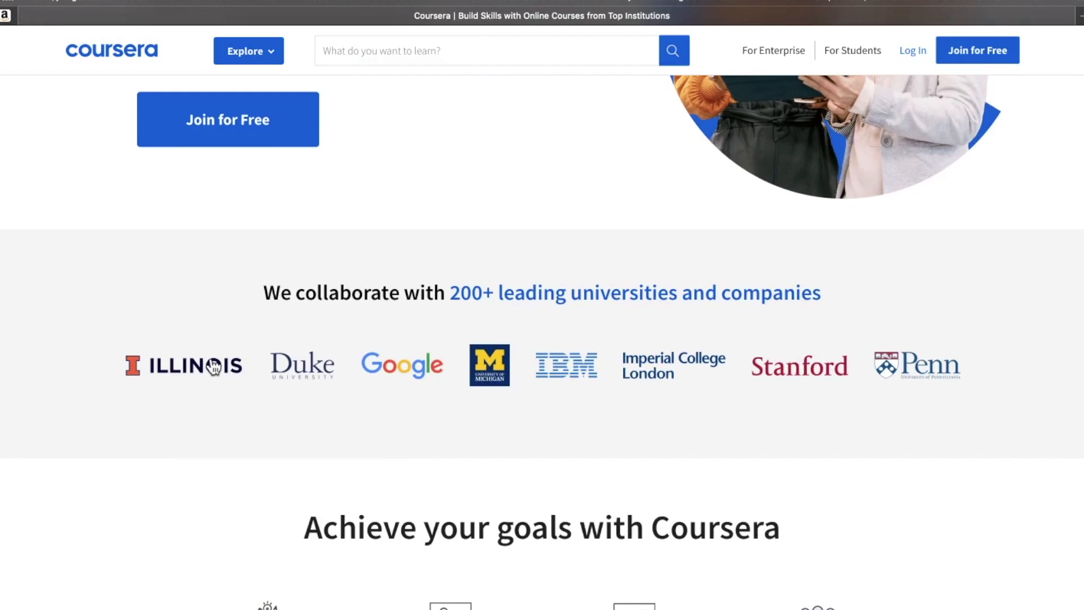
mouse_move(675, 382)
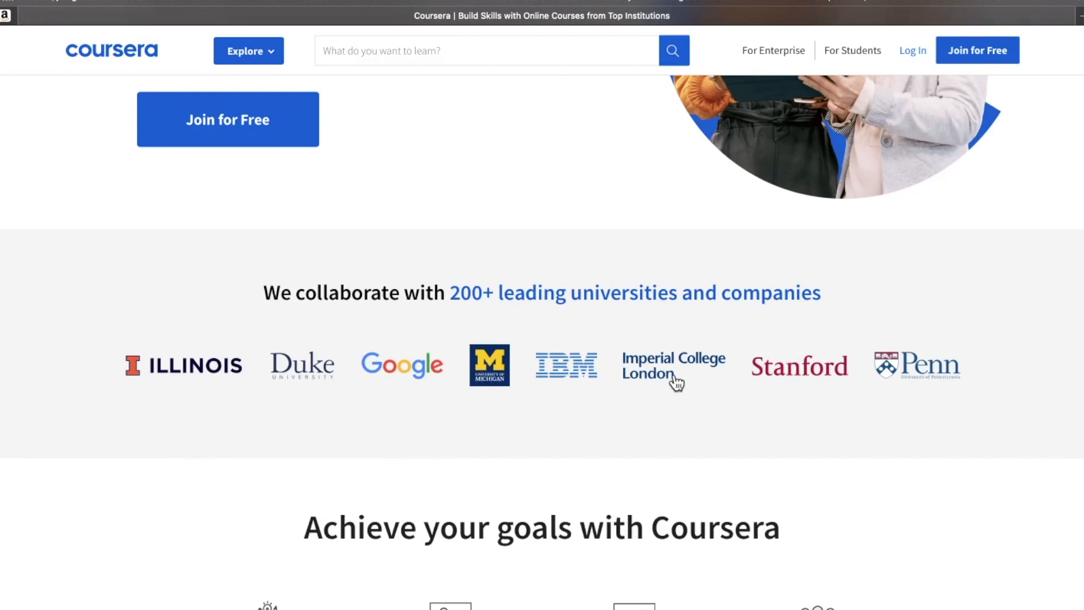
scroll("down", 3)
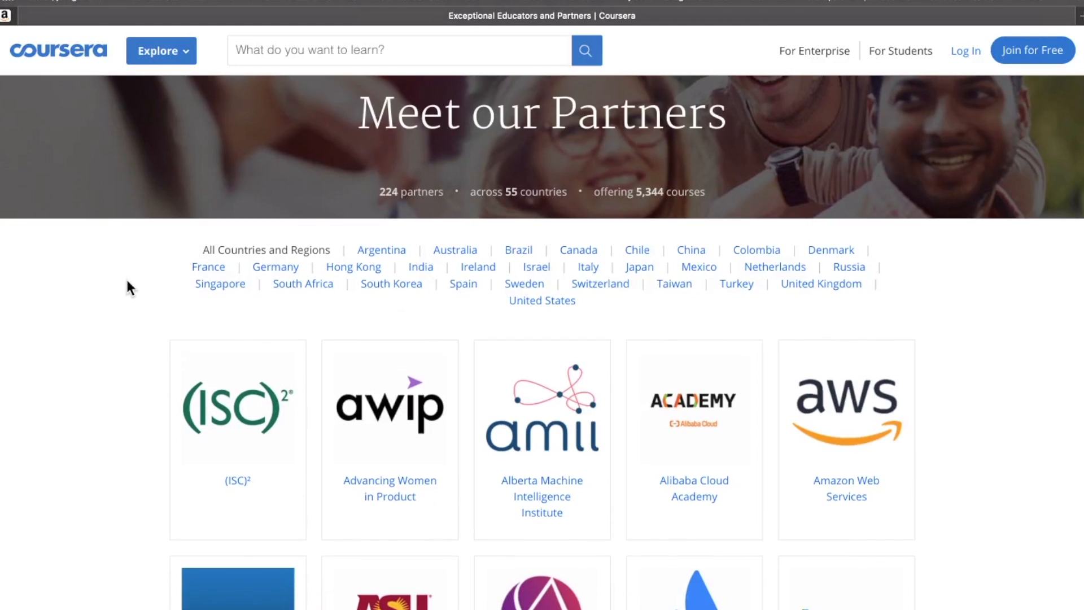
scroll("down", 3)
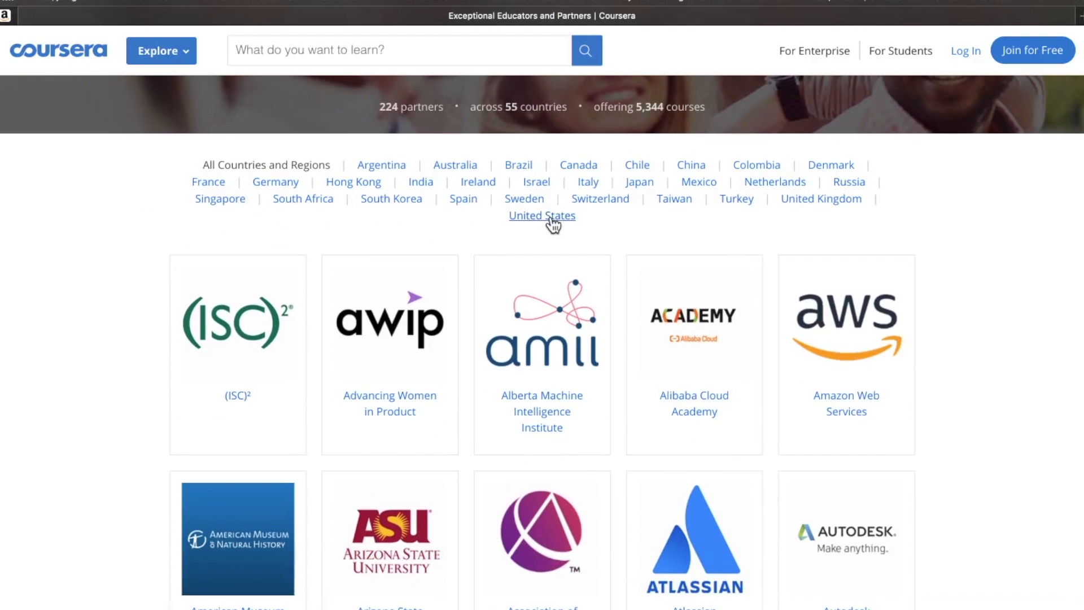
left_click(541, 215)
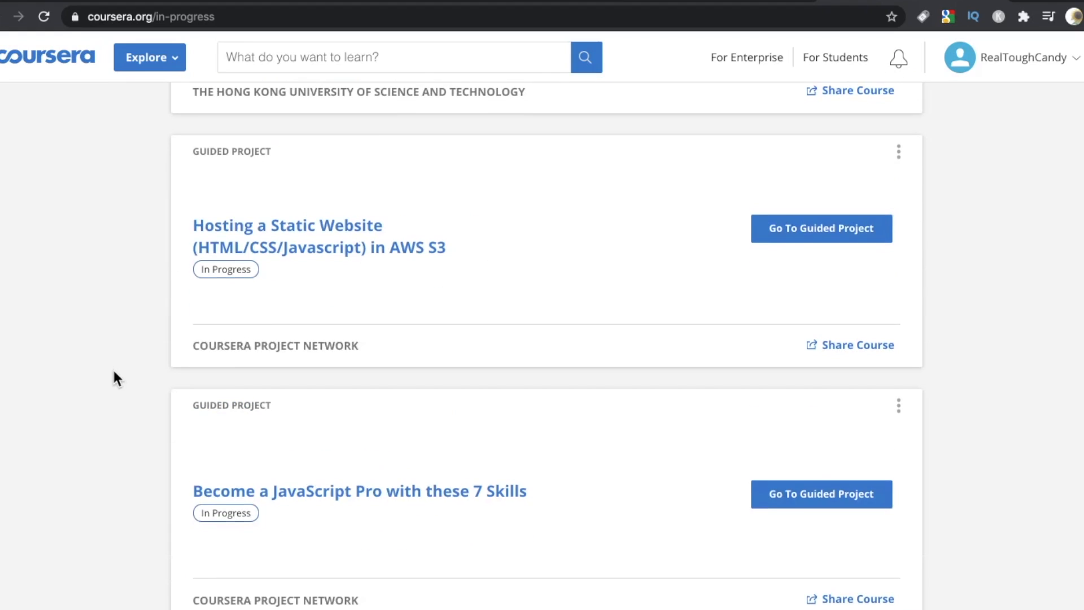
scroll("down", 3)
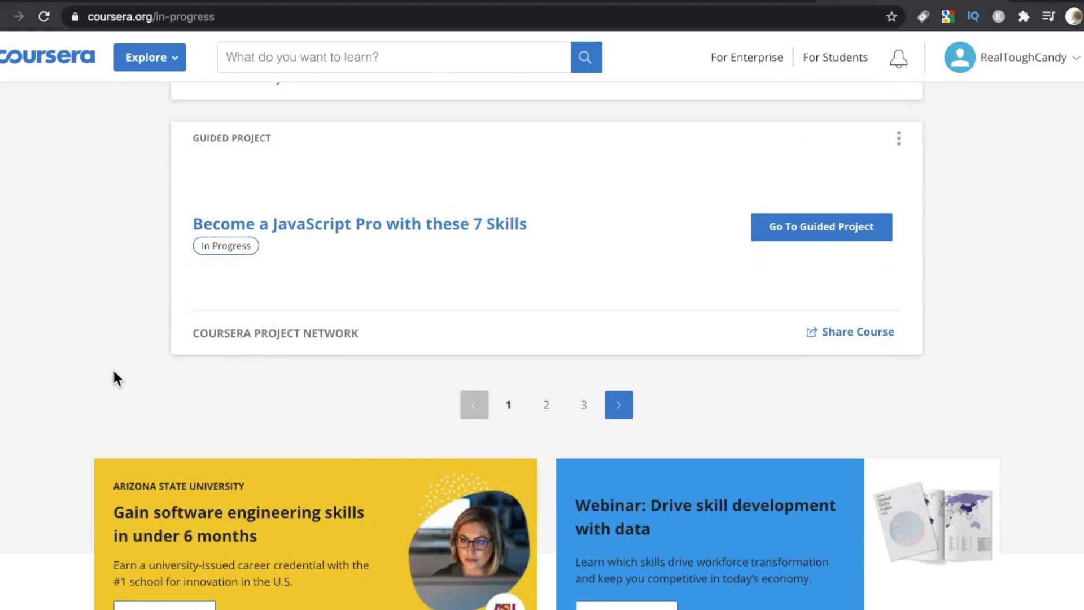
scroll("up", 3)
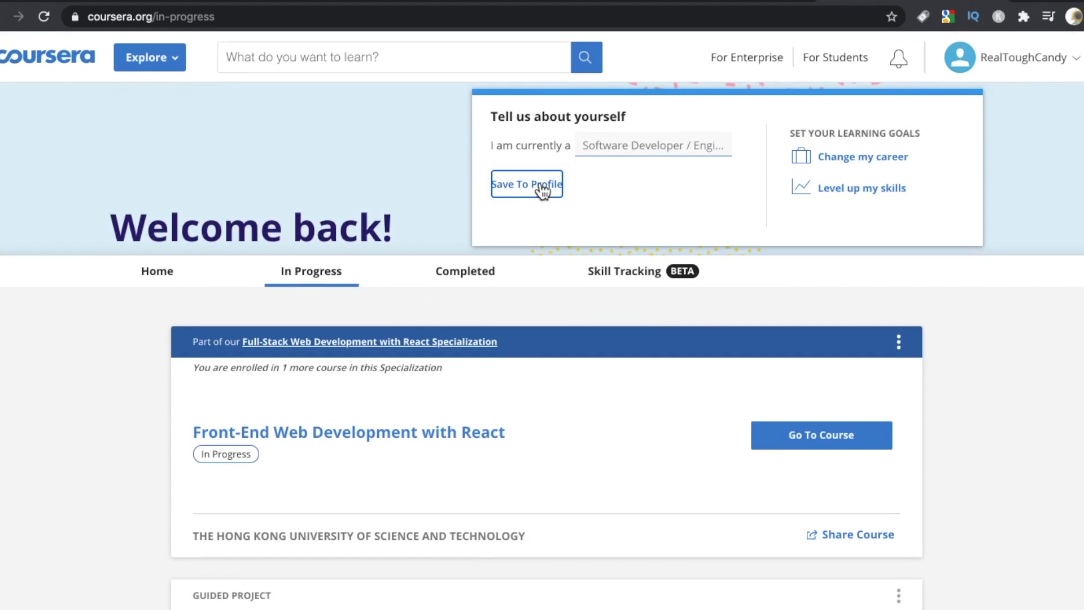
mouse_move(311, 153)
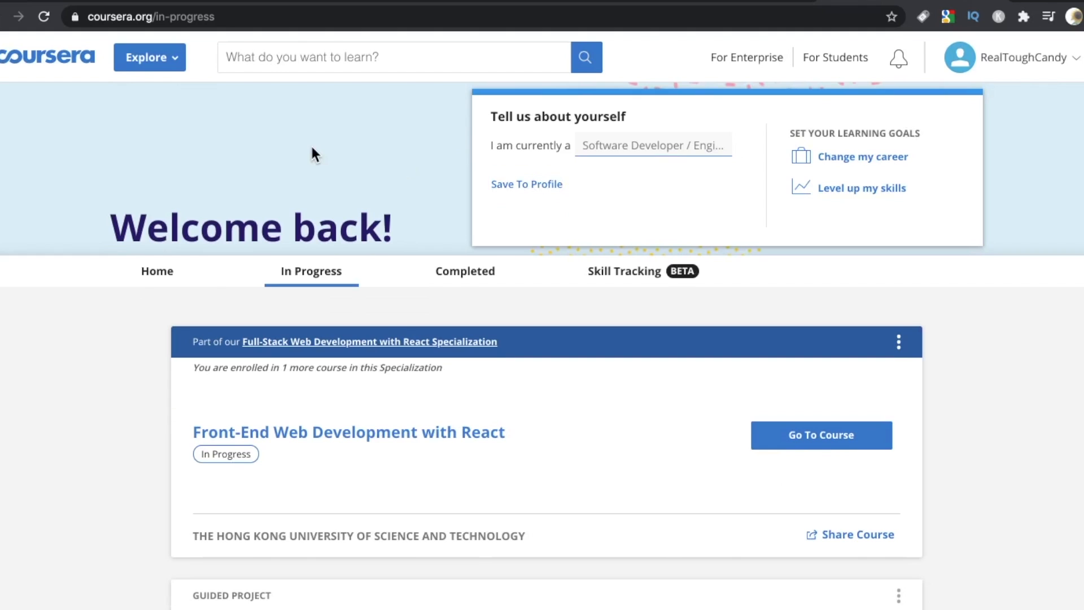
left_click(149, 56)
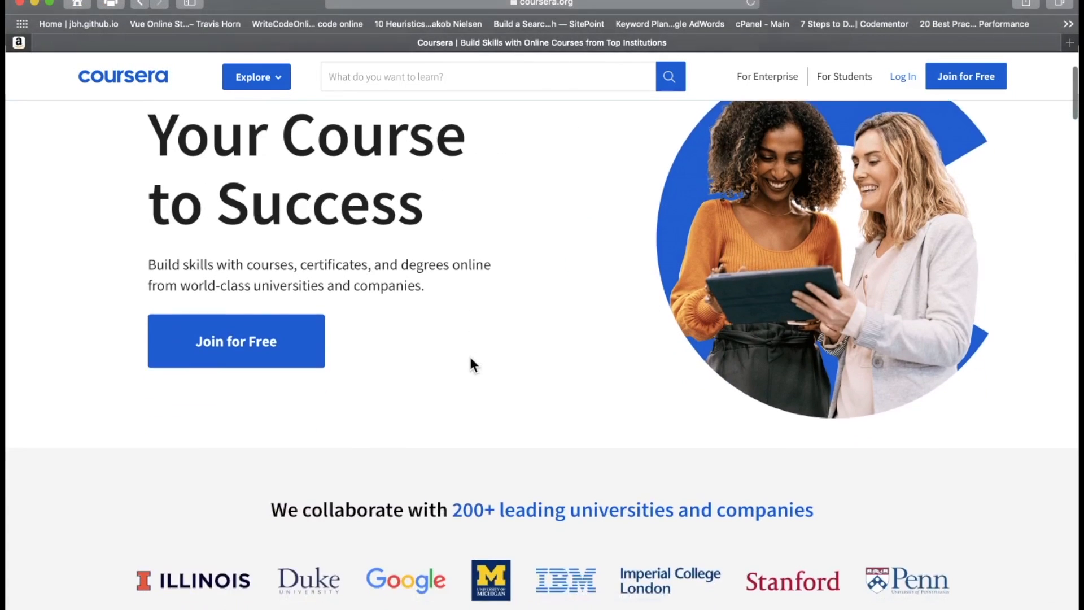
Show the Explore categories, from Arts and Humanities to Language Learning, after scrolling the homepage
scroll("down", 3)
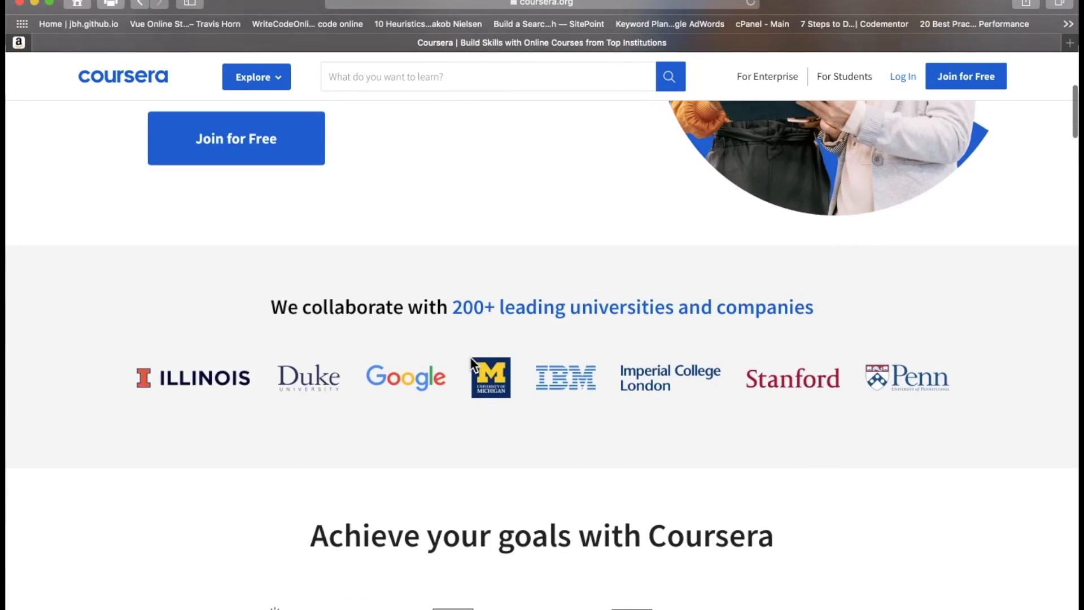
scroll("up", 3)
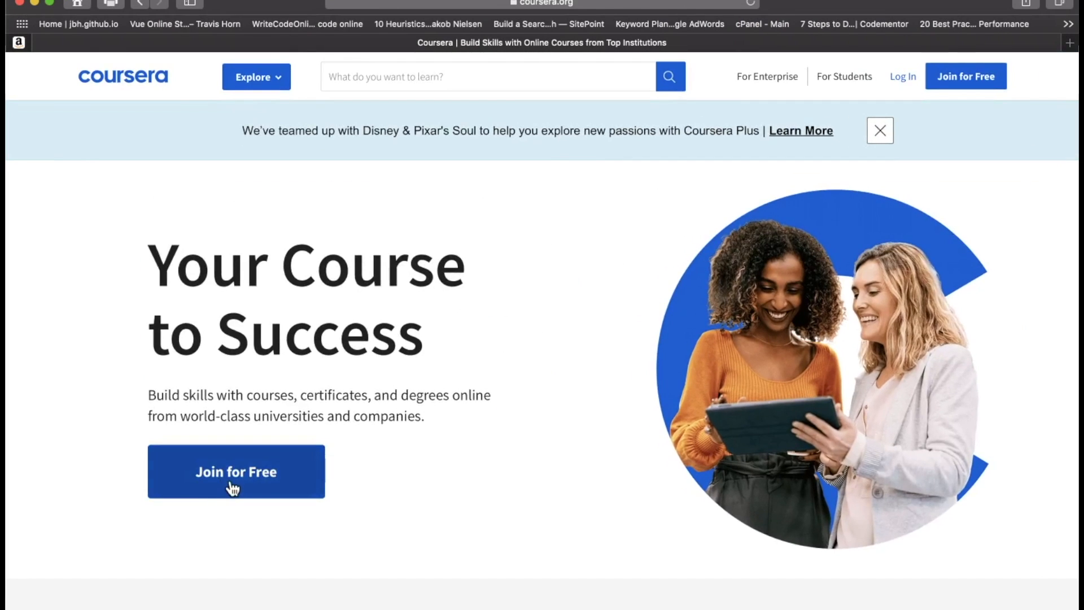
left_click(236, 472)
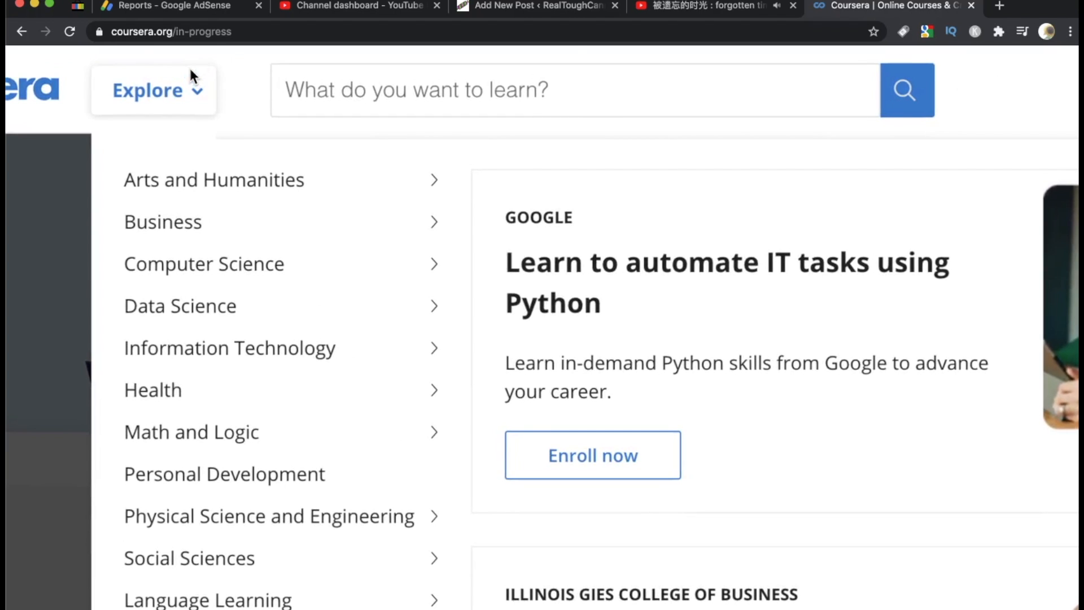
Open the Computer Science page, expand more topic categories, and view the creator filter
left_click(203, 263)
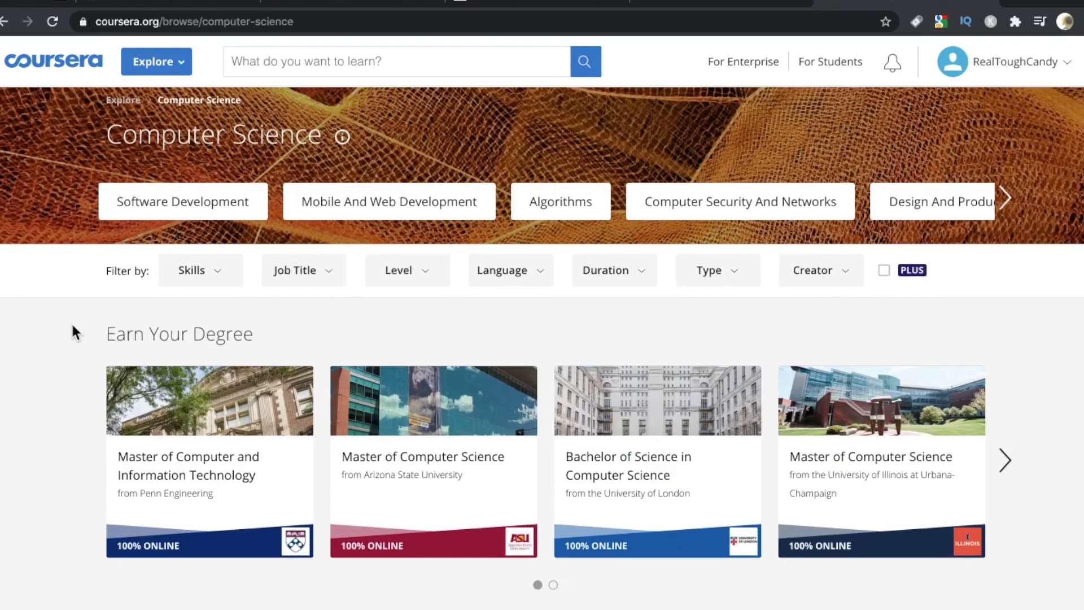
scroll("down", 3)
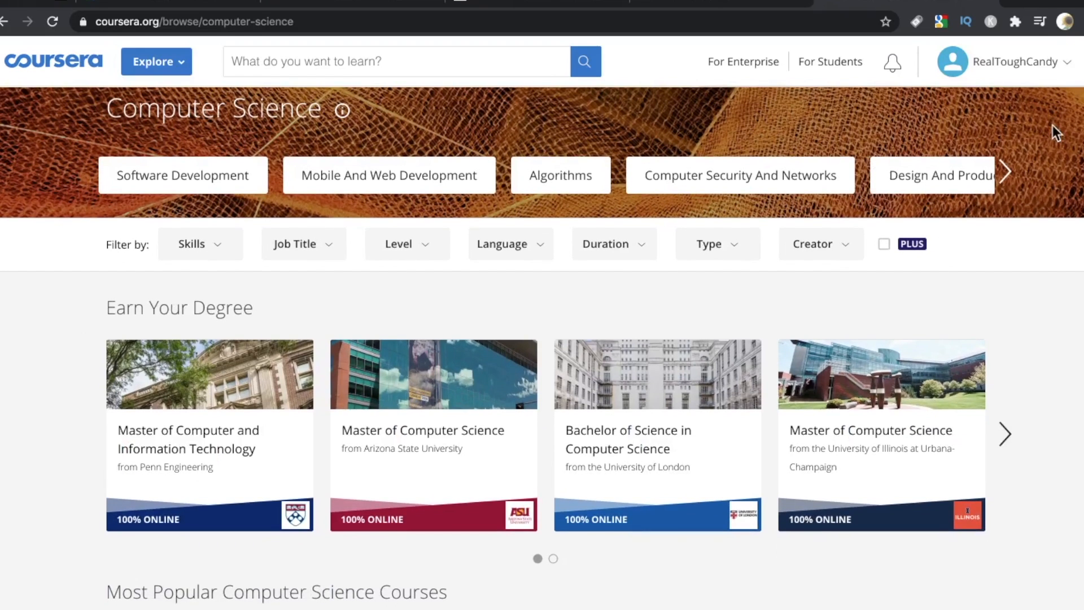
left_click(1004, 172)
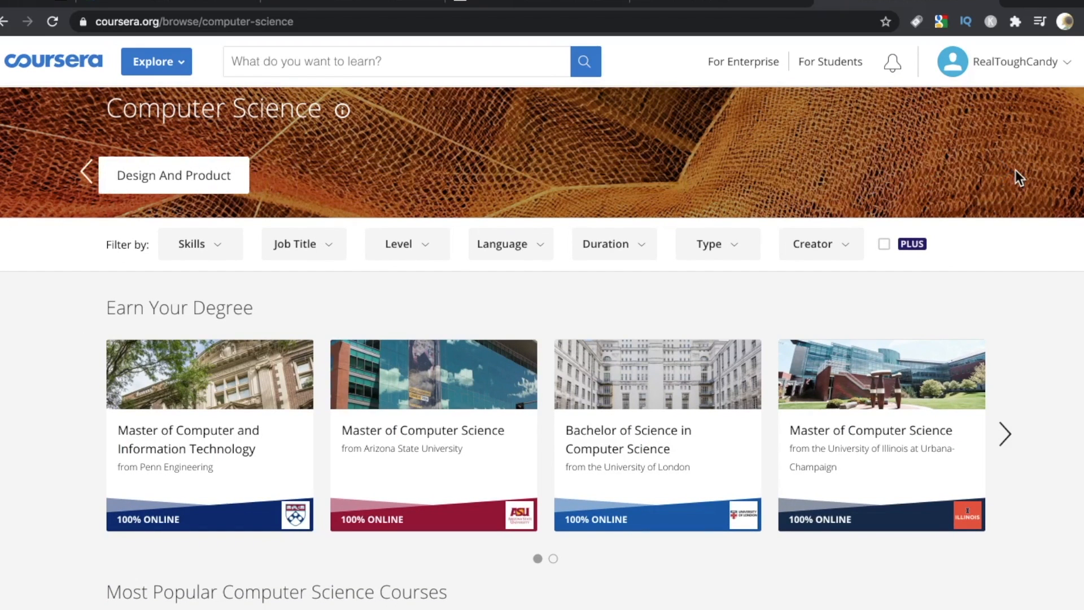
scroll("down", 3)
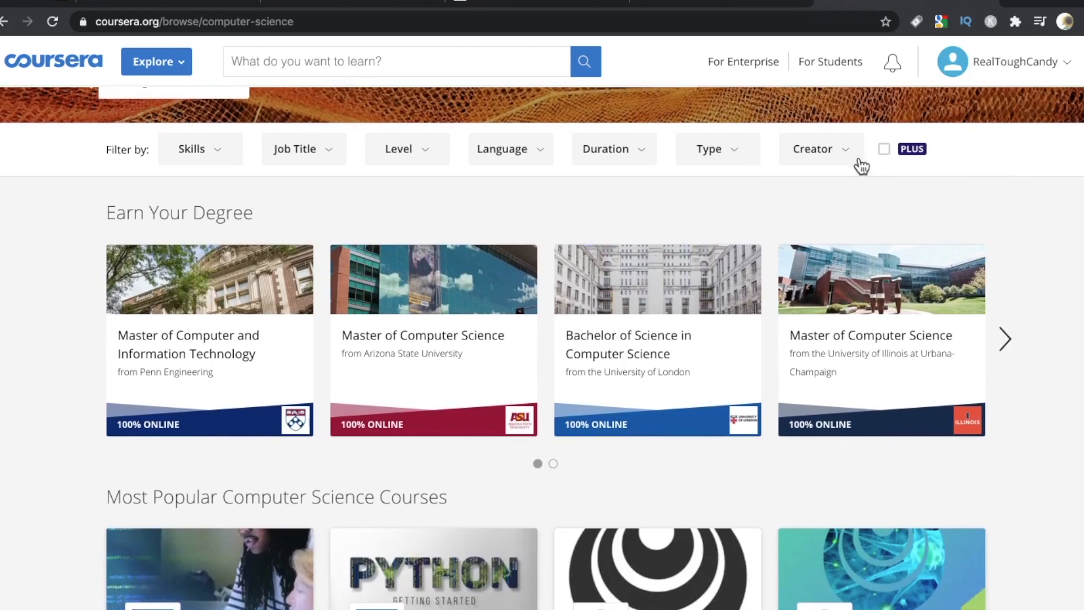
left_click(820, 149)
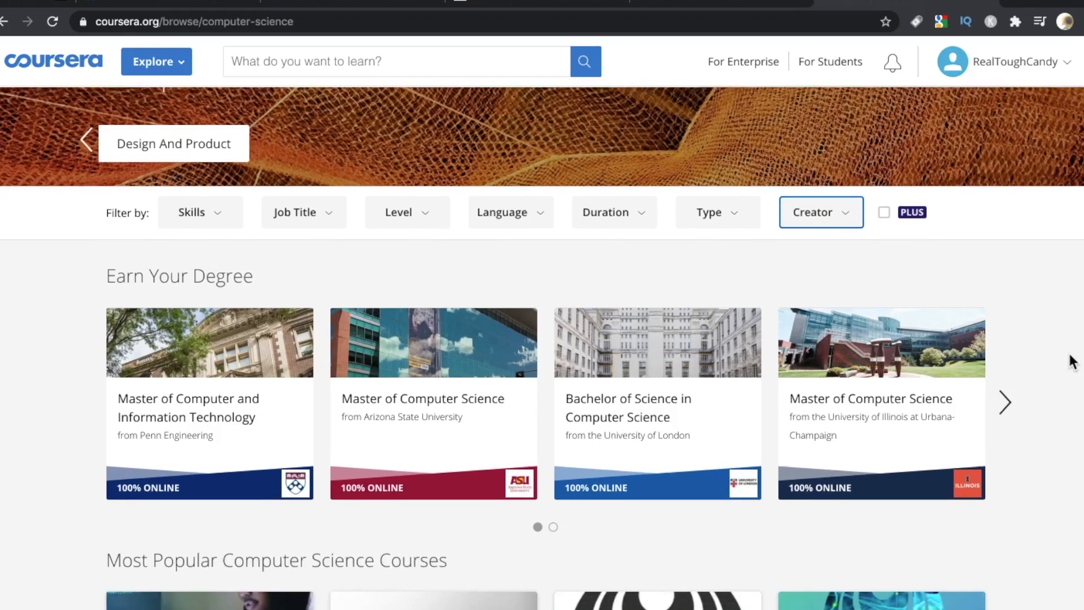
Scroll through the Computer Science page's course collection rows
scroll("down", 3)
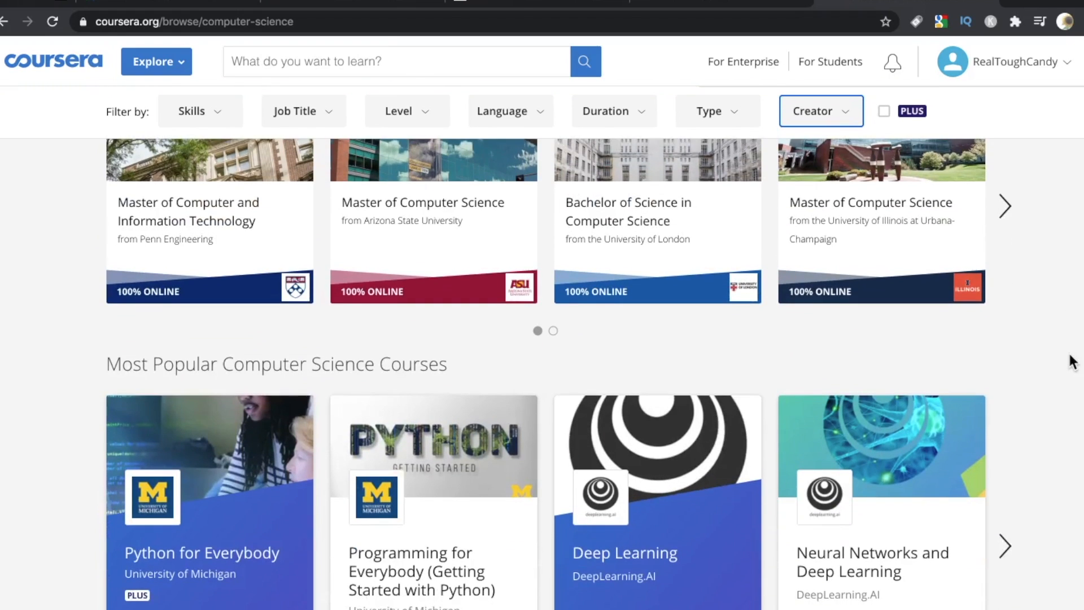
scroll("down", 3)
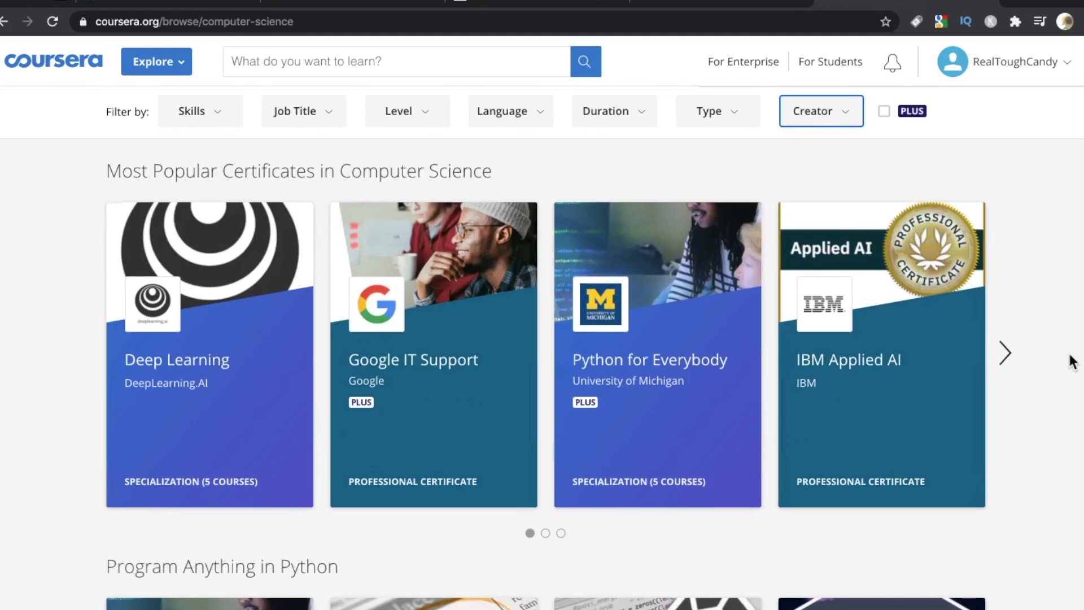
scroll("down", 3)
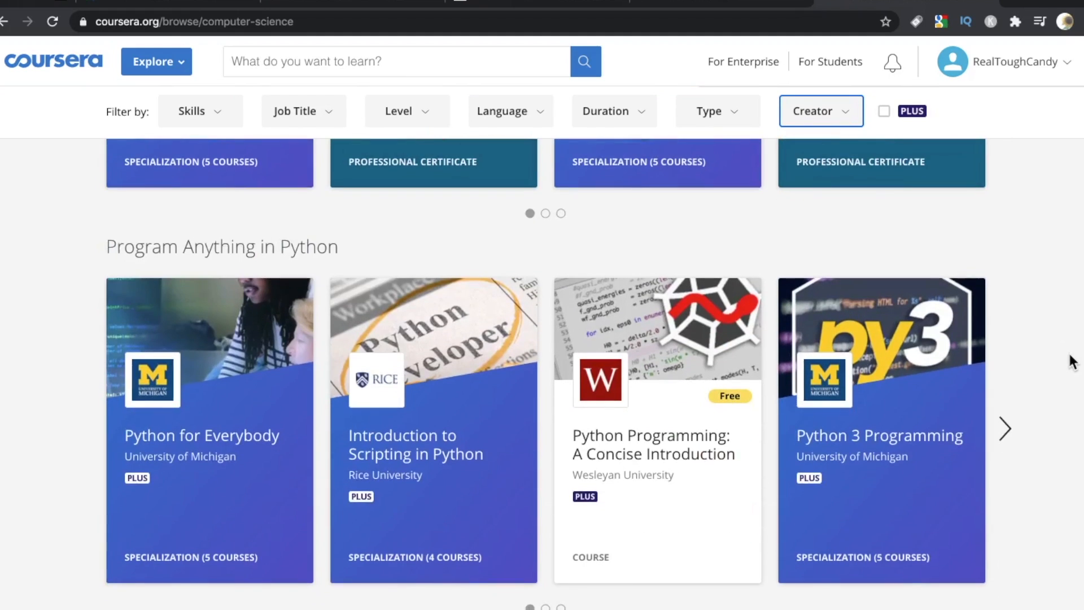
scroll("down", 3)
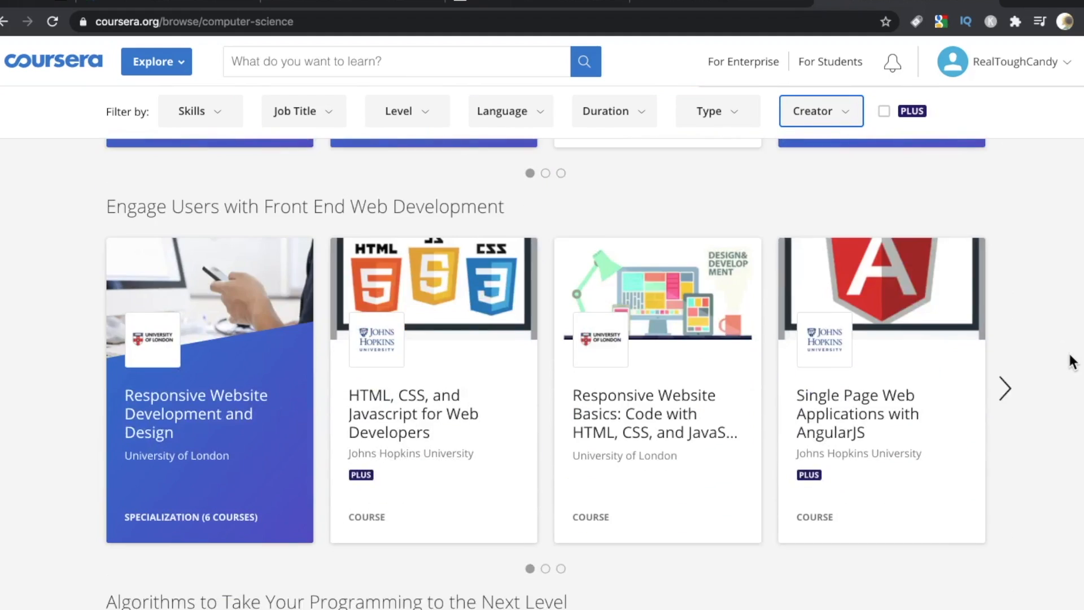
scroll("down", 3)
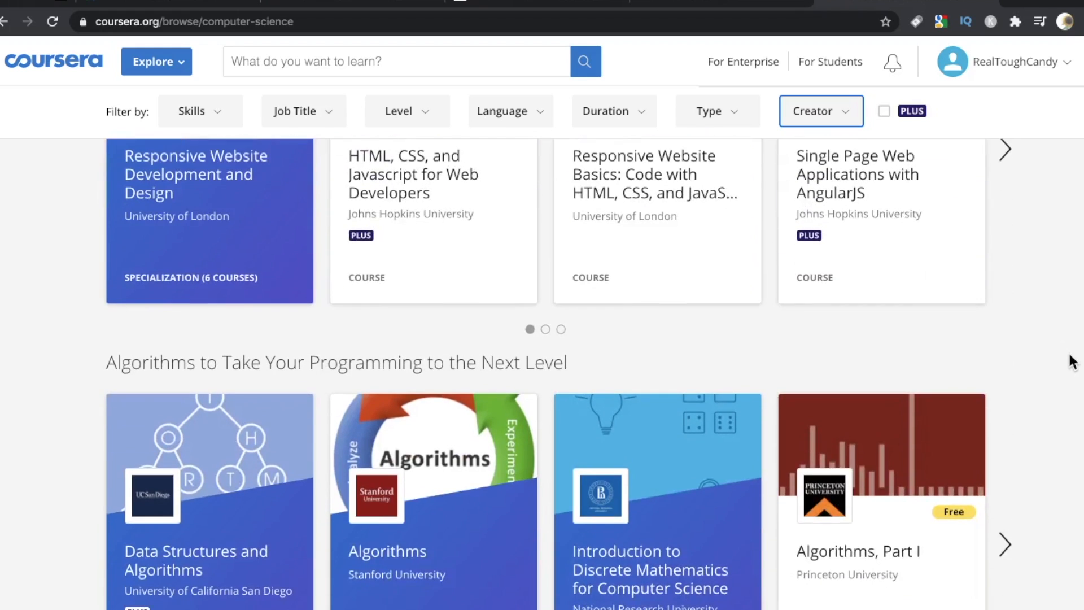
scroll("down", 3)
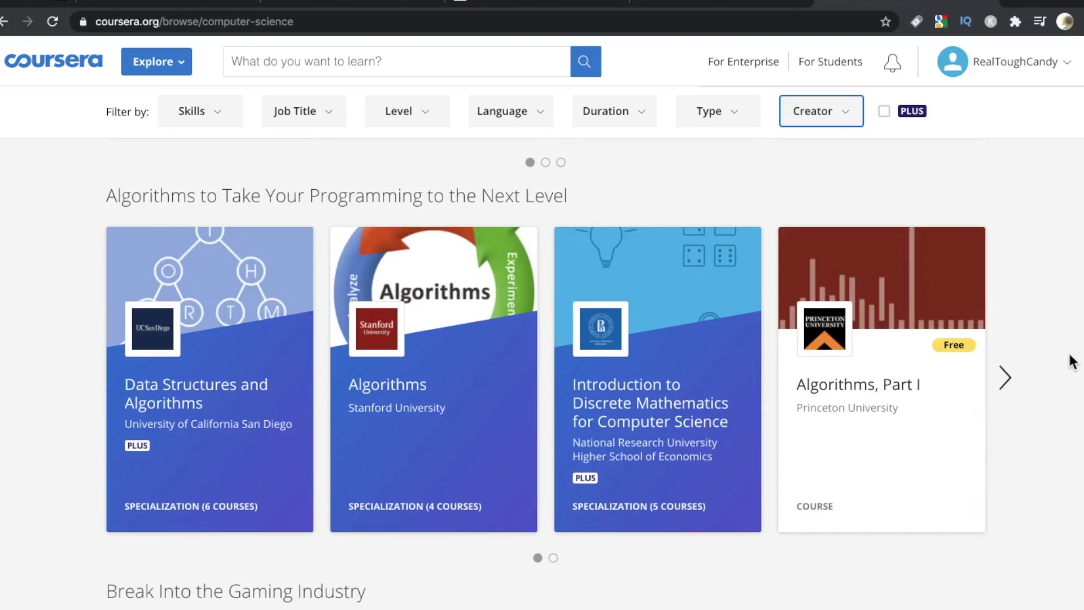
scroll("down", 3)
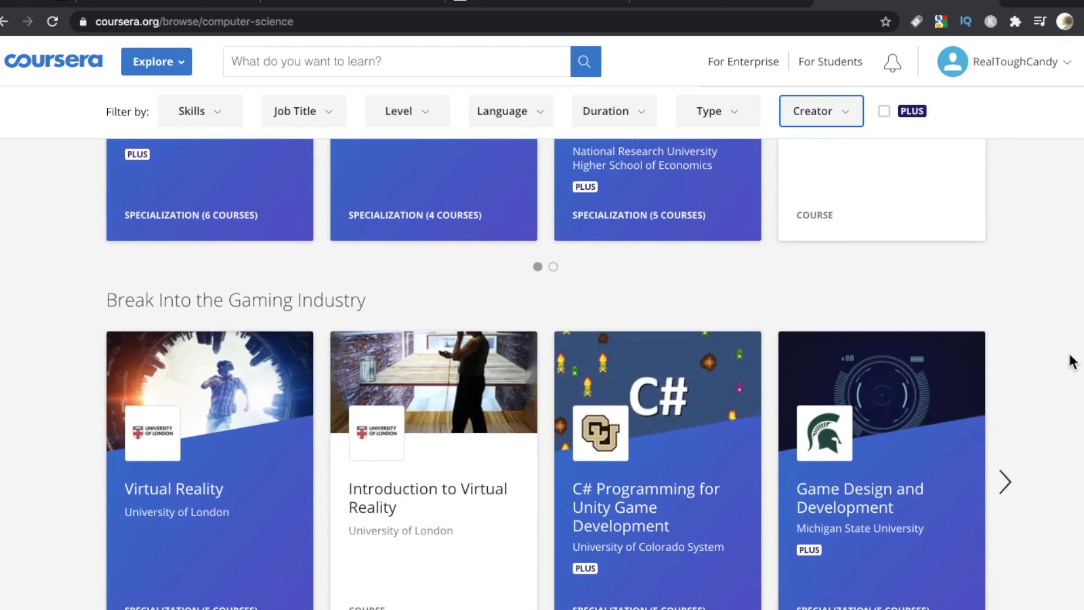
scroll("down", 3)
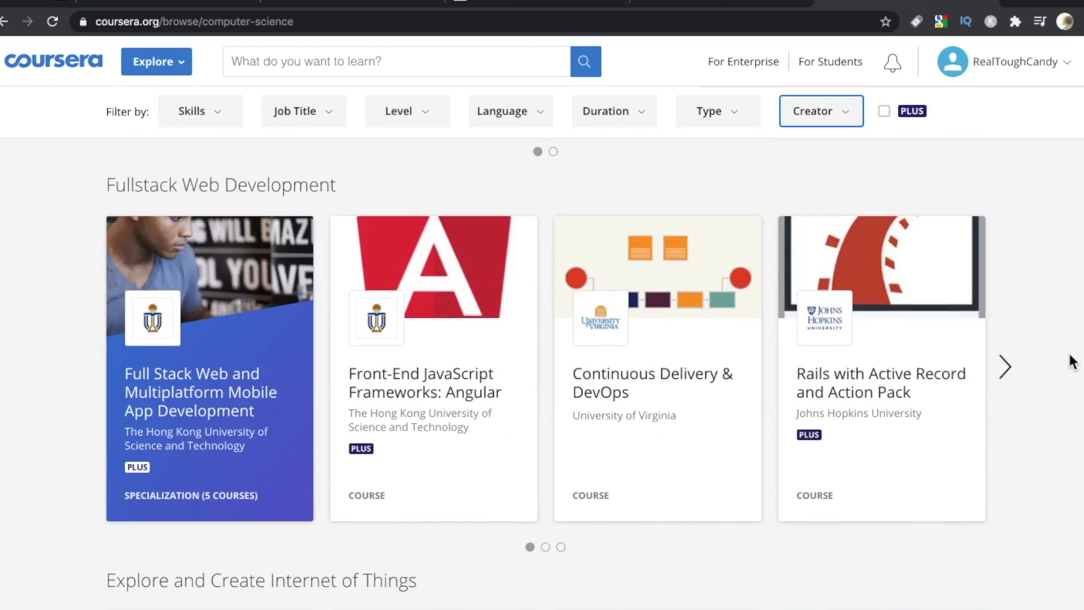
scroll("down", 3)
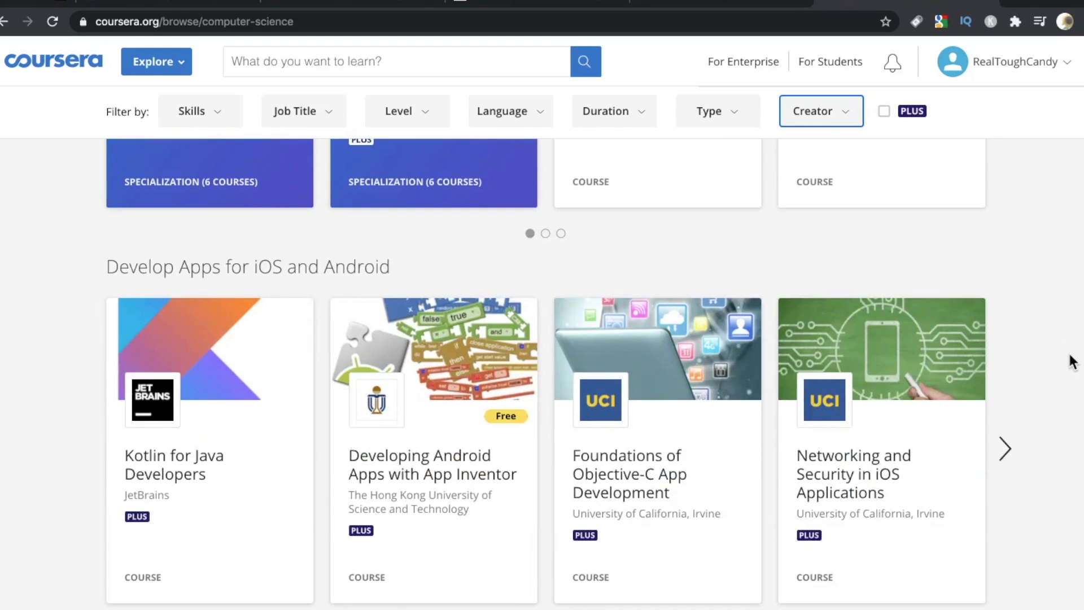
scroll("down", 3)
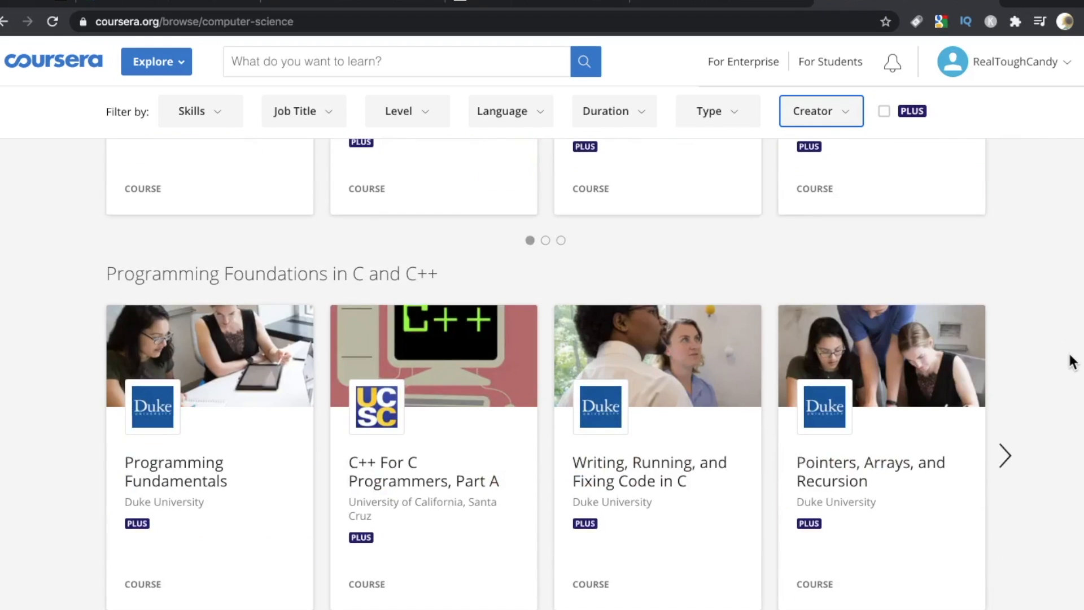
scroll("up", 3)
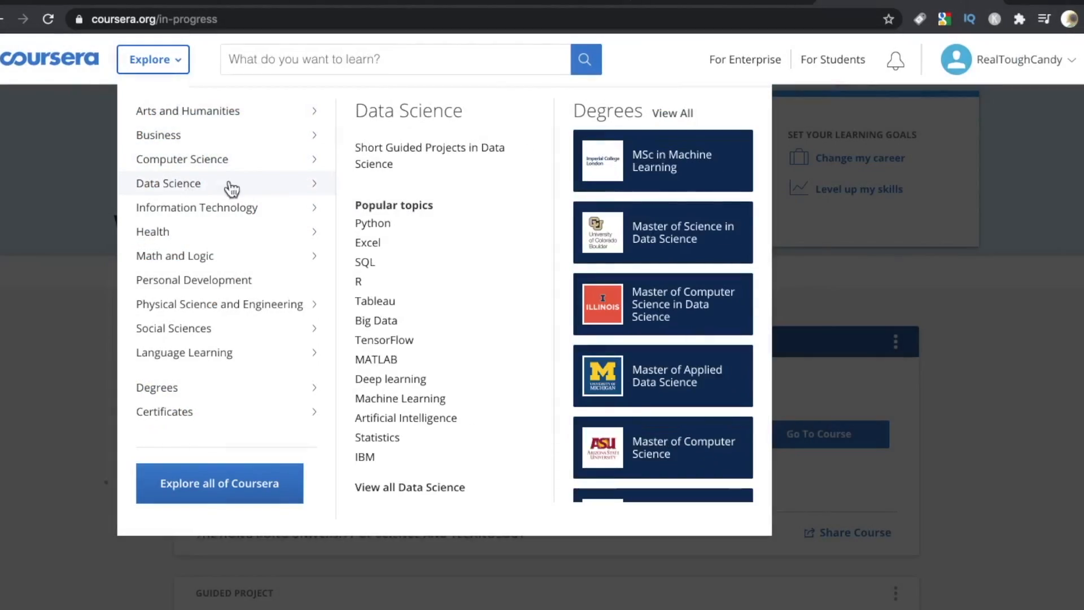
Zoom in, open the Computer Science page, and view its difficulty Level filter options
key("ctrl+plus")
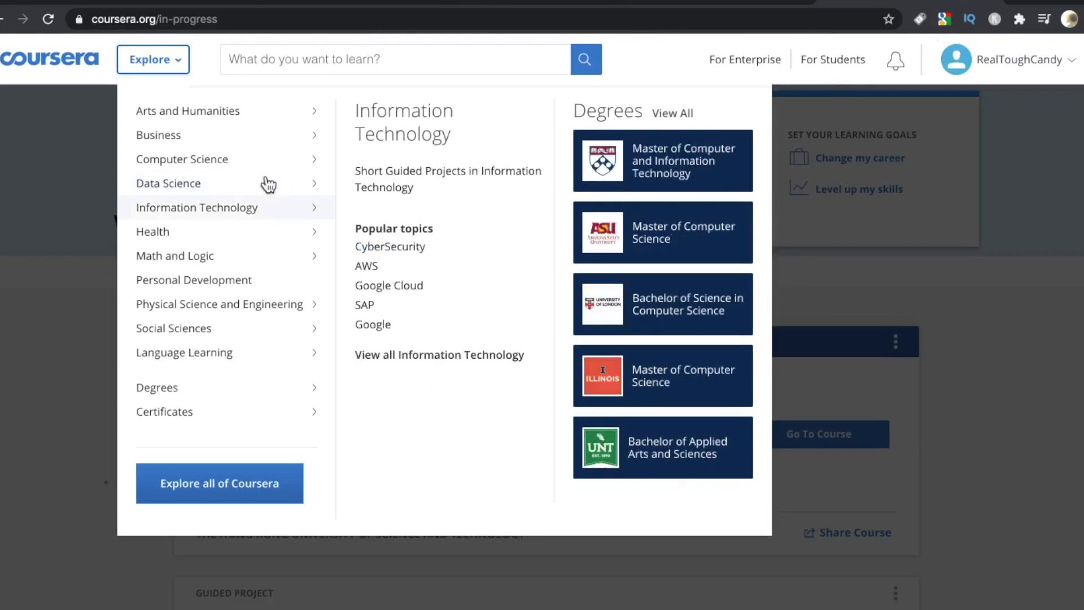
left_click(181, 159)
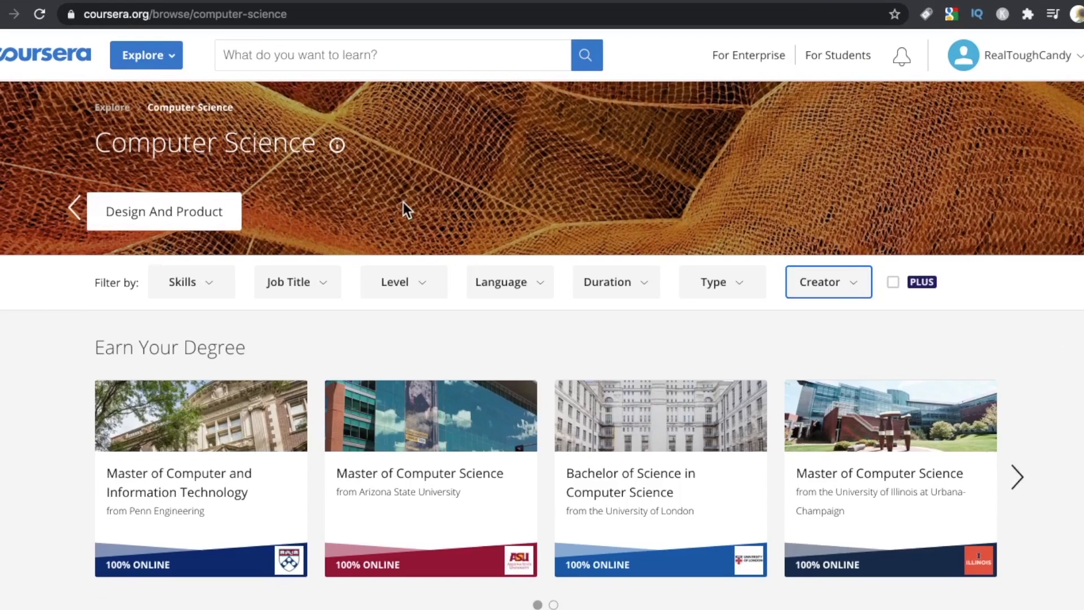
left_click(403, 281)
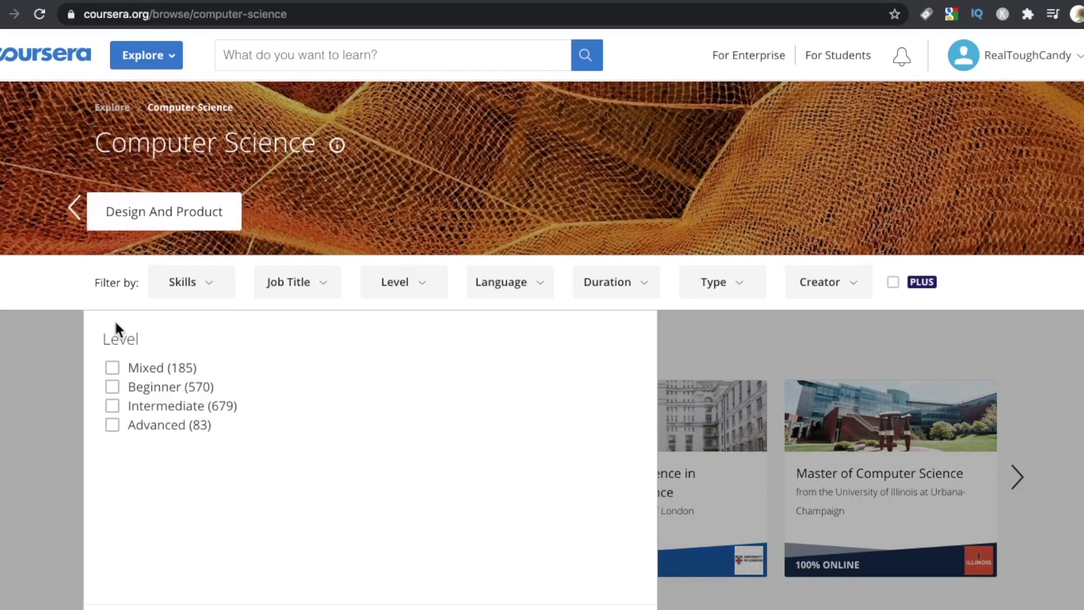
mouse_move(59, 373)
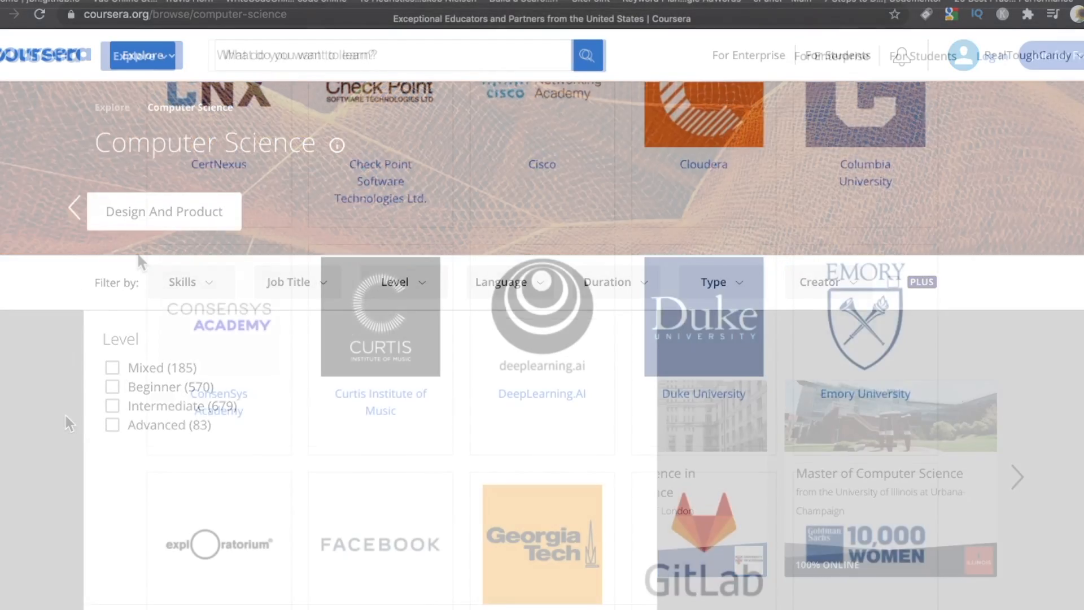
scroll("down", 3)
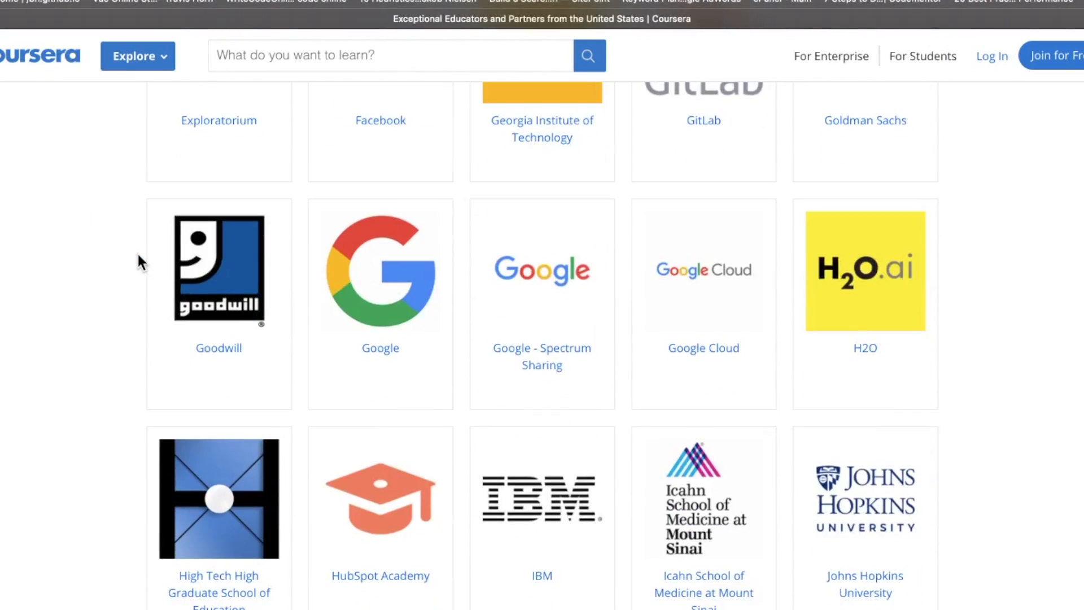
scroll("down", 3)
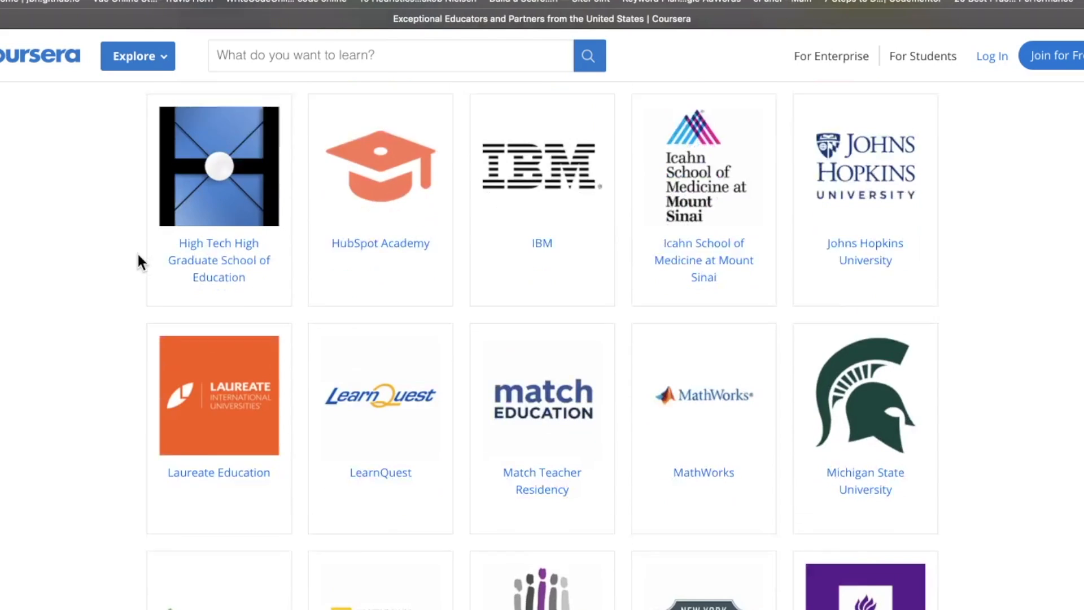
scroll("down", 3)
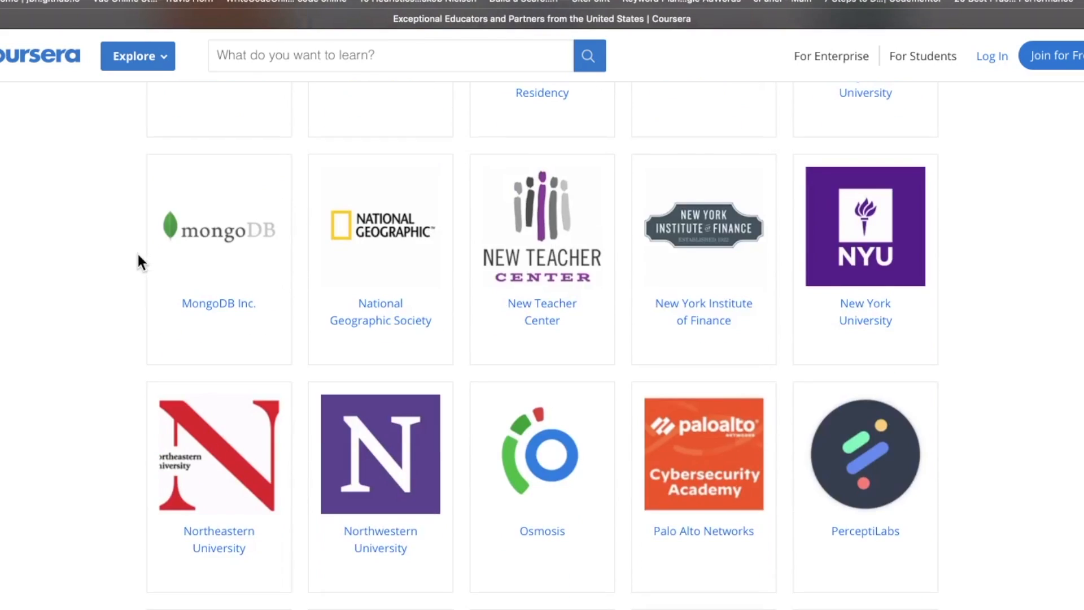
scroll("down", 3)
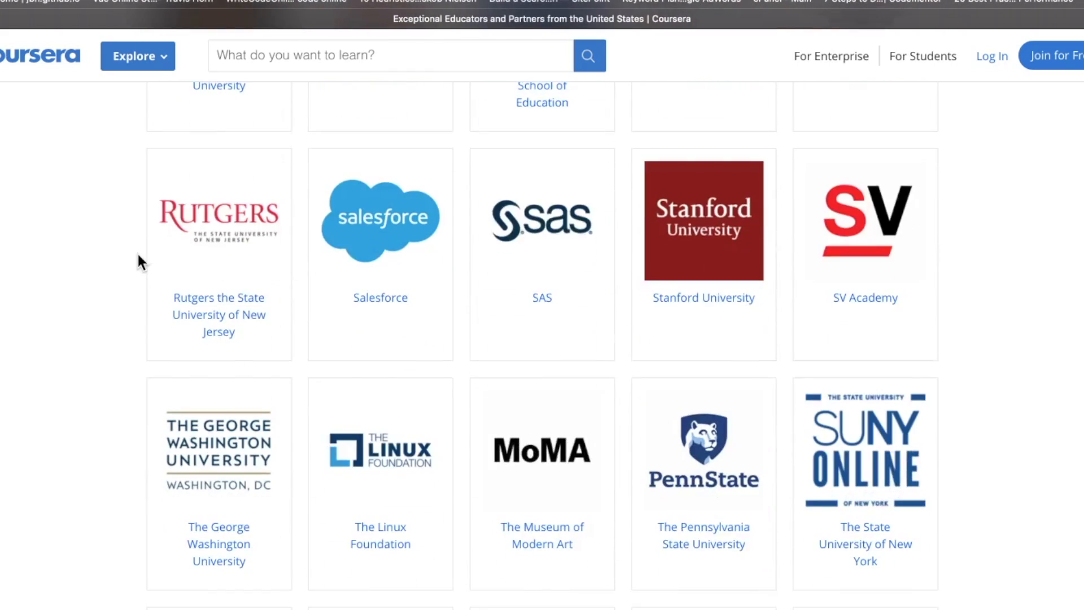
scroll("down", 3)
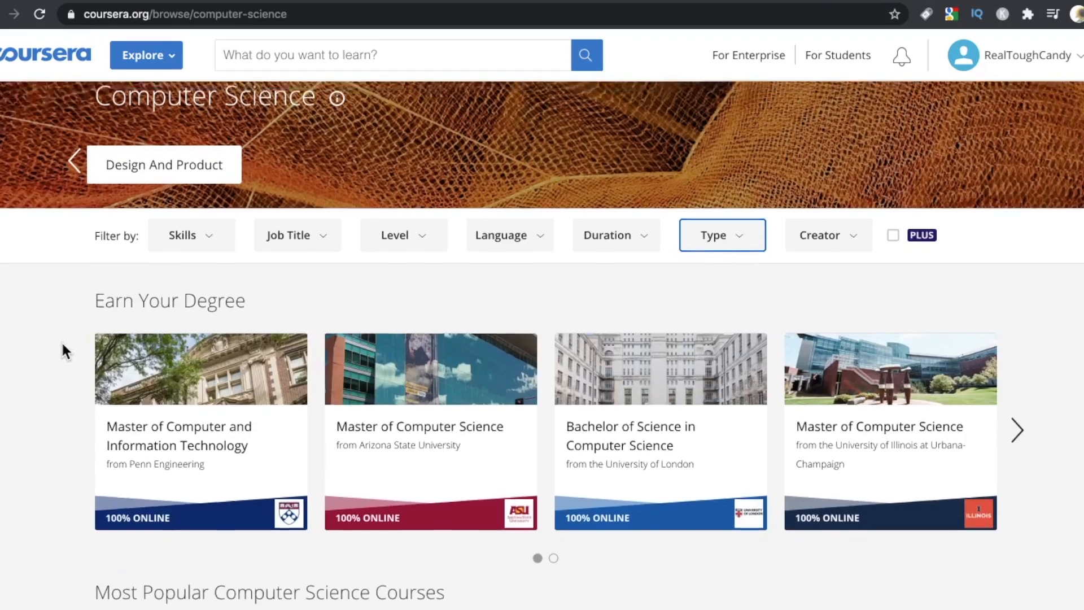
Search 'html & css for web', 'modern javascript es6', 'web application development basic', 'programming foundations'
type("html & css for web")
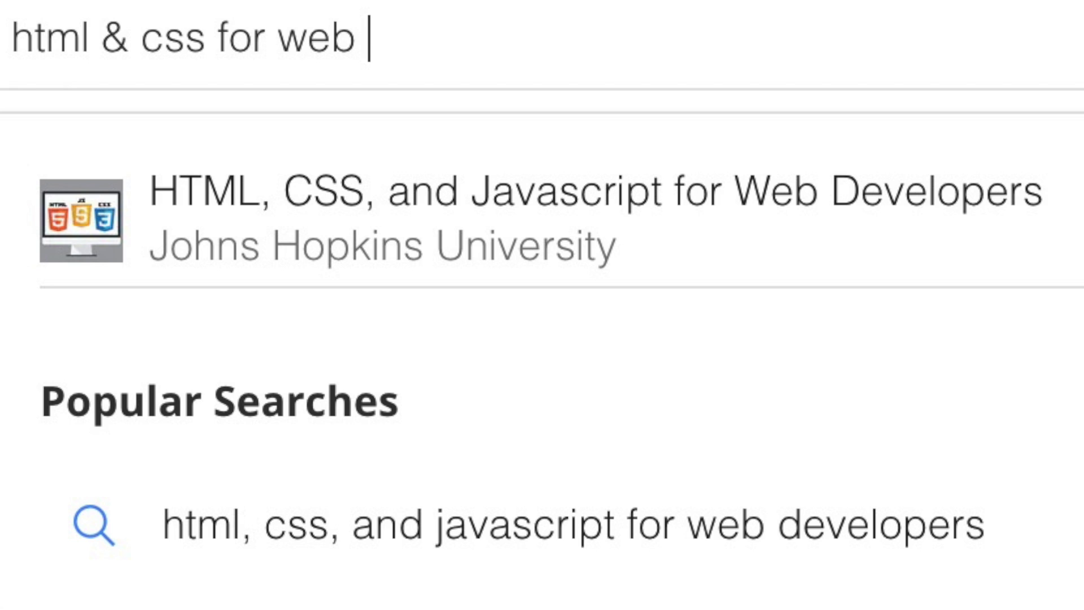
type("modern javascript es6")
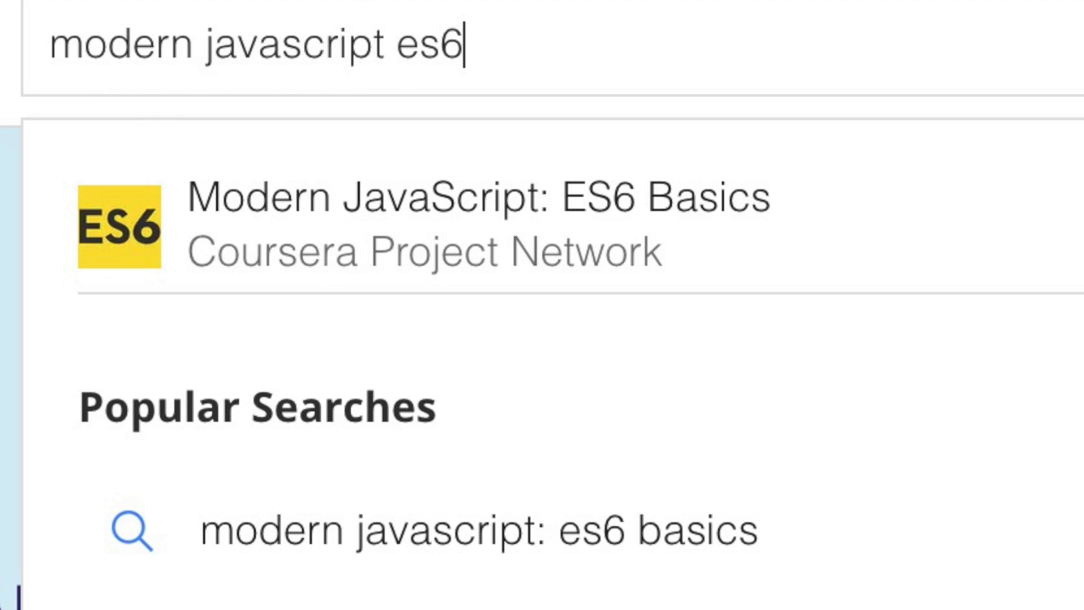
type("web application development basic")
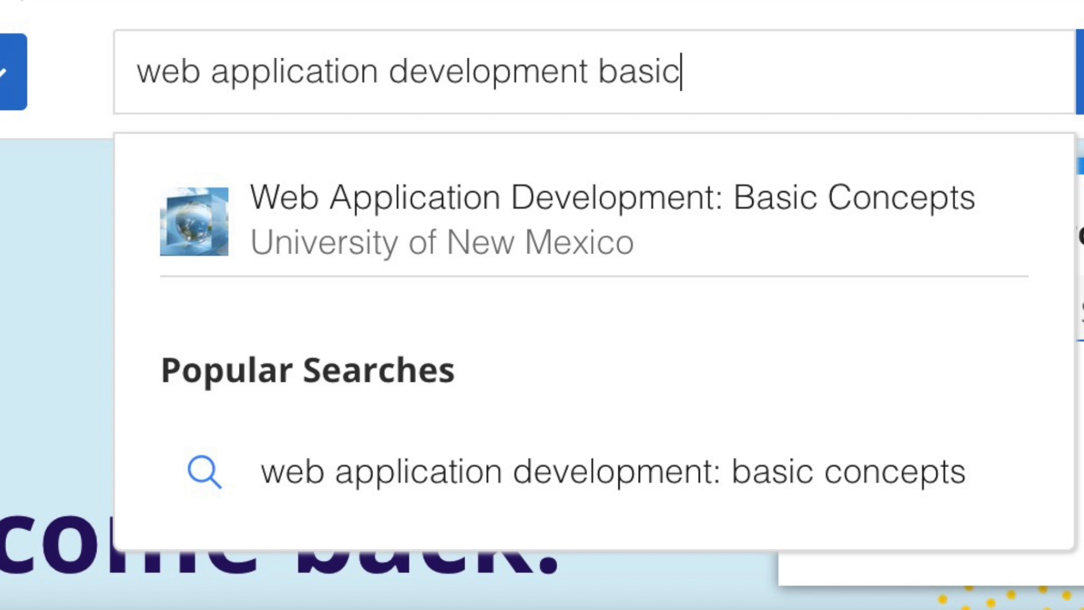
type("programming foundations")
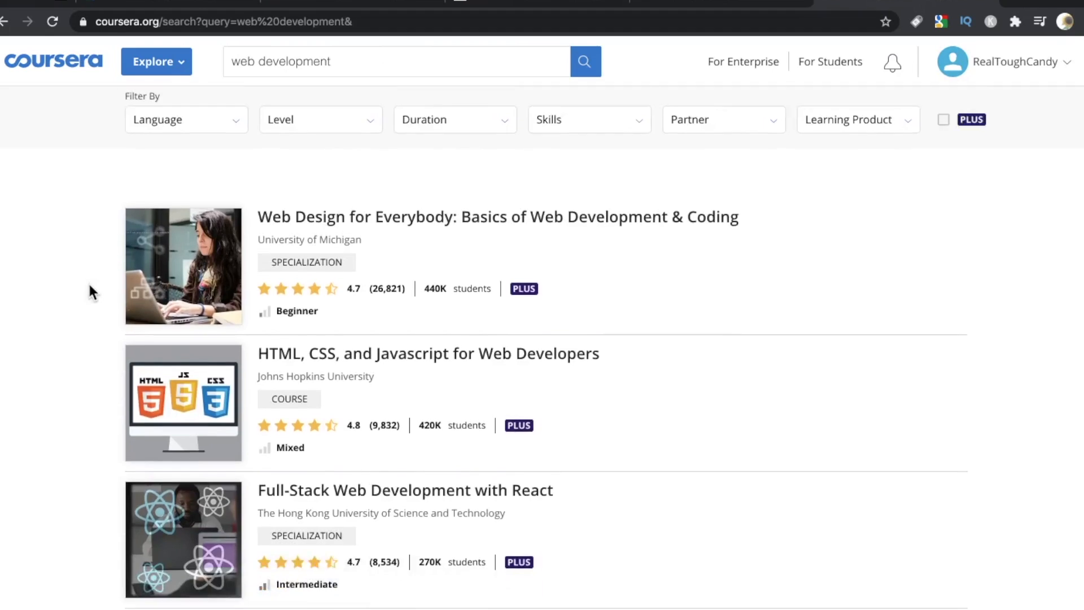
Scroll down the 717 web development results and back to the top
scroll("down", 3)
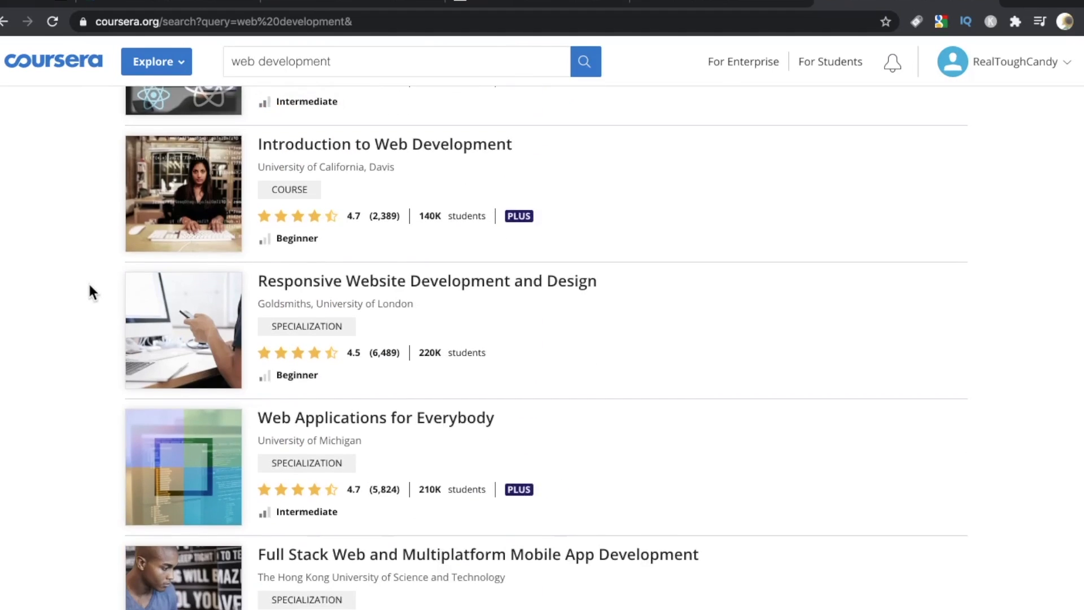
scroll("up", 3)
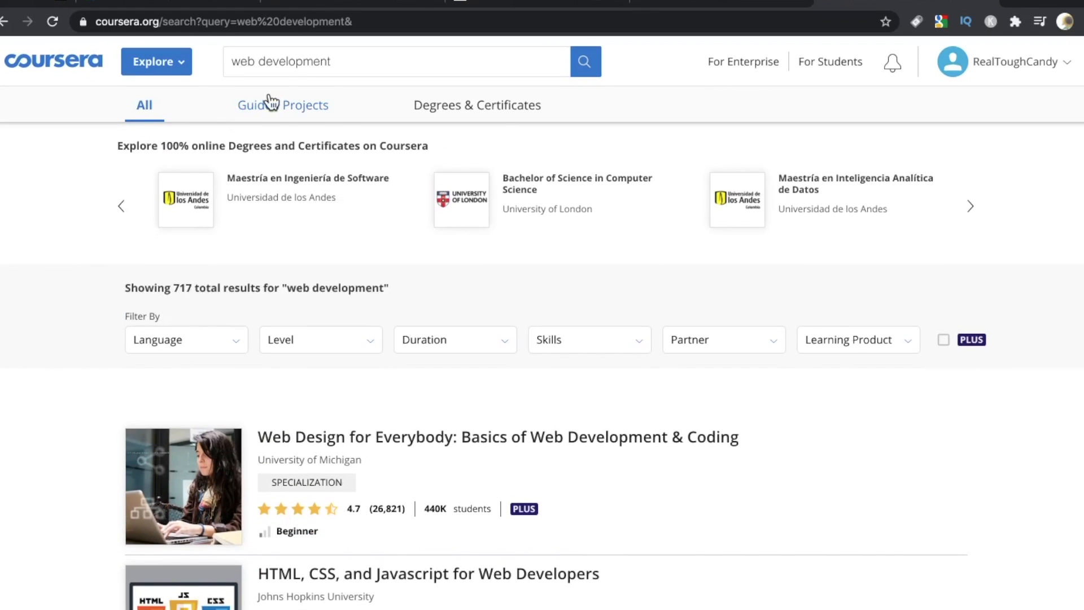
Filter web development results to guided projects and open 'Introduction to Javascript: The Basics'
left_click(282, 105)
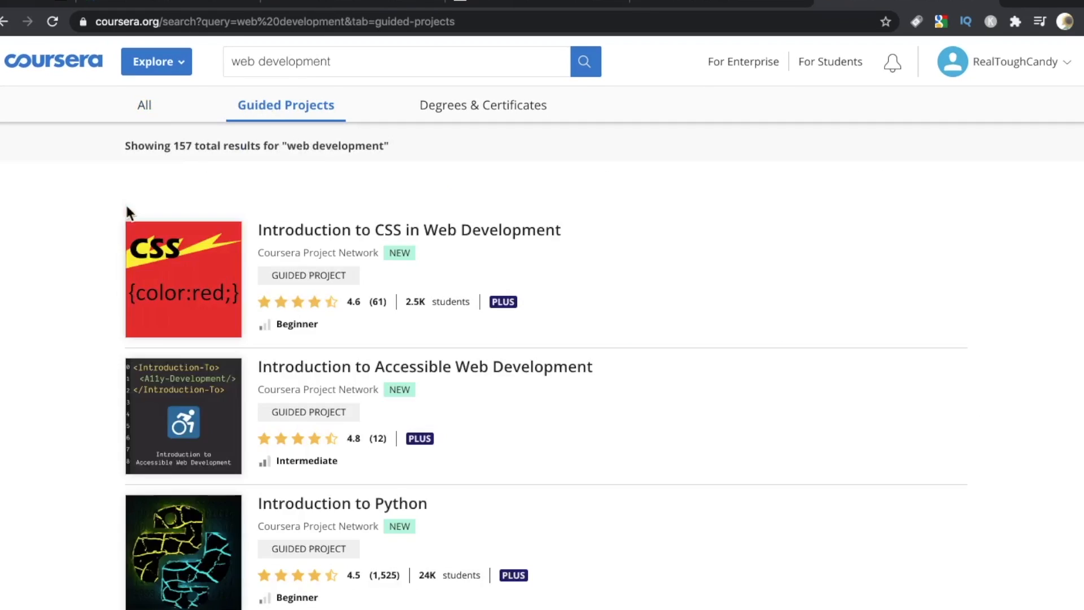
scroll("down", 3)
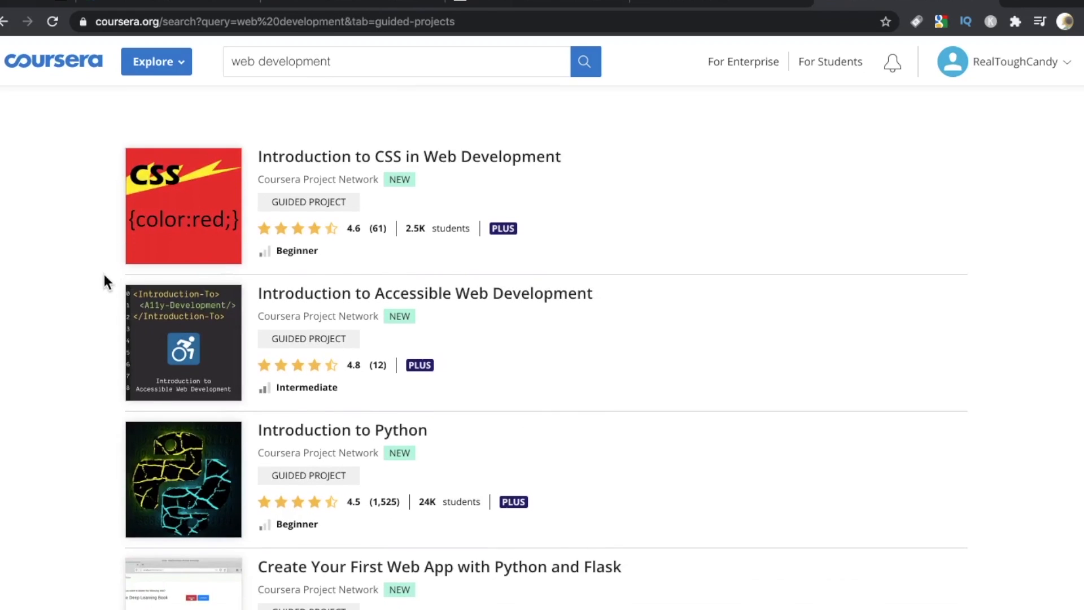
scroll("down", 3)
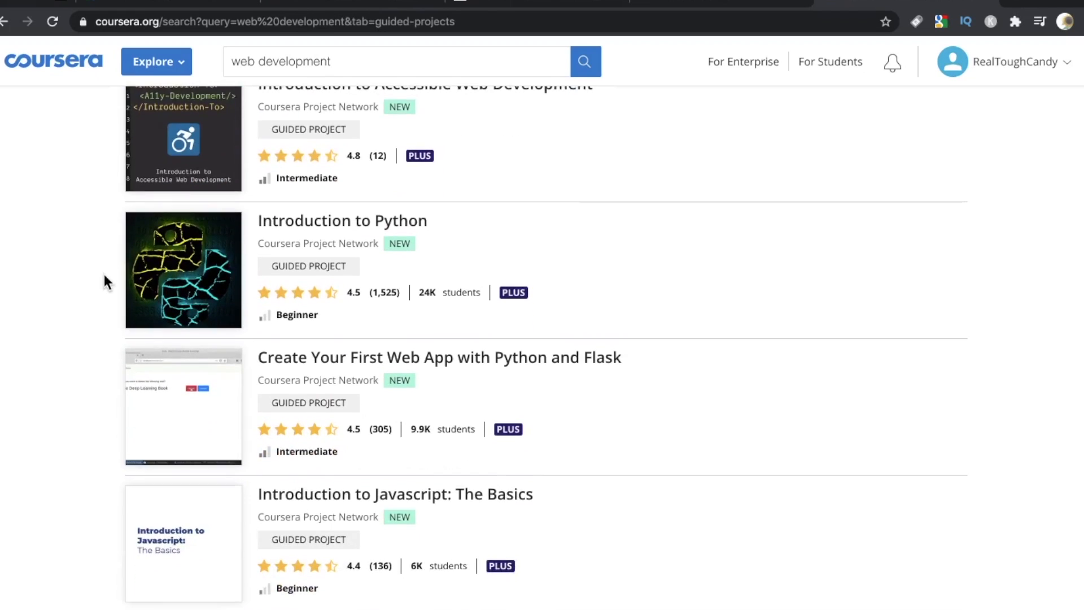
scroll("down", 3)
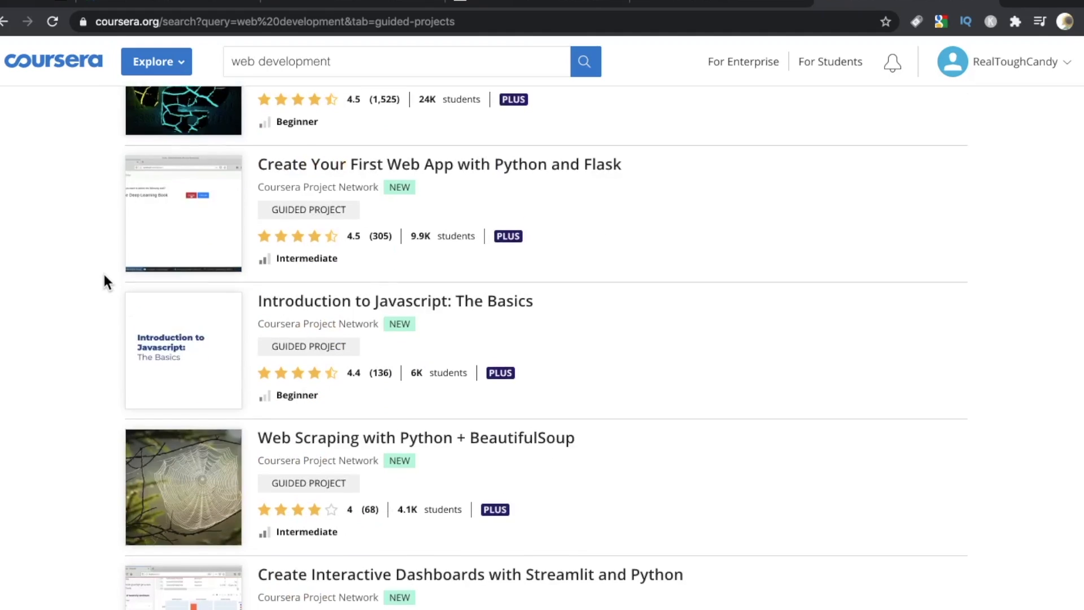
scroll("down", 3)
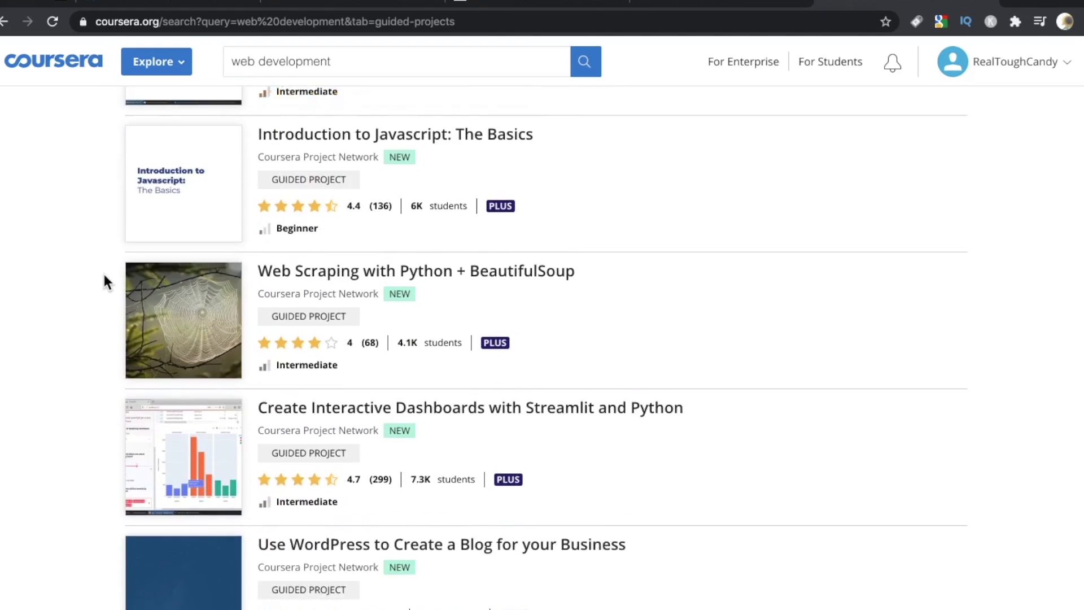
scroll("down", 3)
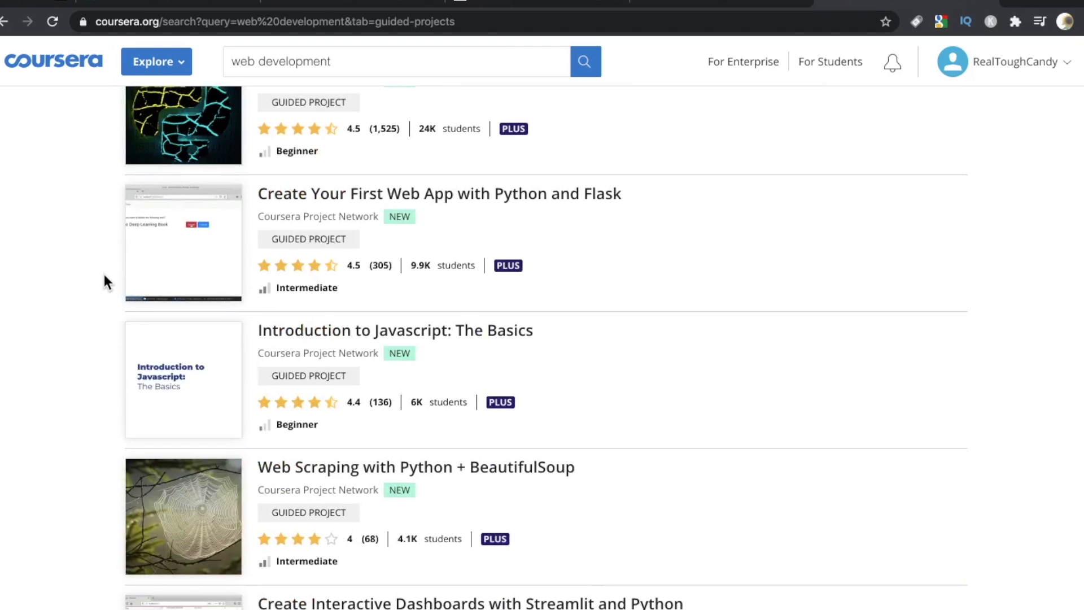
left_click(395, 330)
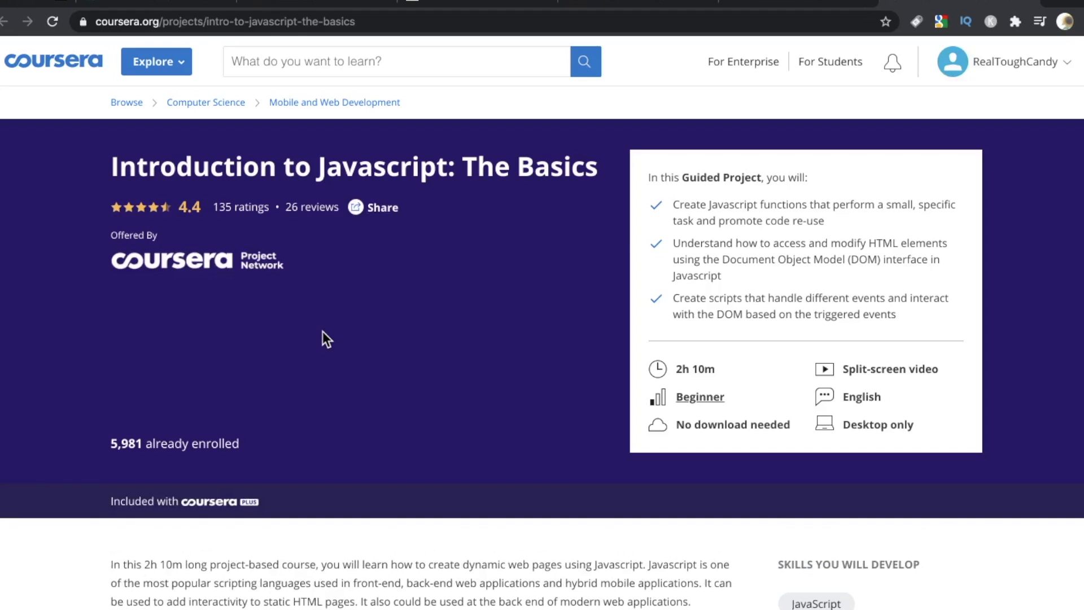
Start the Javascript guided project and launch its cloud workspace with code editor
left_click(177, 369)
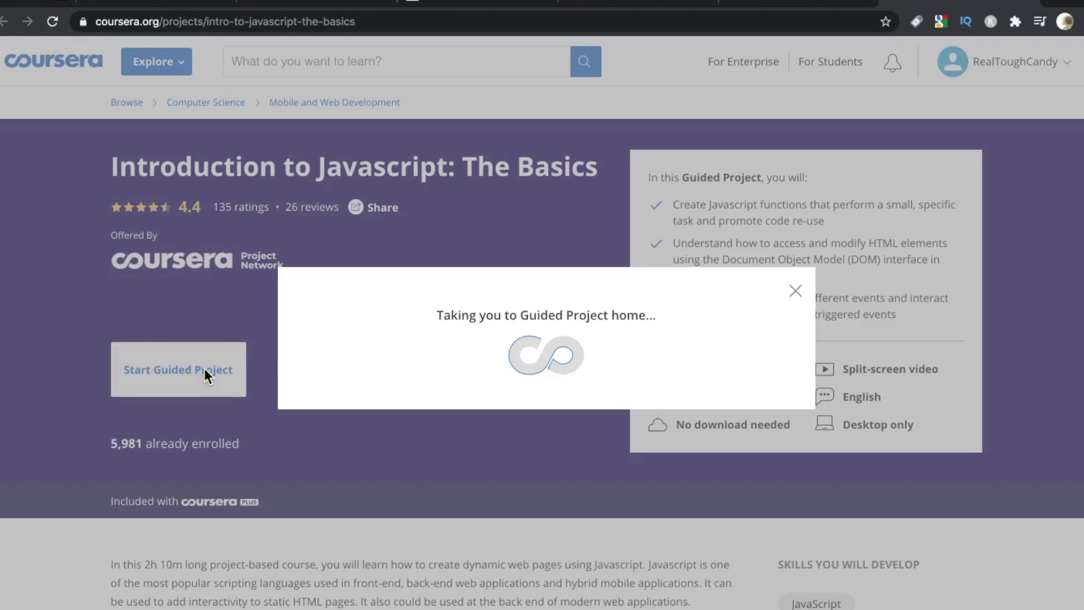
left_click(177, 369)
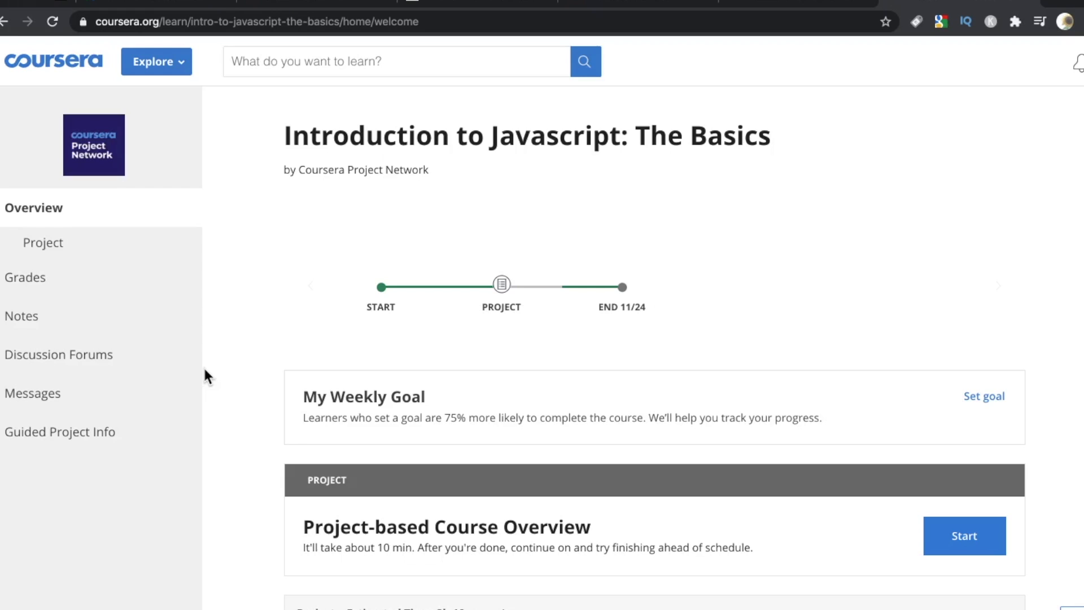
left_click(962, 535)
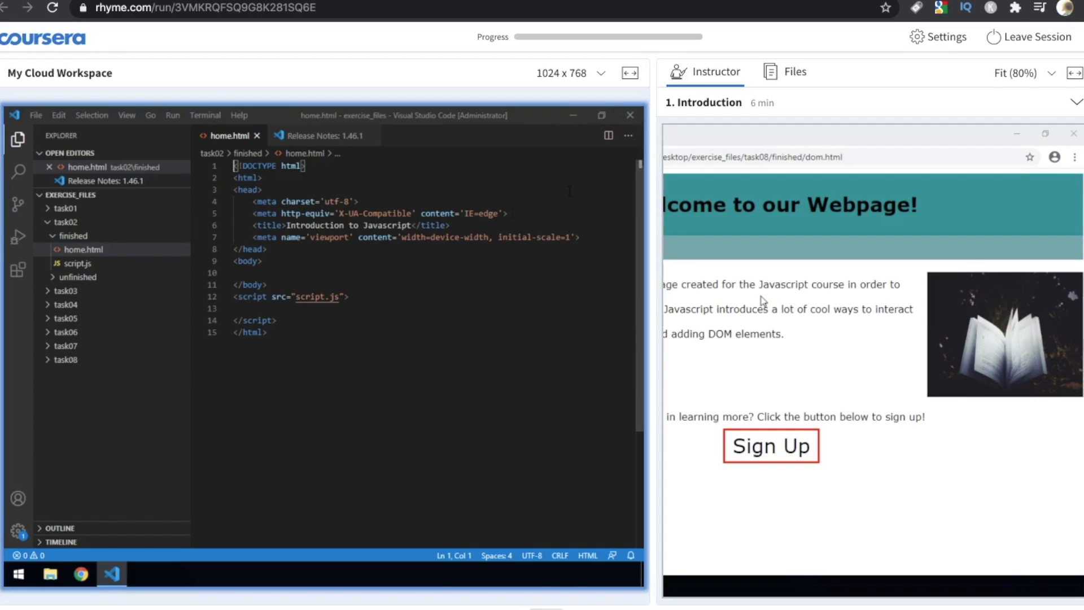
mouse_move(292, 237)
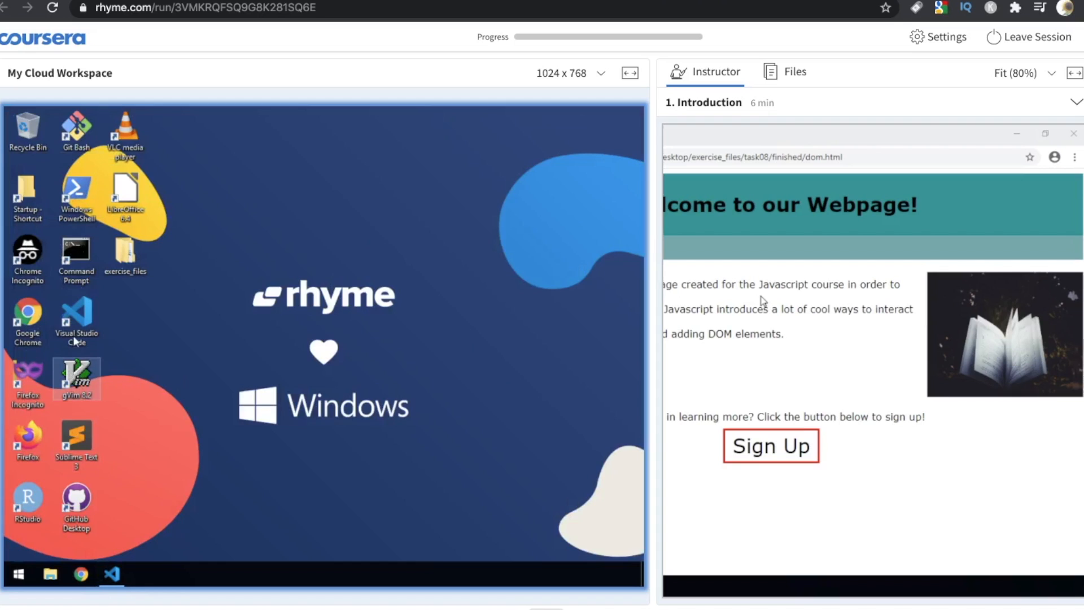
Open Command Prompt and the Files panel in the workspace, then open 'Payments on Coursera'
double_click(75, 254)
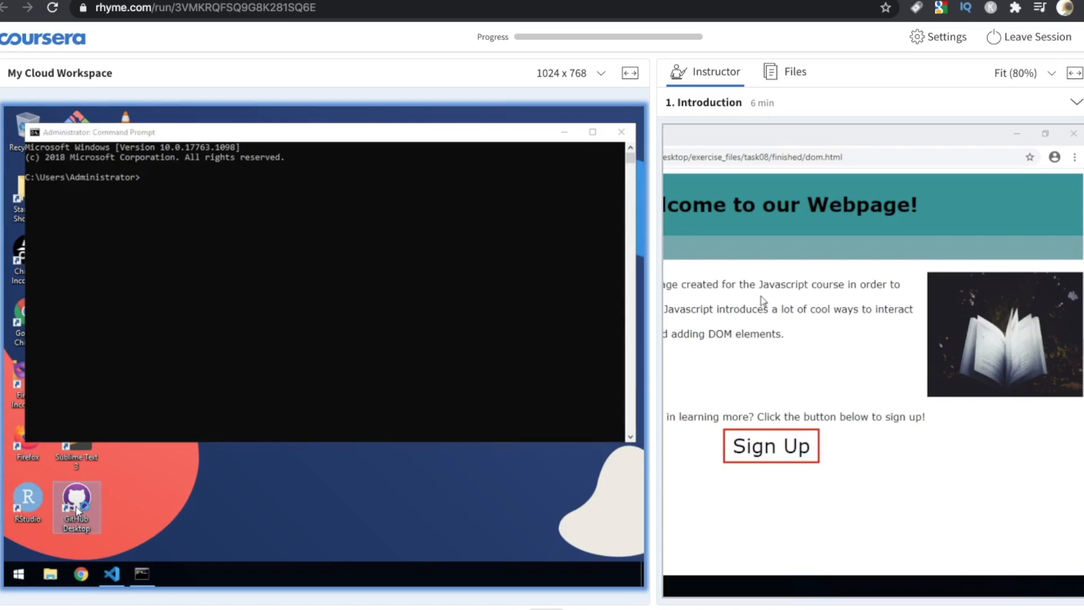
mouse_move(142, 490)
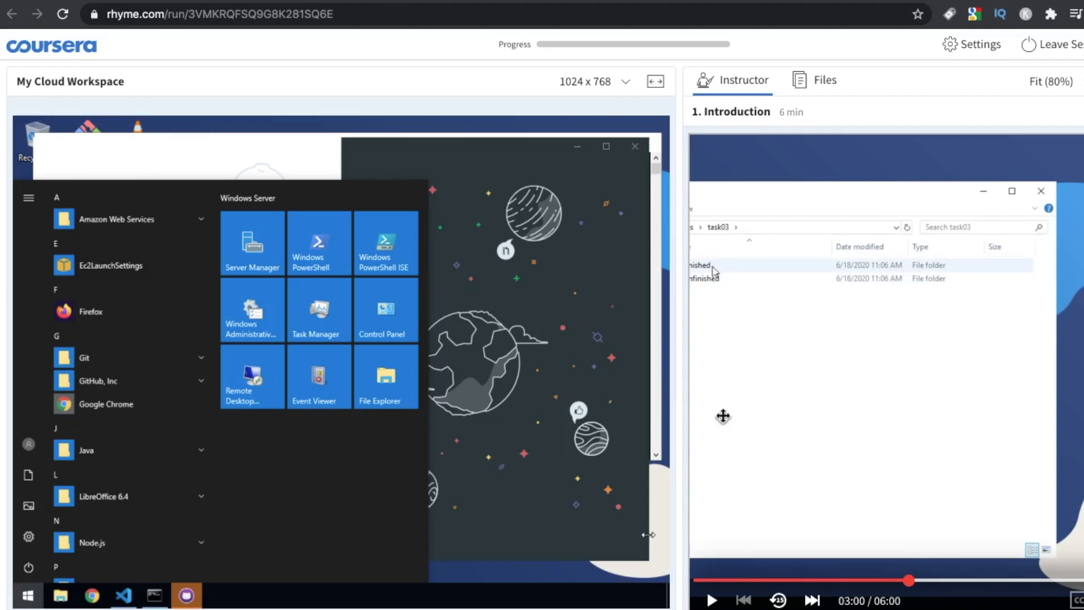
left_click(814, 80)
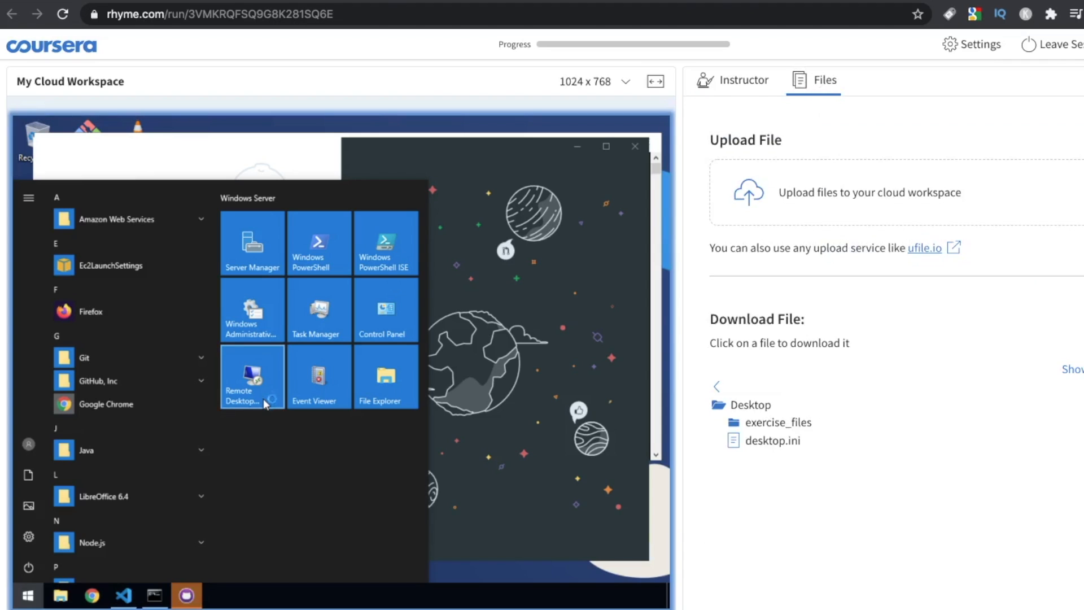
mouse_move(261, 403)
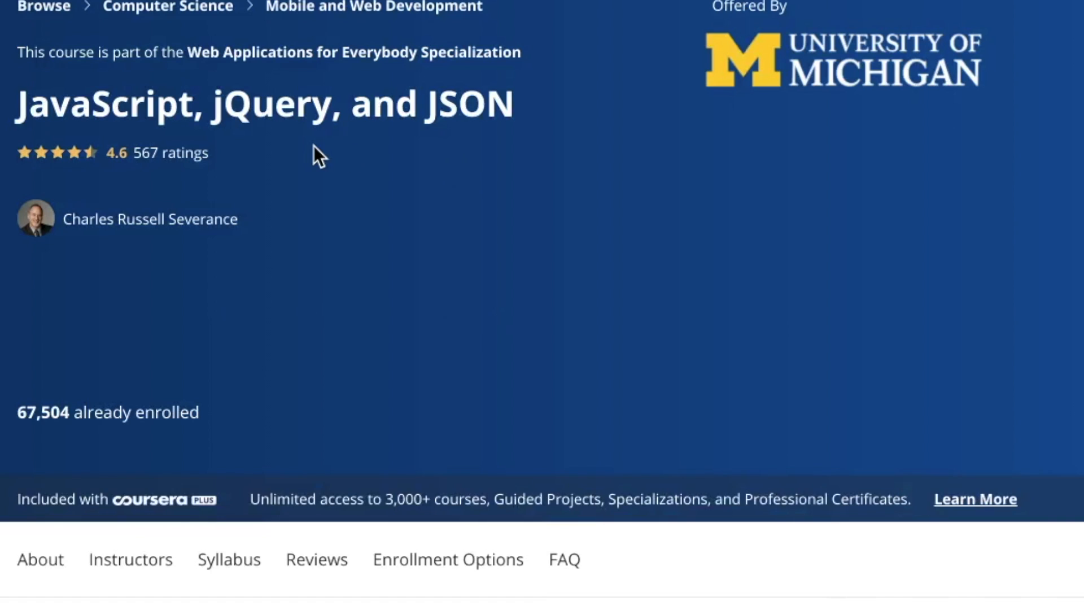
left_click(109, 339)
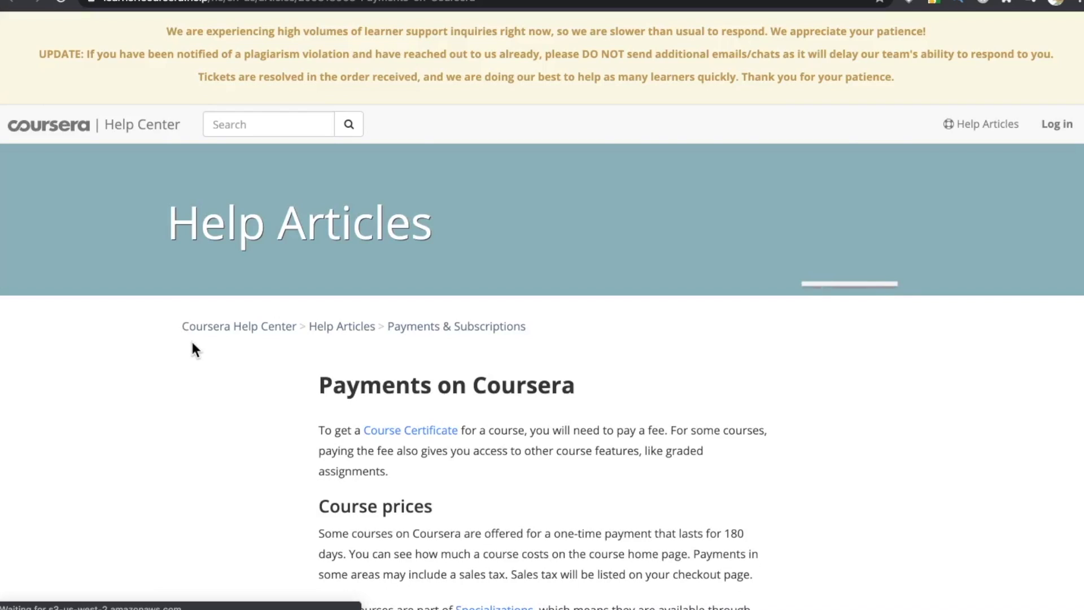
Scroll the 'Payments on Coursera' article down to Related articles and back up
scroll("down", 3)
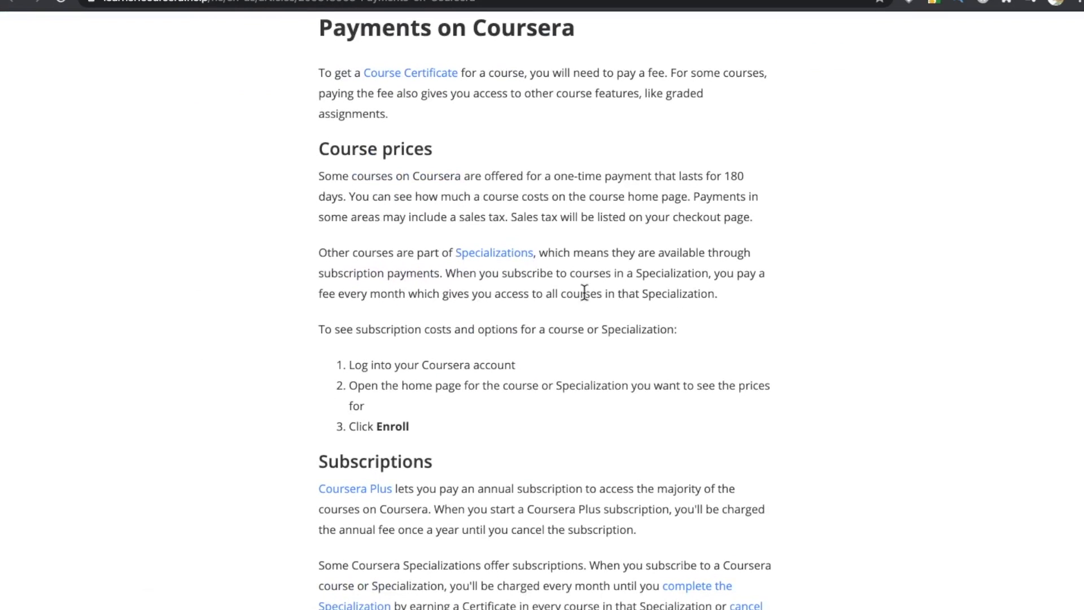
scroll("down", 3)
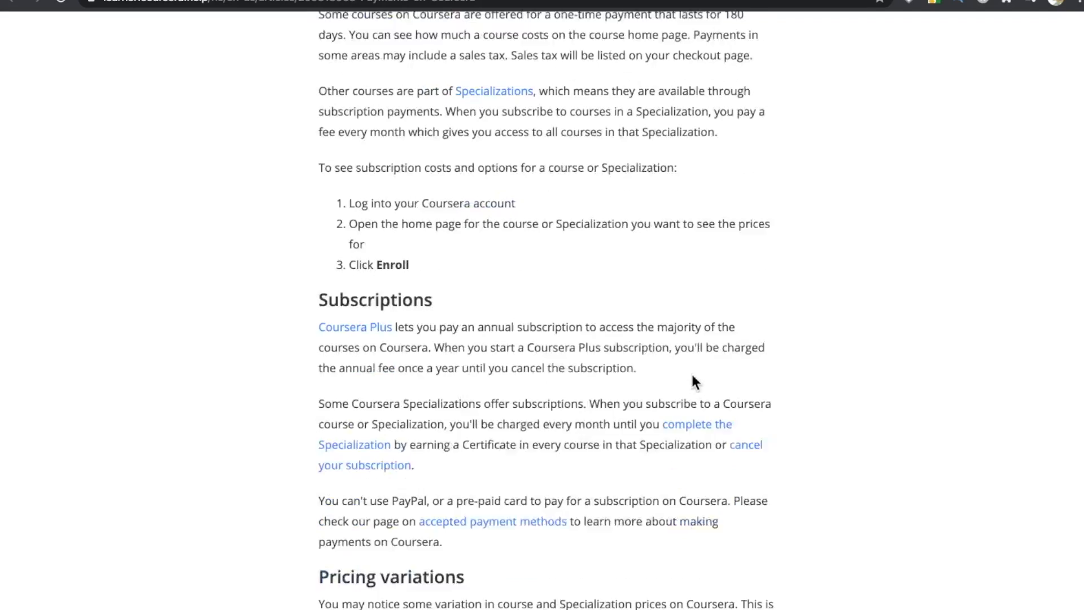
scroll("down", 3)
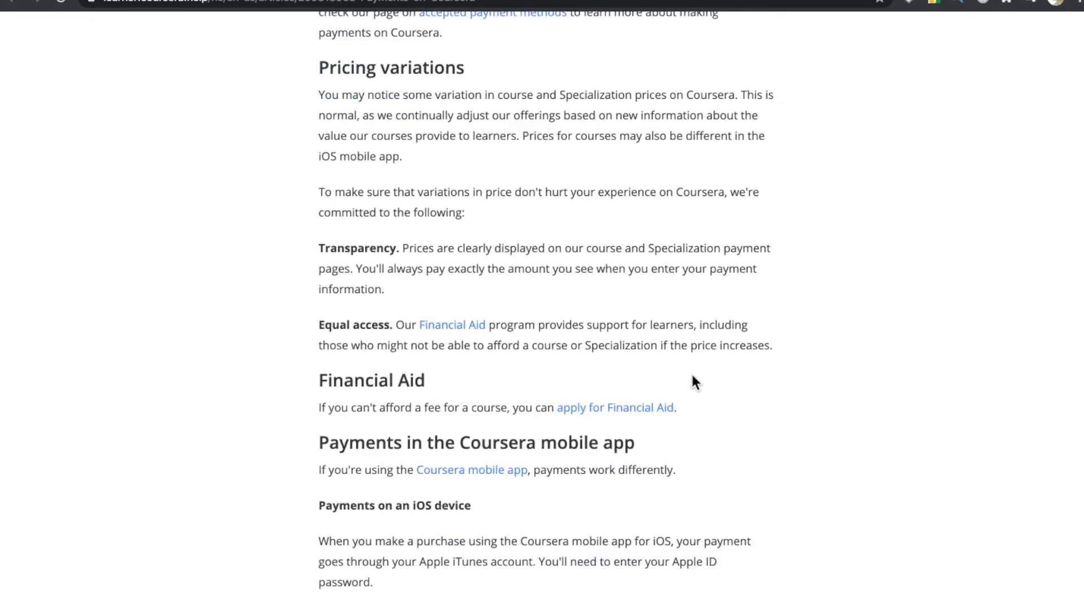
scroll("down", 3)
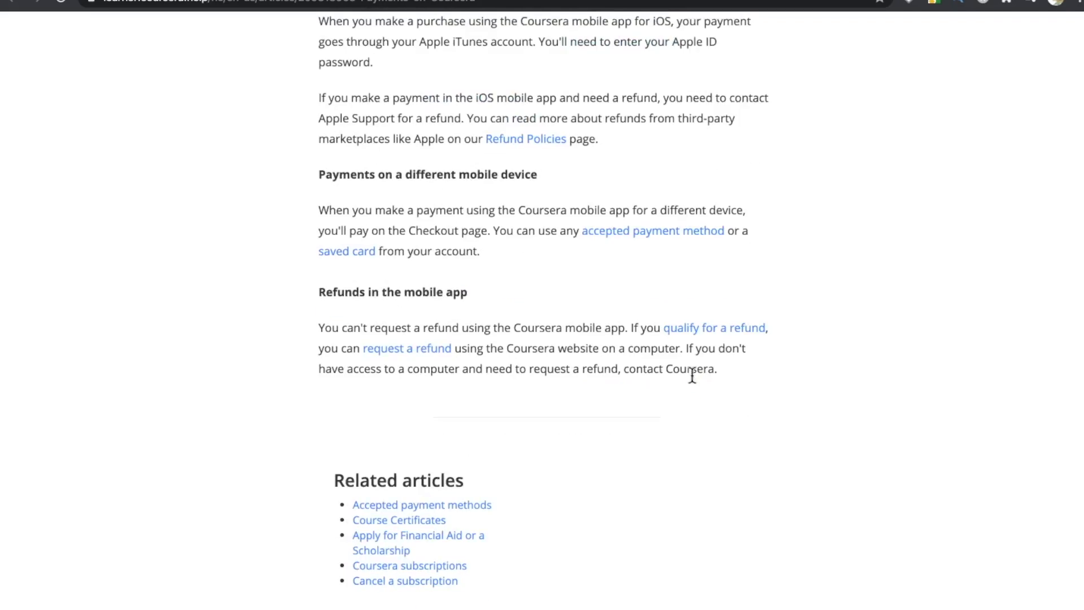
scroll("up", 3)
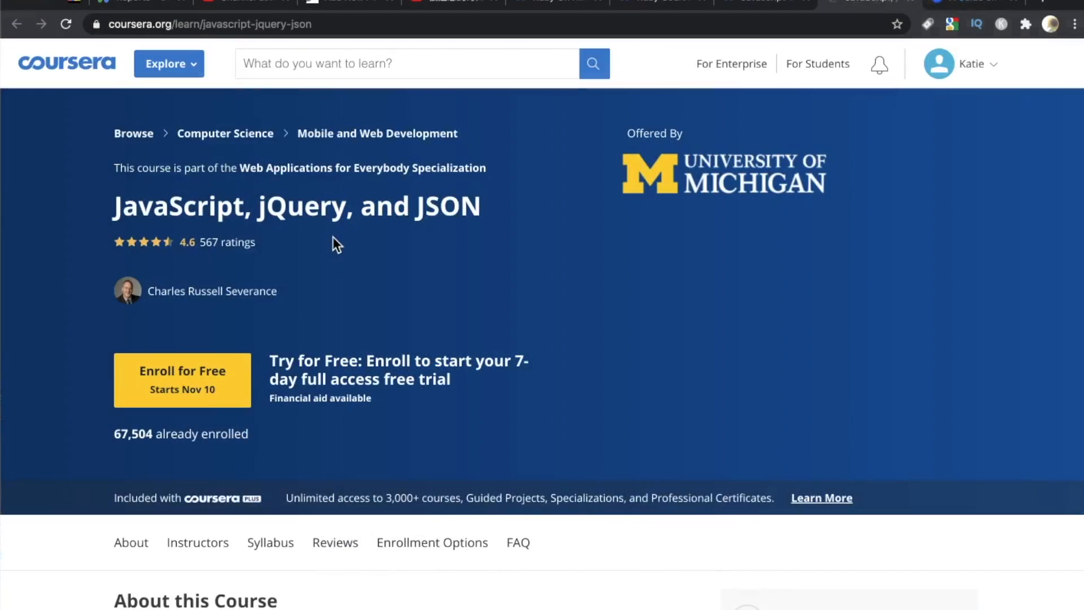
Enroll in JavaScript, jQuery, and JSON as a free audit learner
left_click(182, 379)
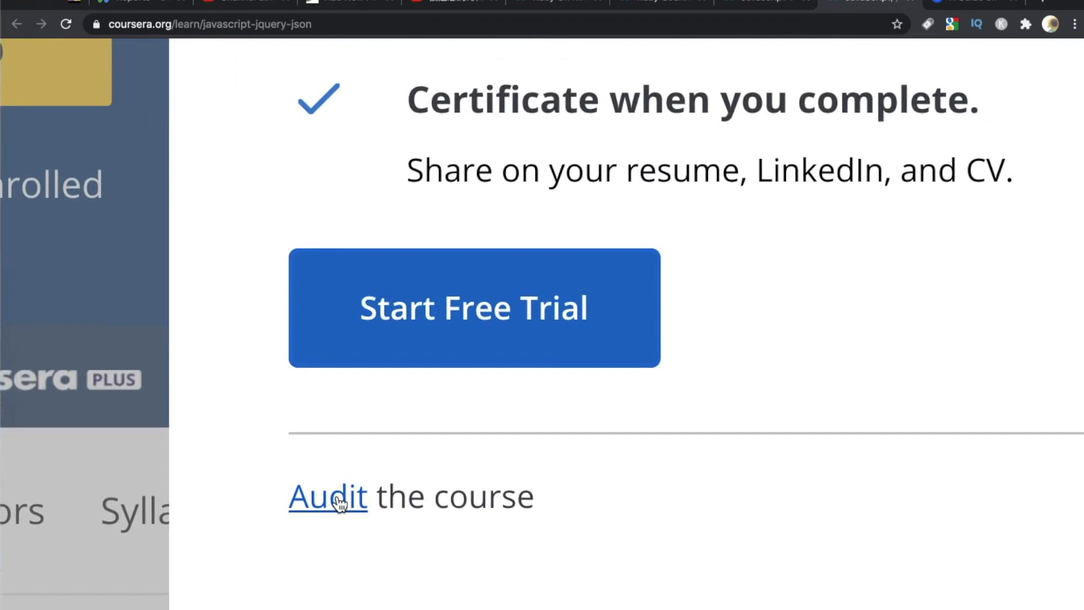
left_click(328, 495)
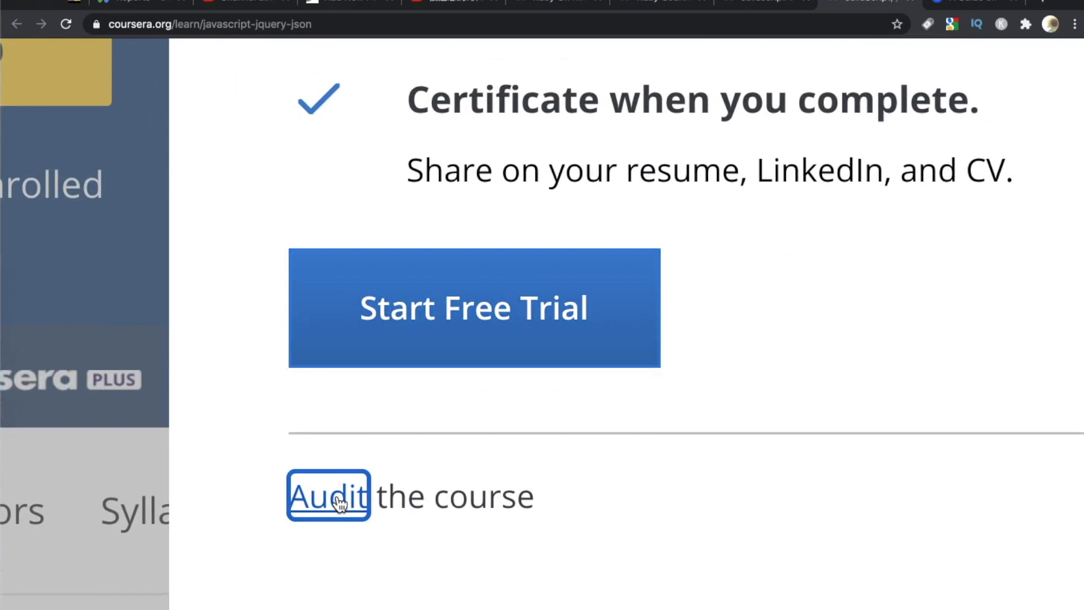
left_click(327, 496)
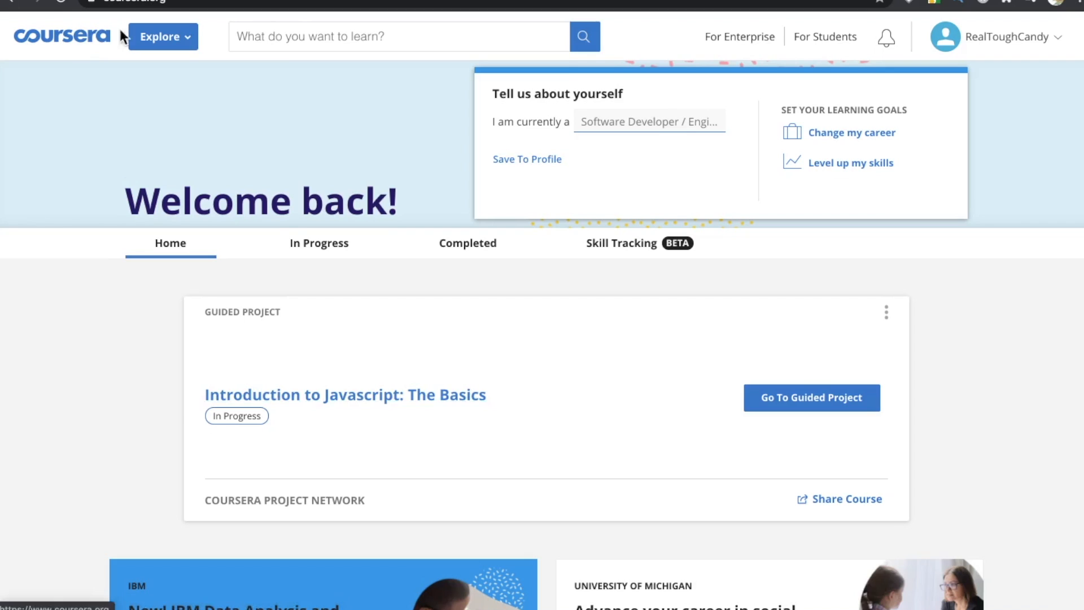
Search the Coursera catalogue for 'ruby on rails'
type("ruby on rails")
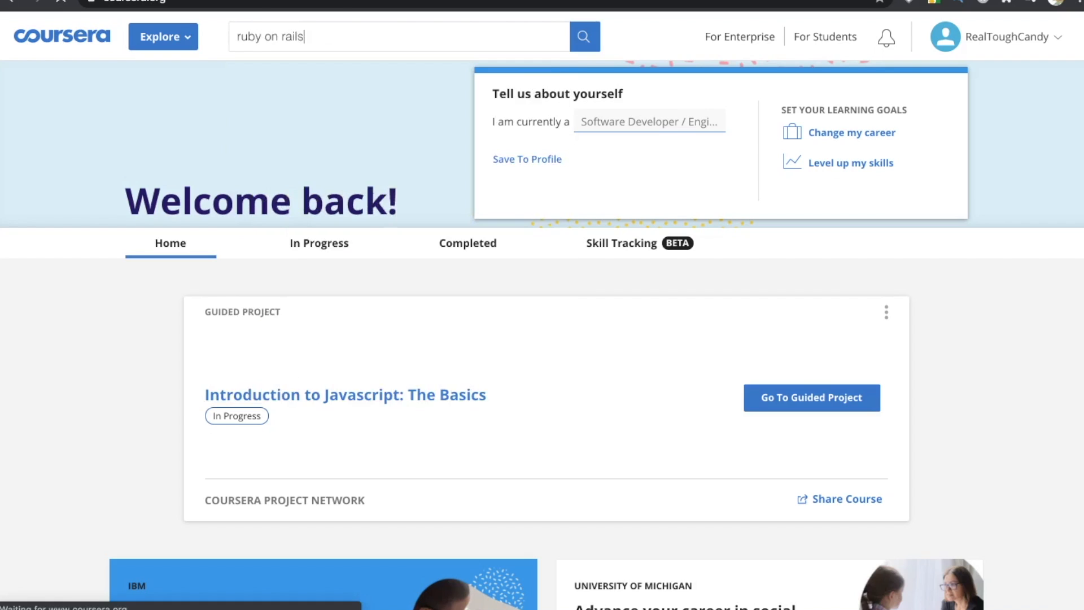
left_click(583, 36)
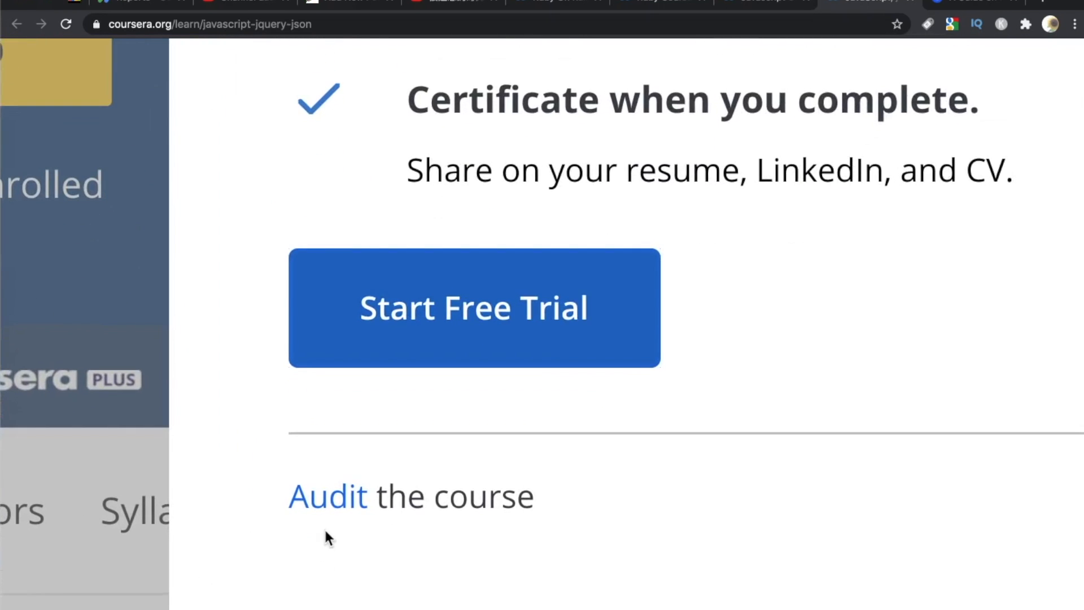
mouse_move(336, 498)
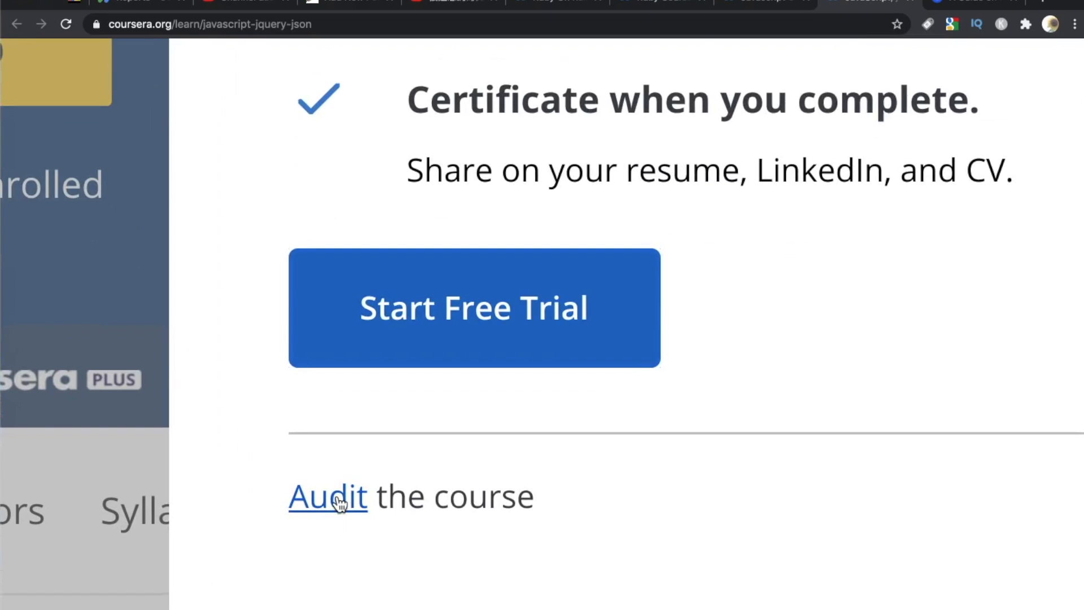
Choose Audit for JavaScript, jQuery, and JSON, then open a linked course page
left_click(327, 496)
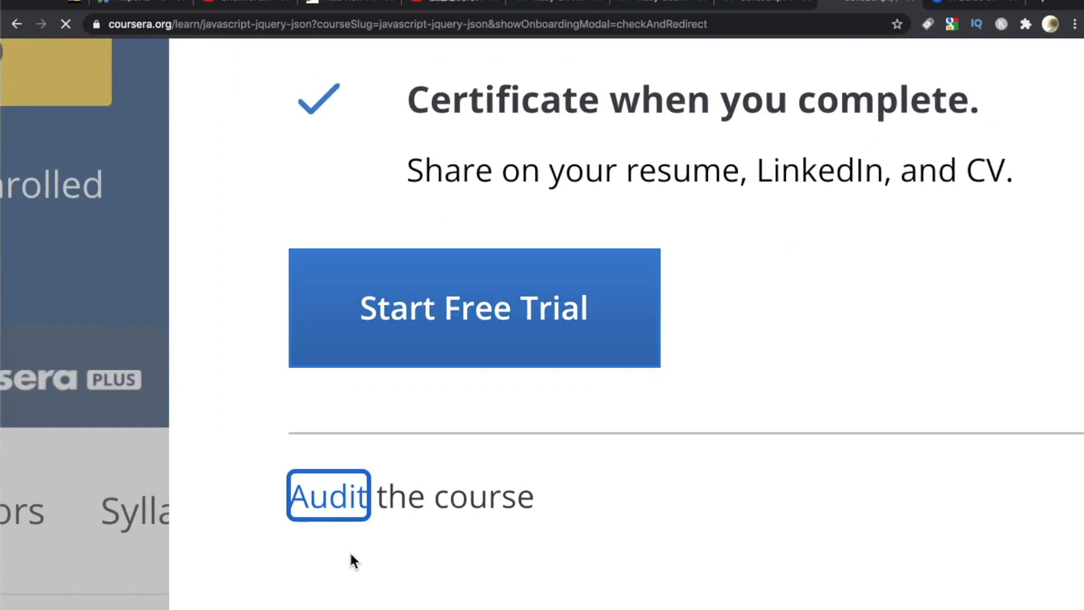
left_click(329, 495)
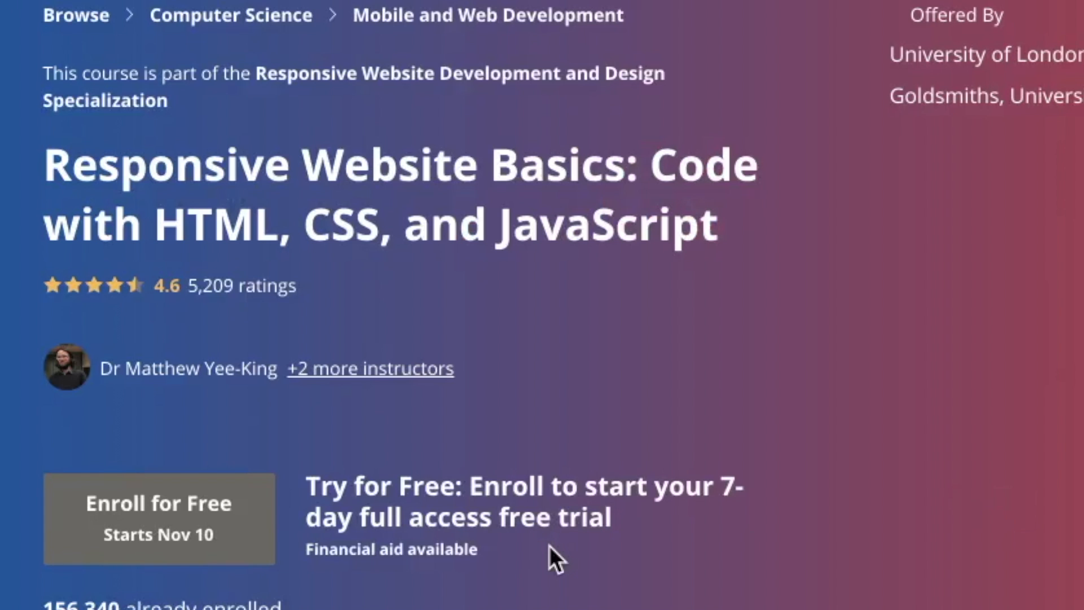
left_click(391, 548)
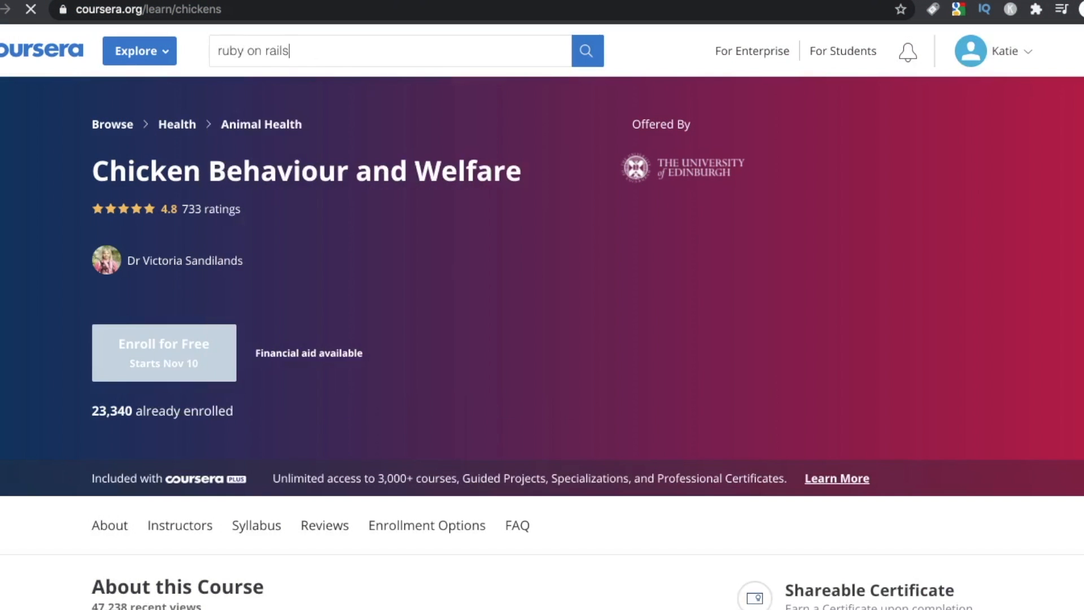
Browse Rails with Active Record, recent searches, and HTML, CSS, and Javascript for Web Developers
left_click(586, 50)
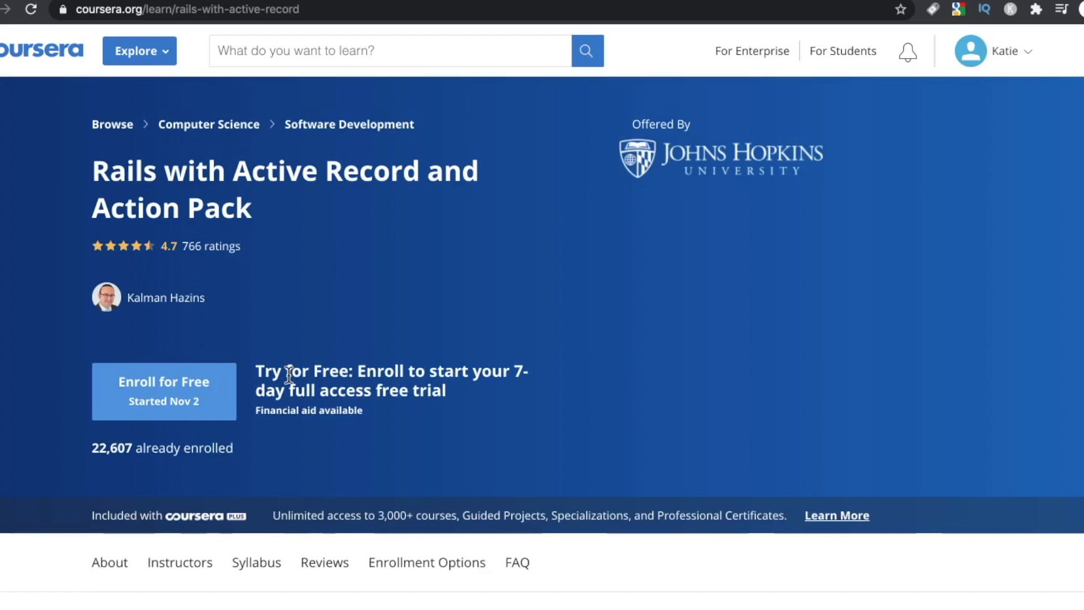
scroll("down", 3)
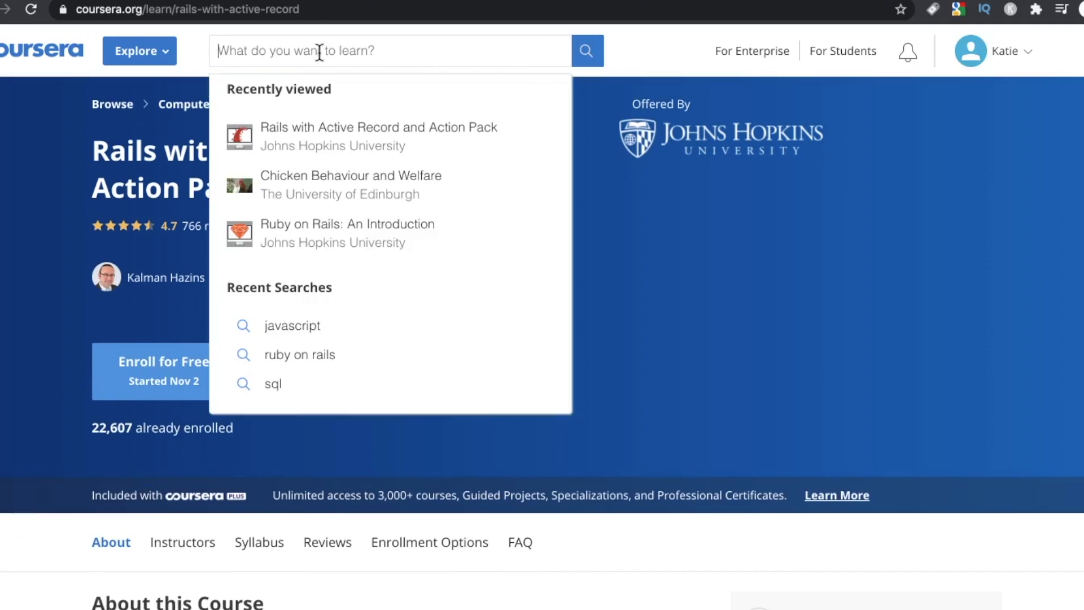
left_click(291, 325)
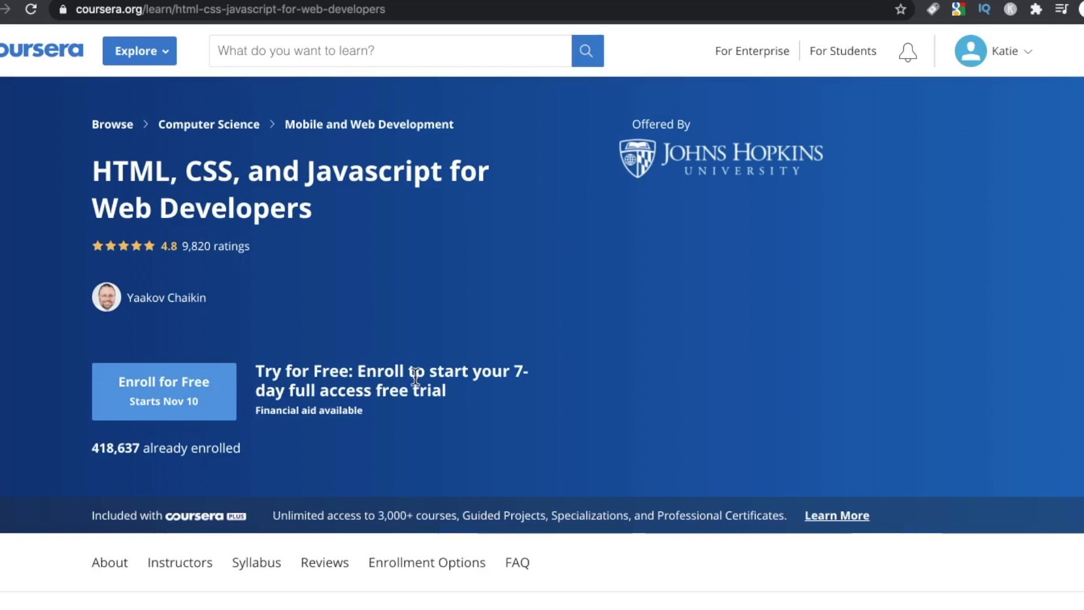
scroll("down", 3)
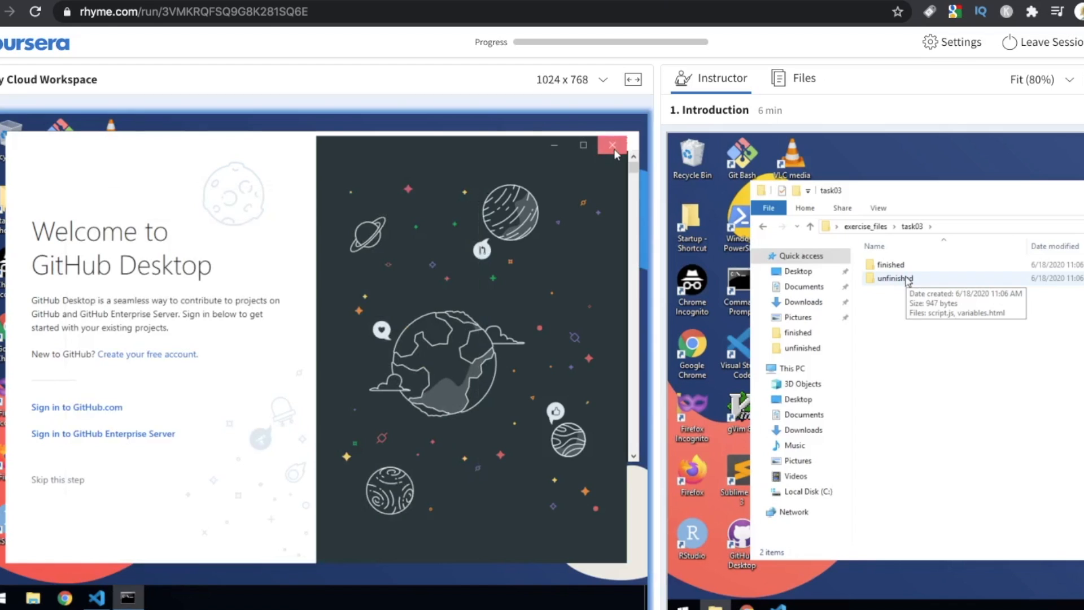
Close GitHub Desktop, run 'hello it's rtc' in Command Prompt, then close the prompt
left_click(611, 145)
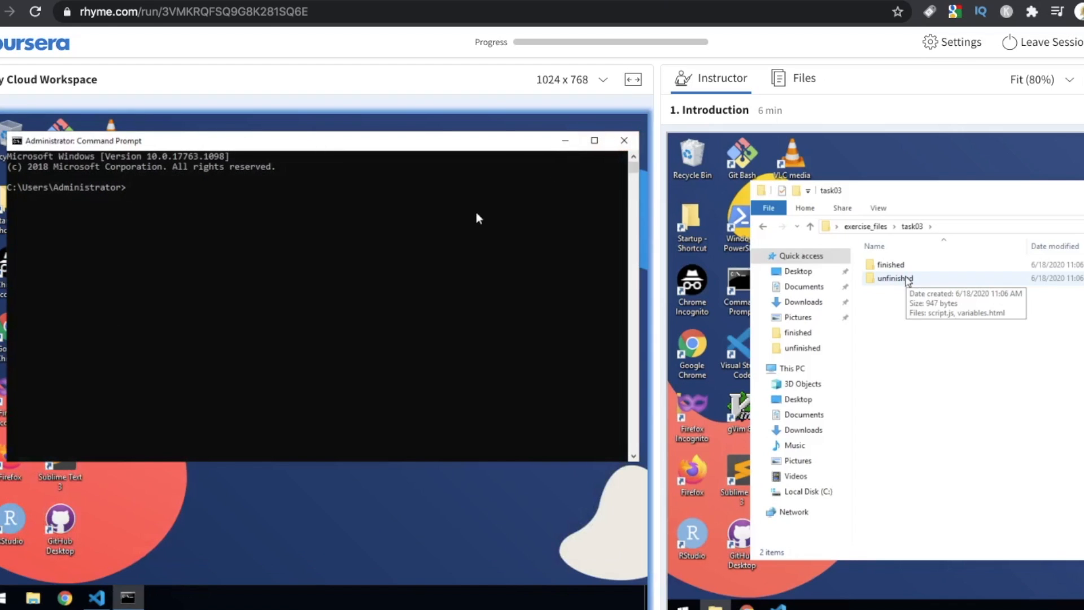
type("hello it's rtc")
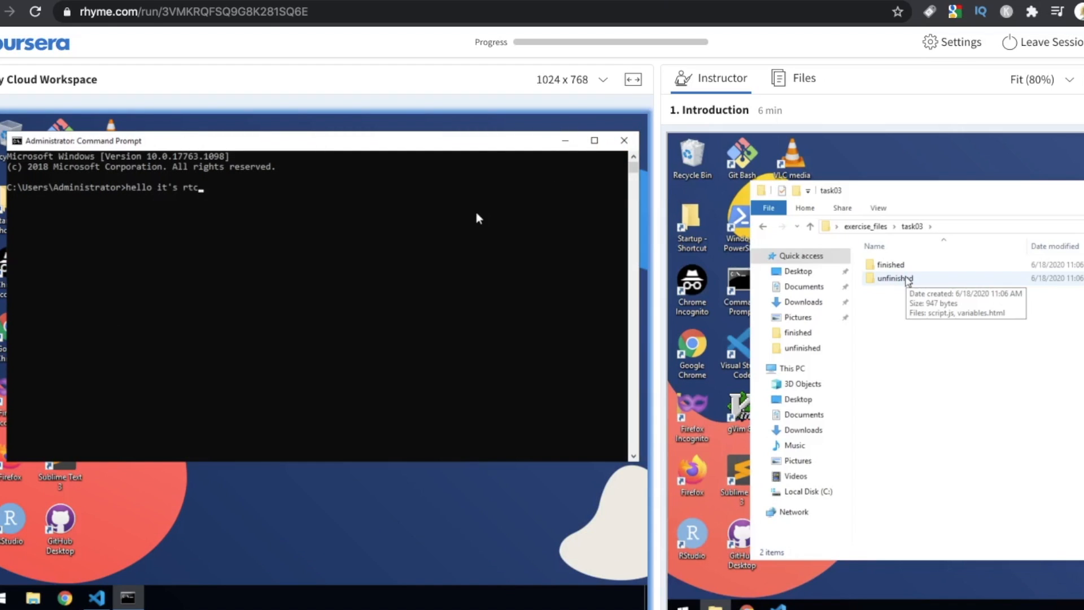
key("Return")
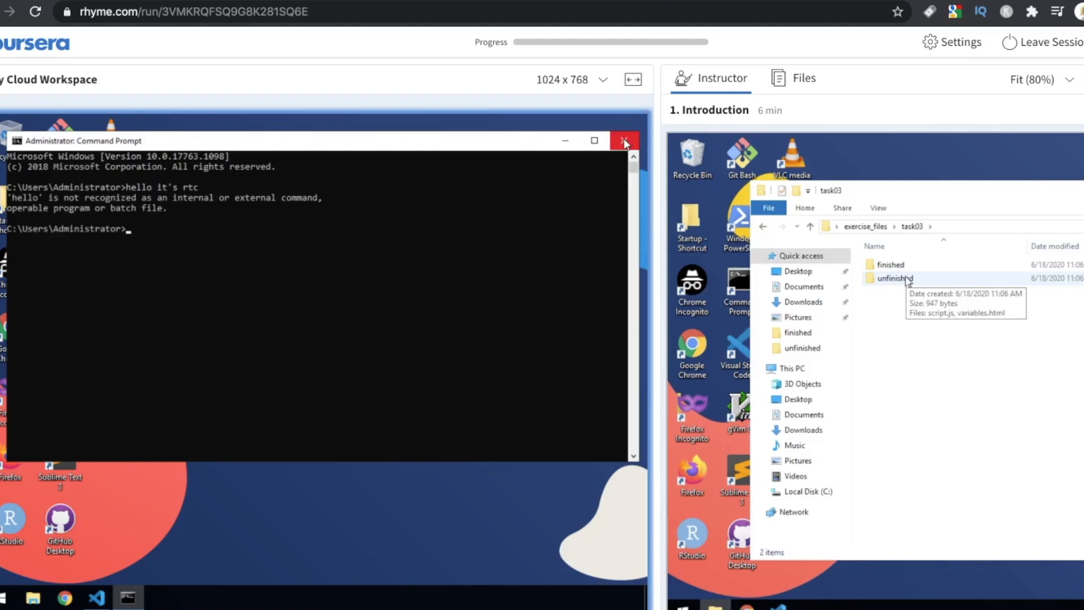
left_click(624, 142)
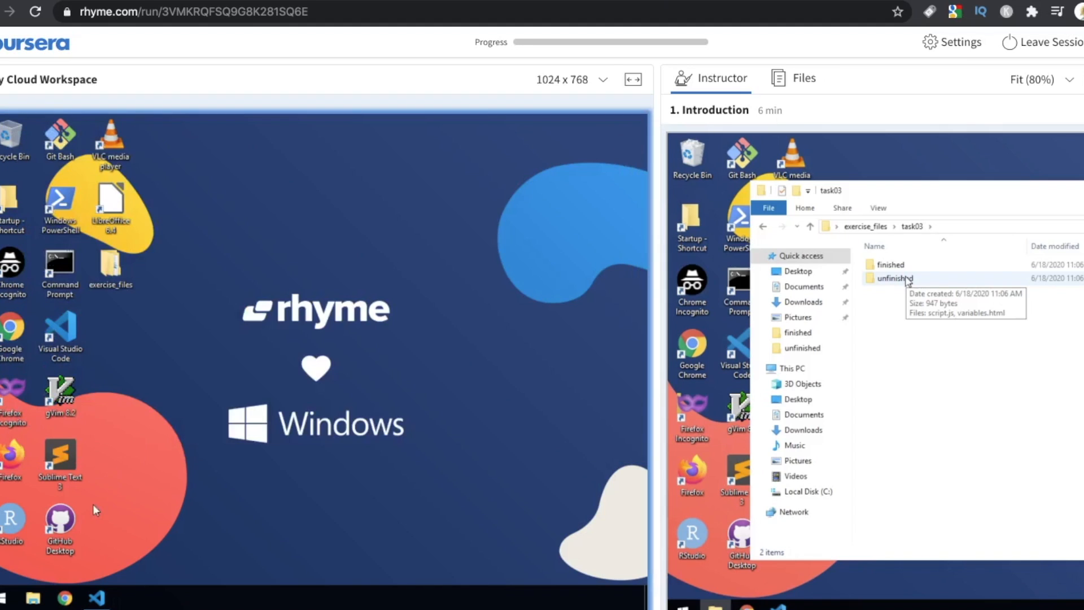
Open VS Code, dismiss Release Notes, and open task03/finished/script.js
left_click(97, 597)
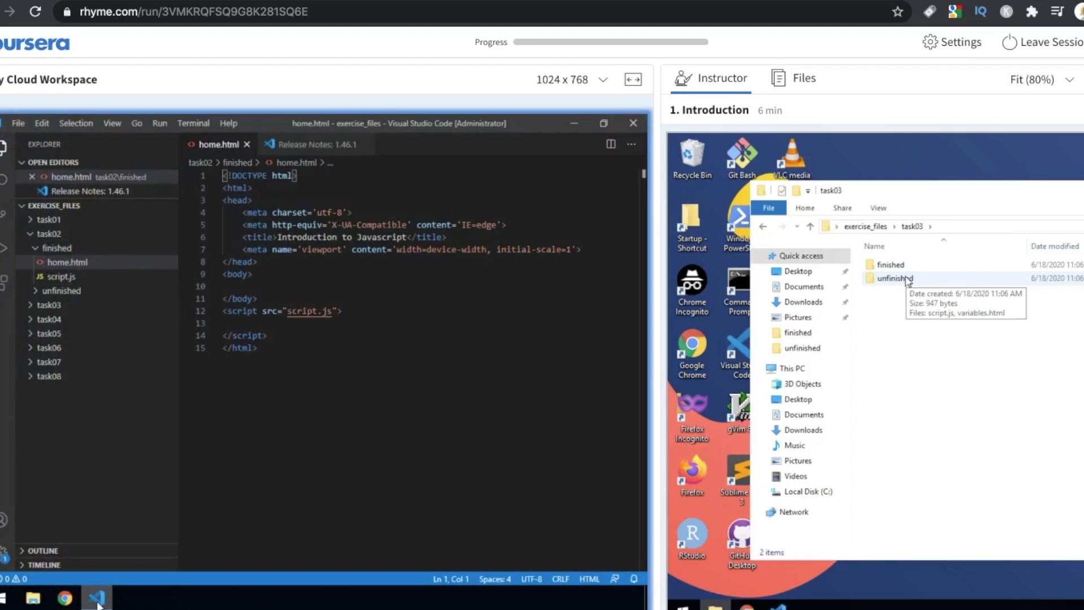
mouse_move(339, 148)
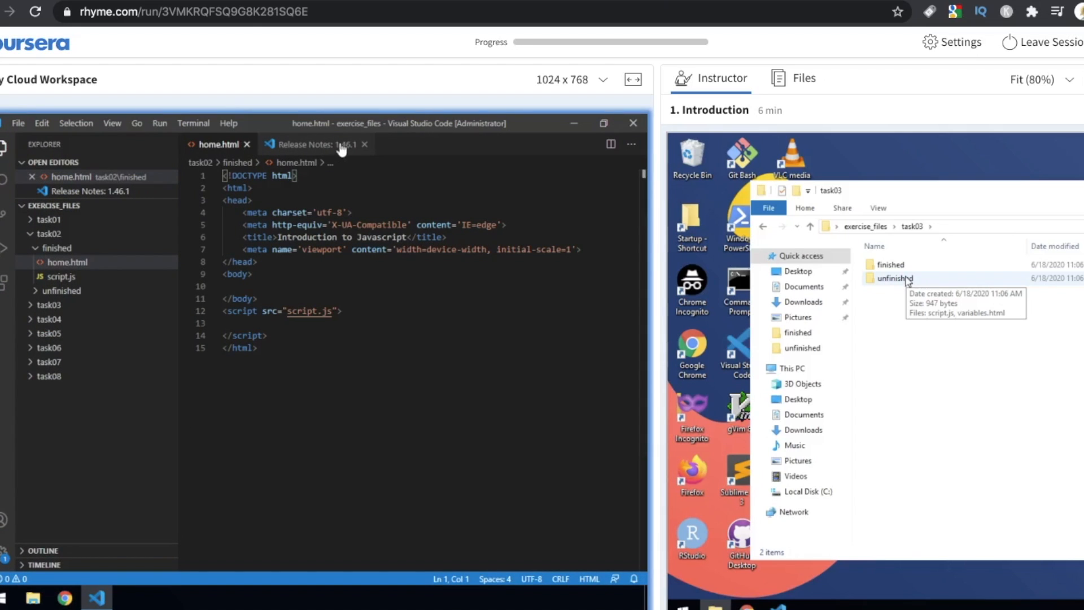
left_click(364, 144)
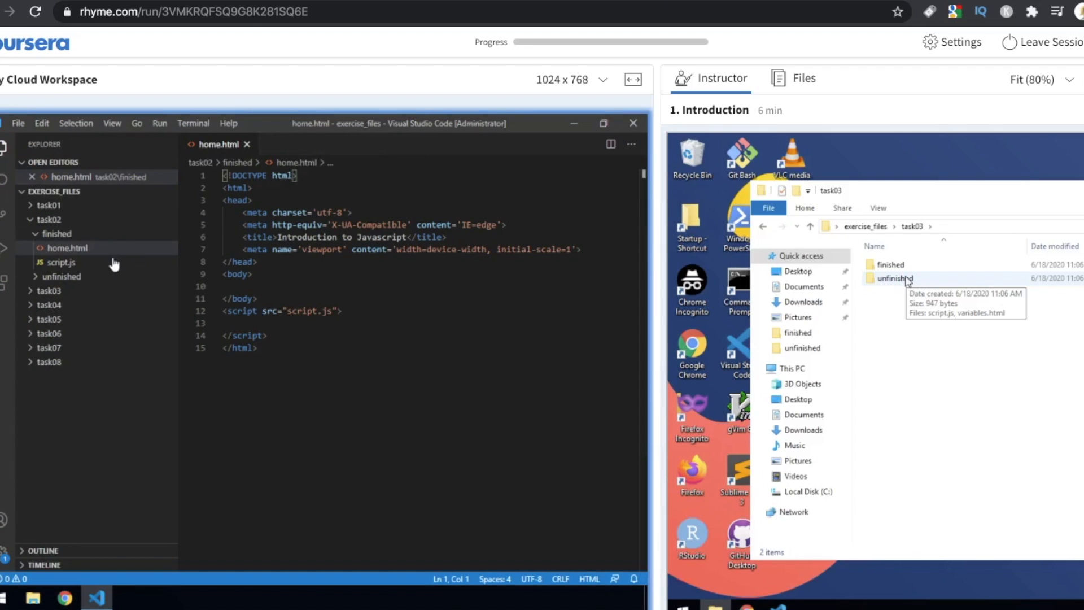
left_click(49, 290)
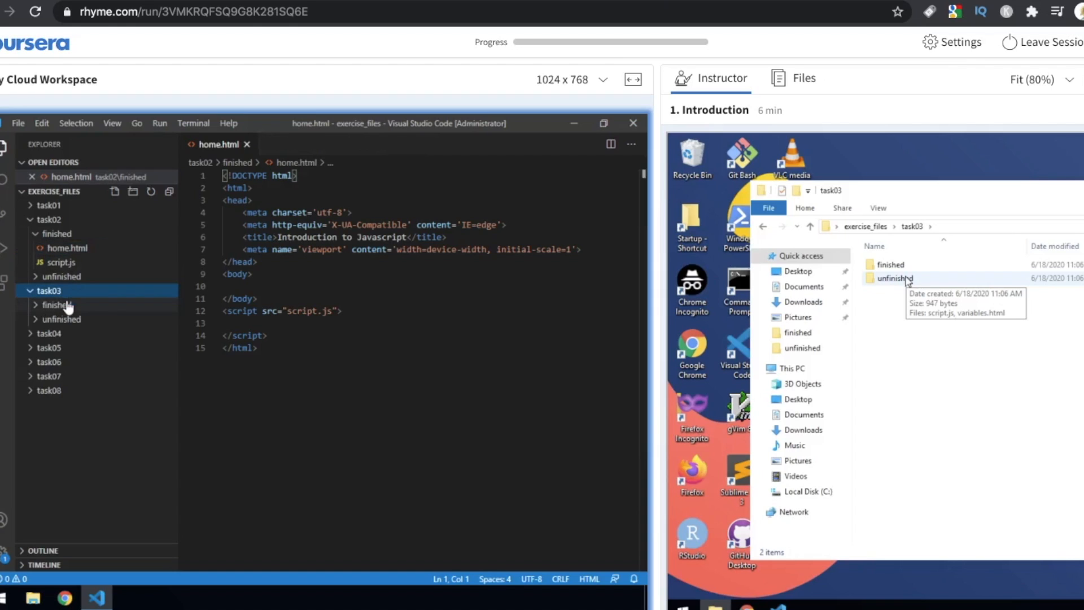
left_click(56, 305)
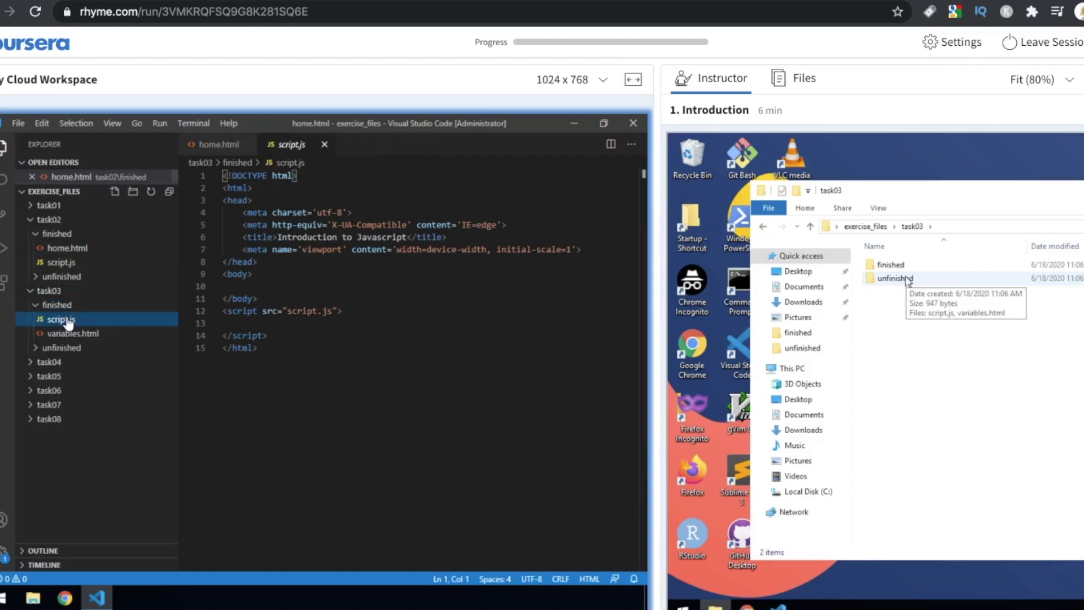
left_click(59, 318)
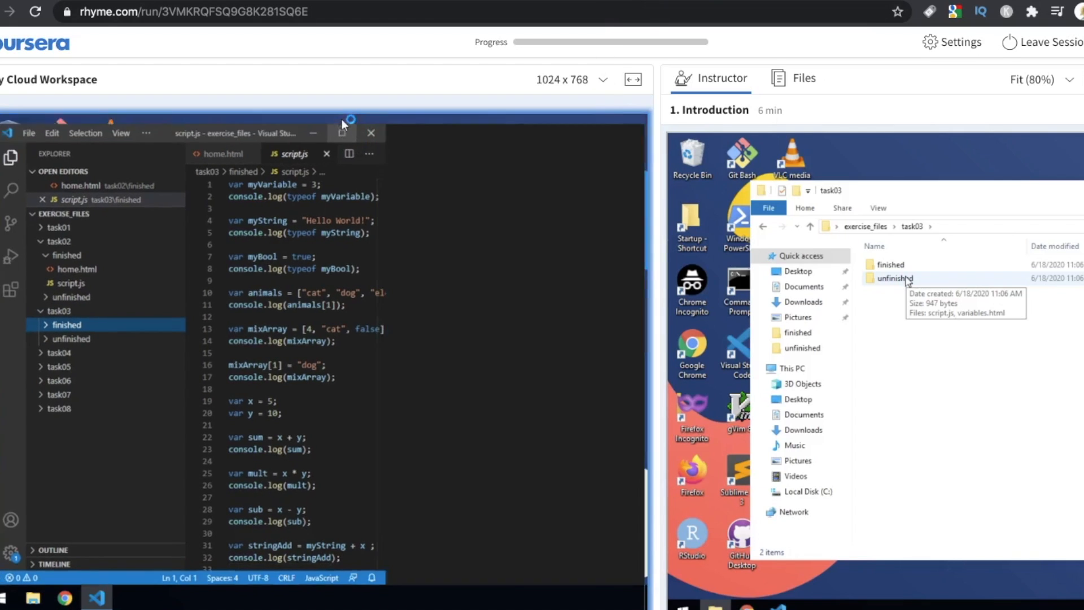
Maximize the editor, add the var z "hello hello how is it going" line, and minimize
left_click(340, 132)
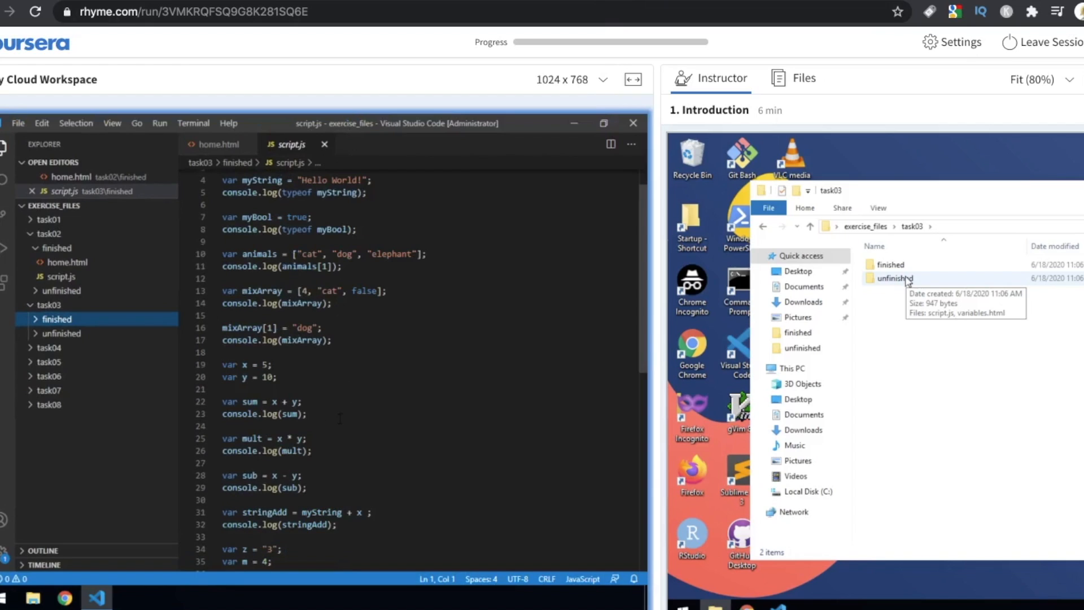
left_click(332, 339)
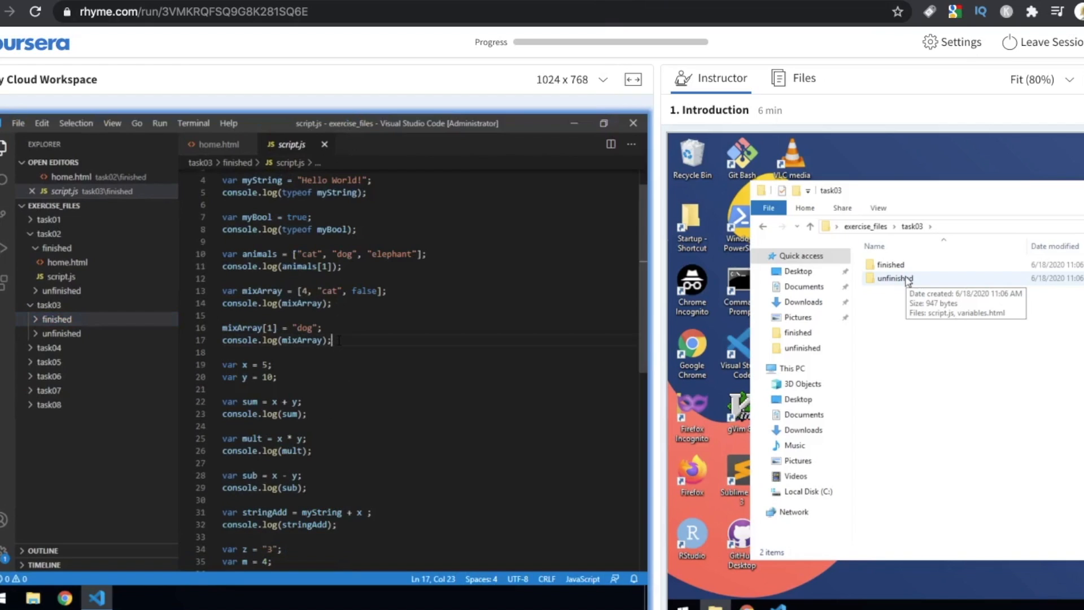
type("var z = \"hello hello how")
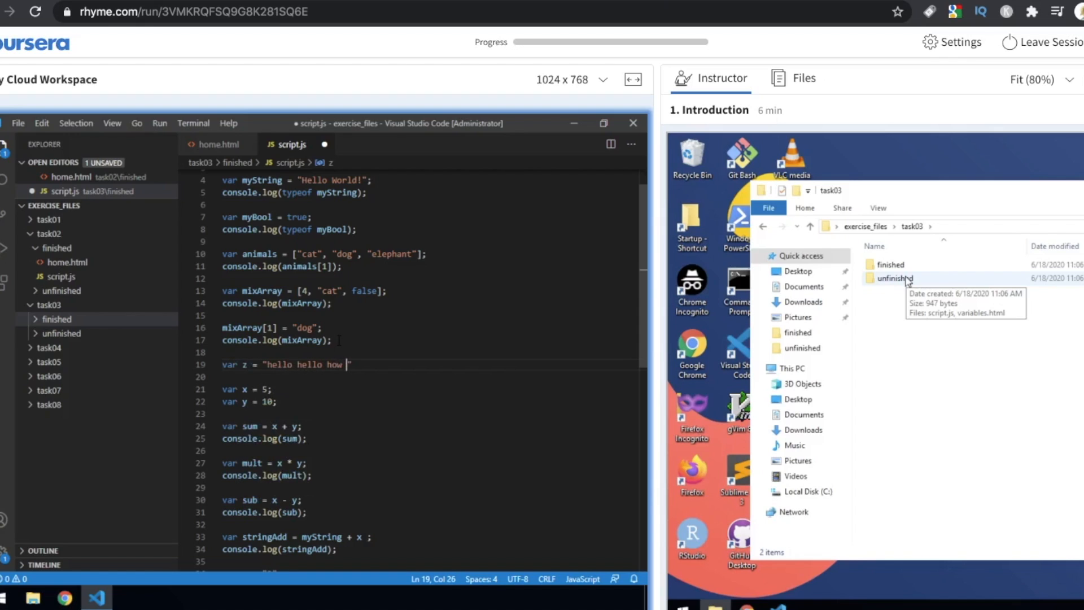
type("is it going")
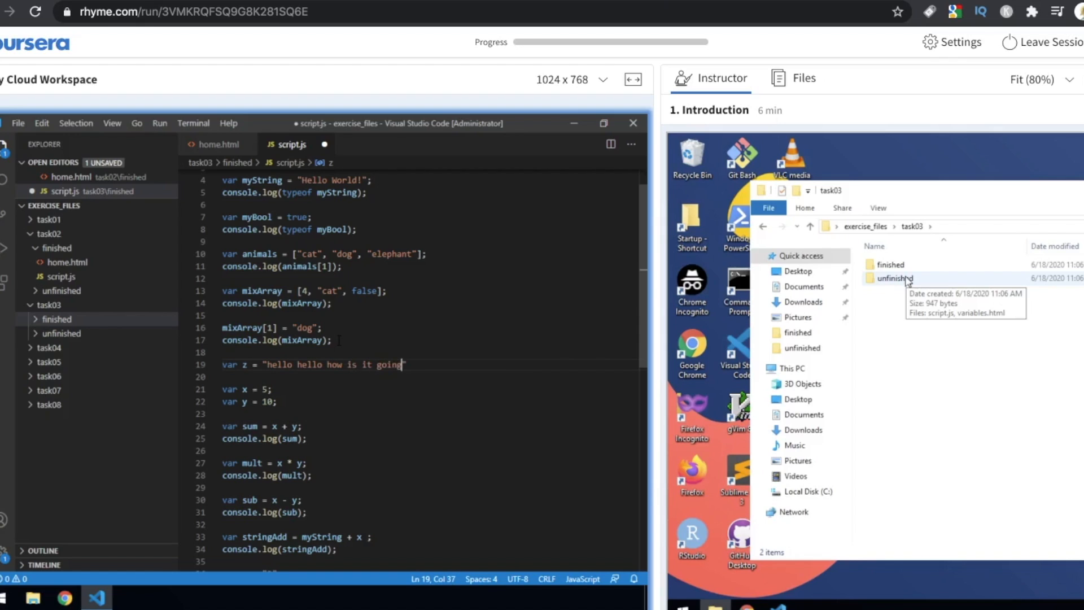
scroll("down", 3)
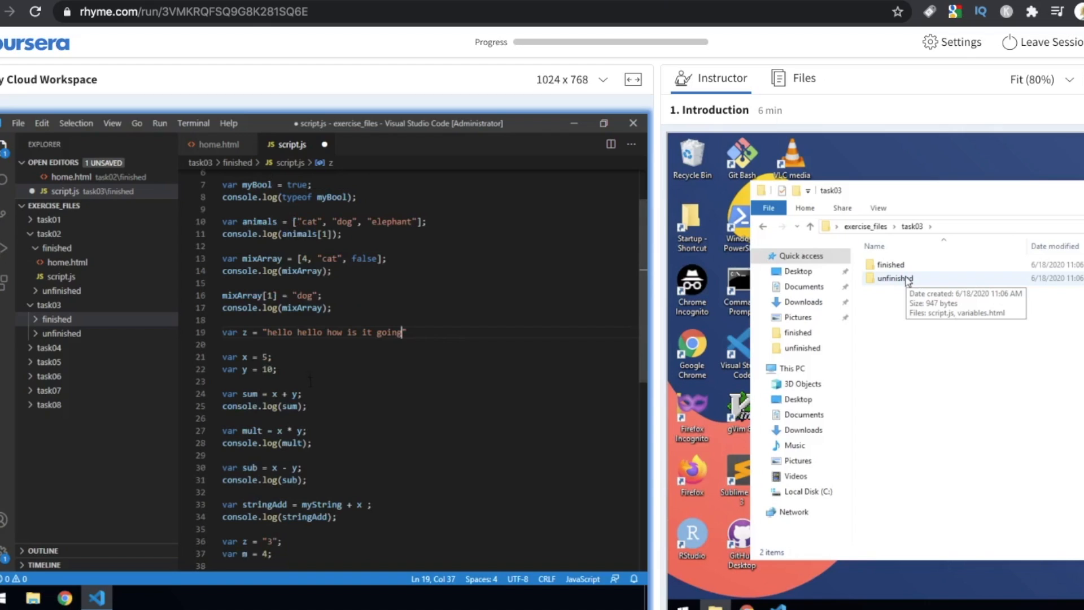
scroll("down", 3)
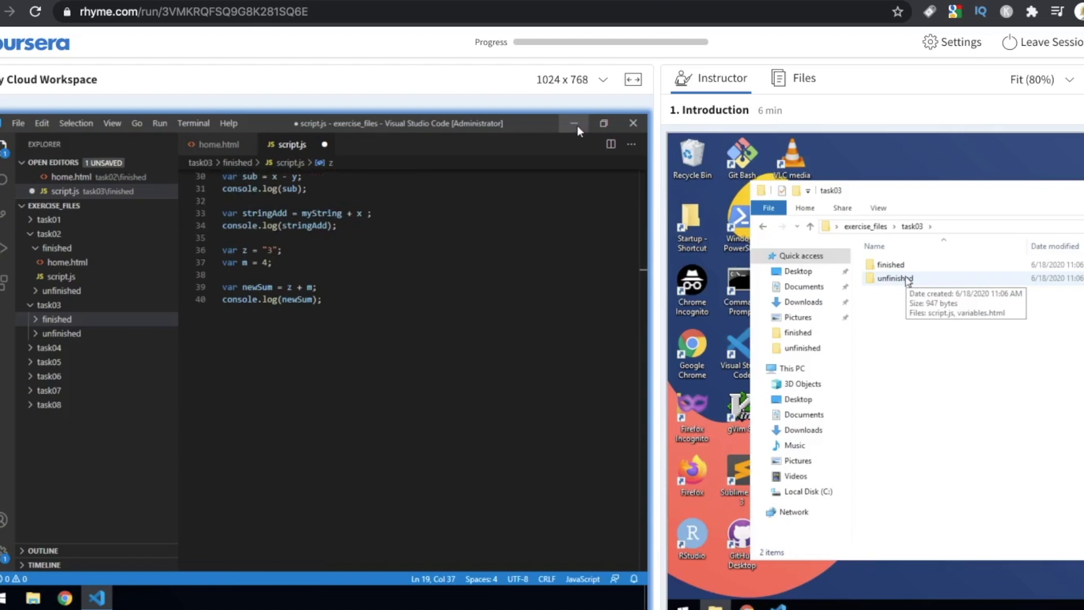
left_click(573, 123)
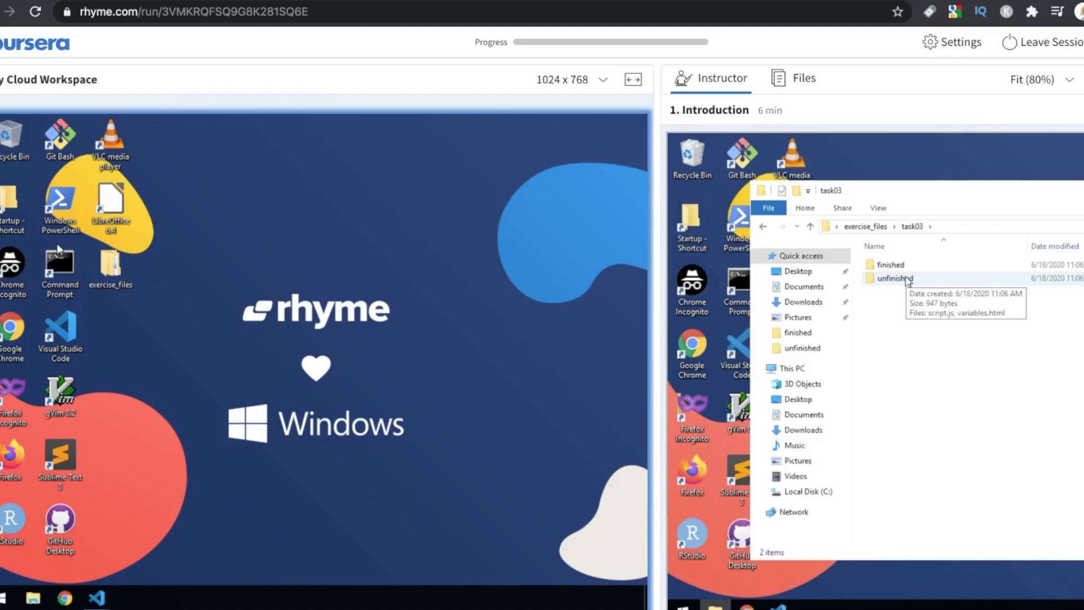
mouse_move(12, 270)
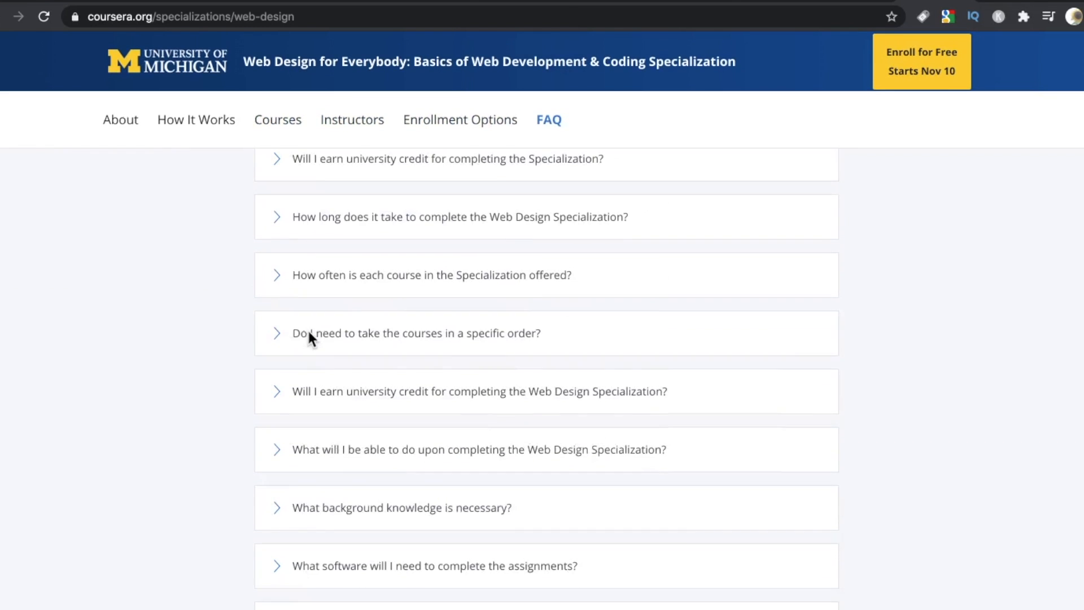
Jump to Web Design for Everybody's Courses section and scroll through its five courses
left_click(355, 120)
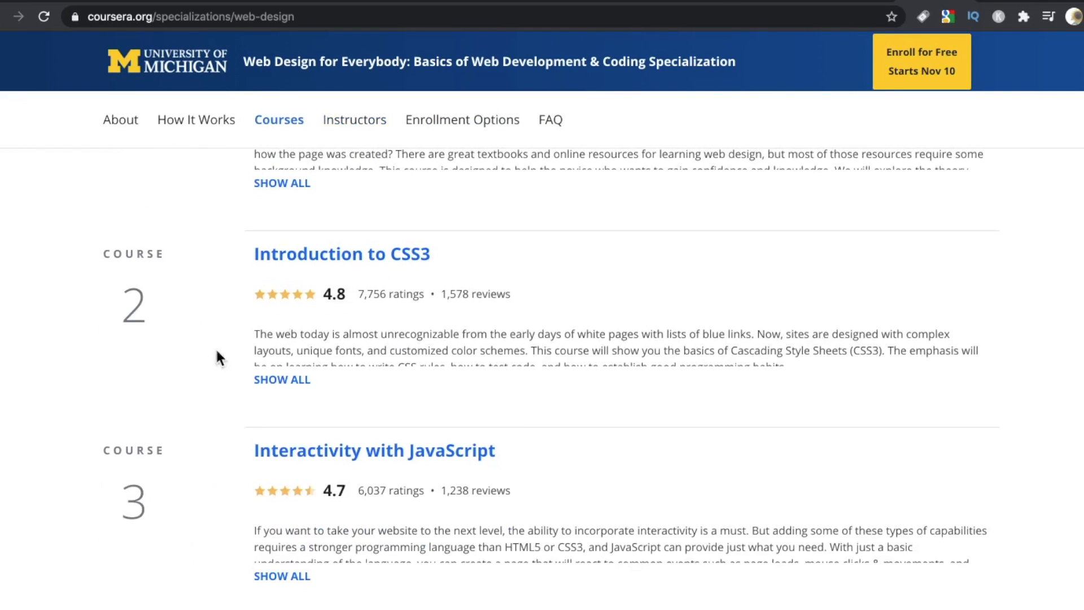
scroll("up", 3)
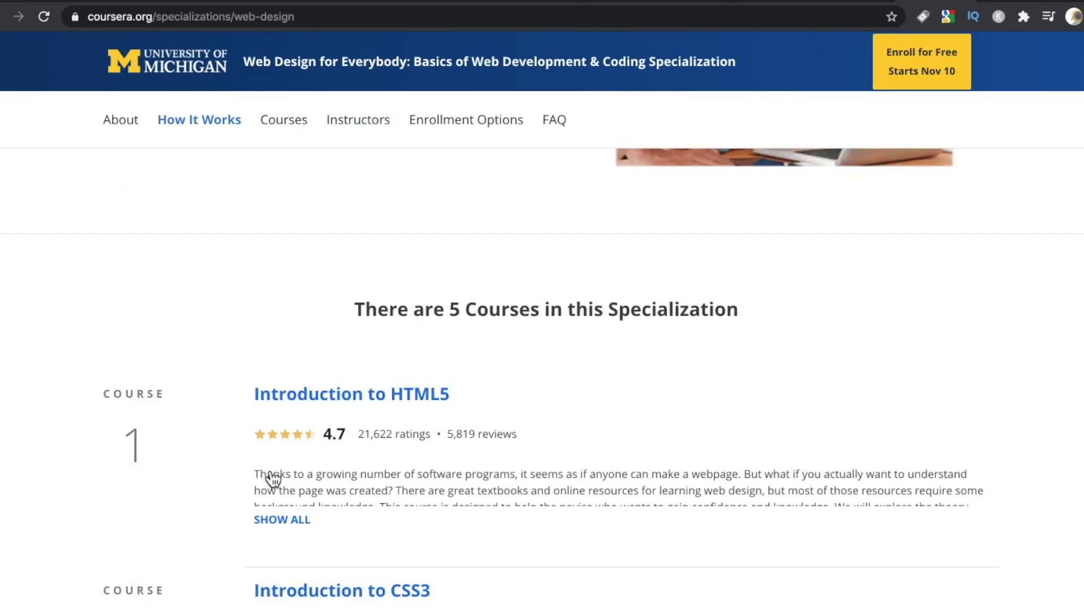
mouse_move(242, 456)
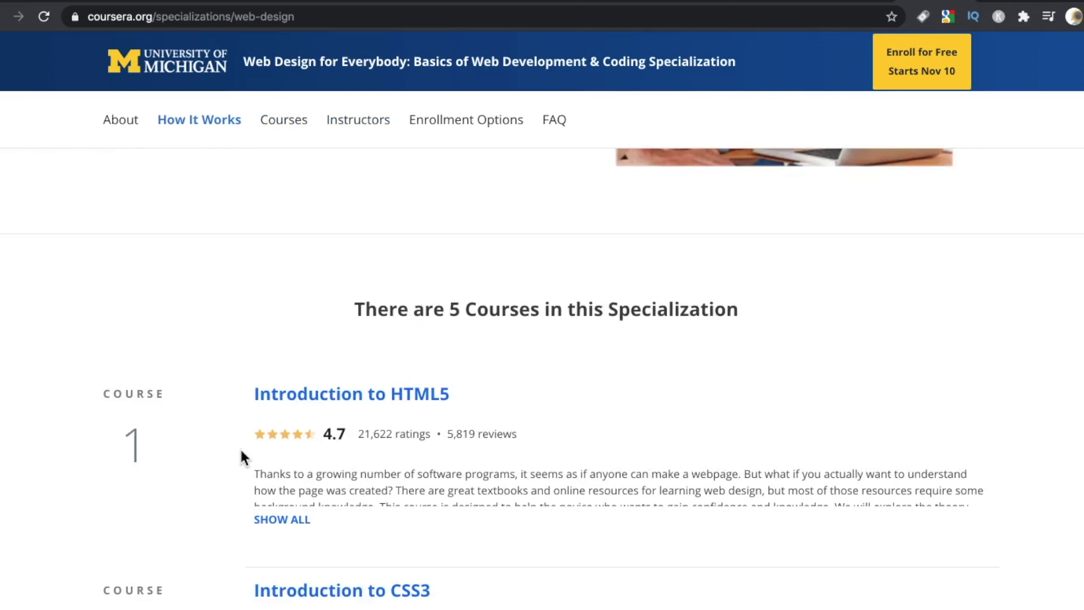
scroll("down", 3)
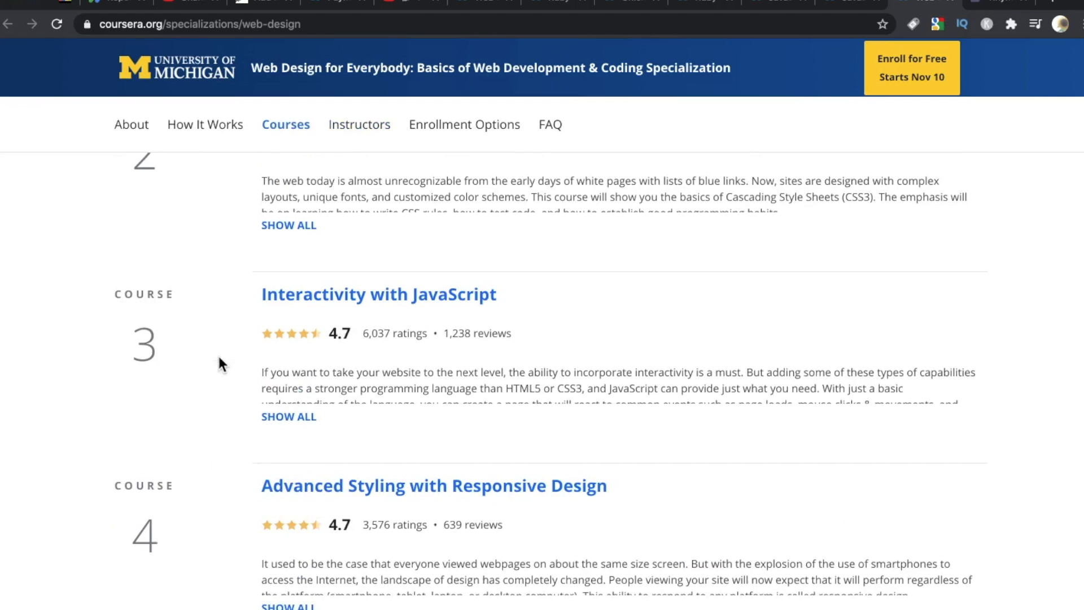
Scroll back to the specialization header and open the Computer Science breadcrumb
scroll("up", 3)
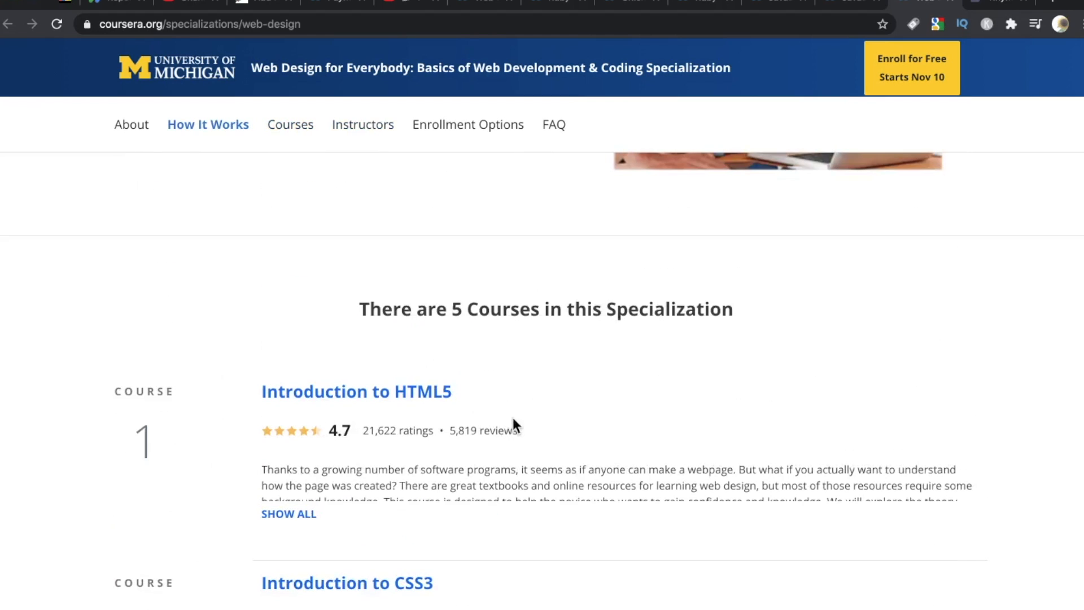
mouse_move(250, 452)
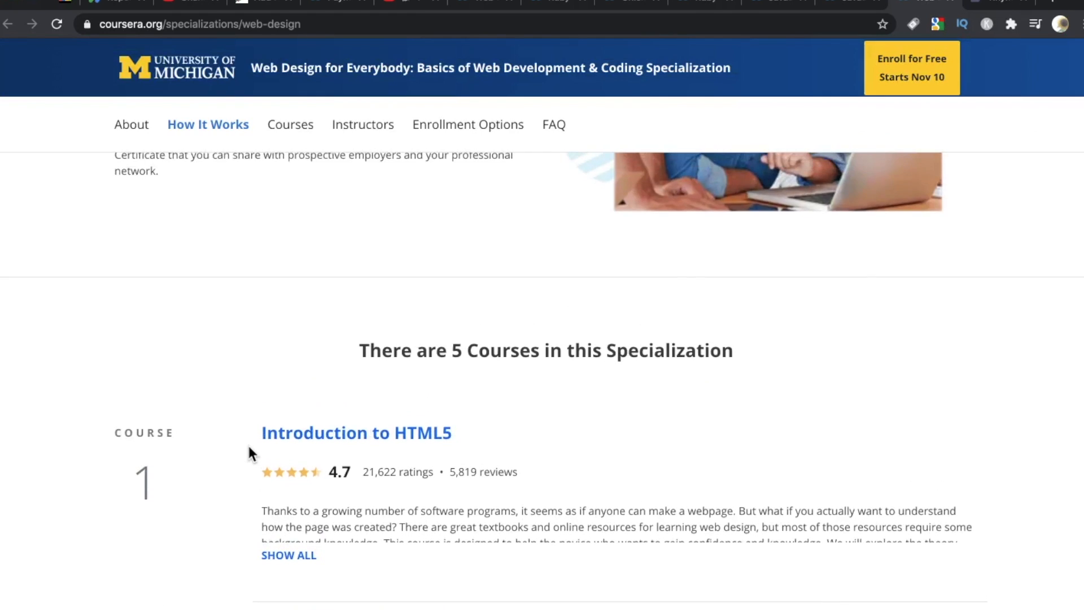
scroll("up", 3)
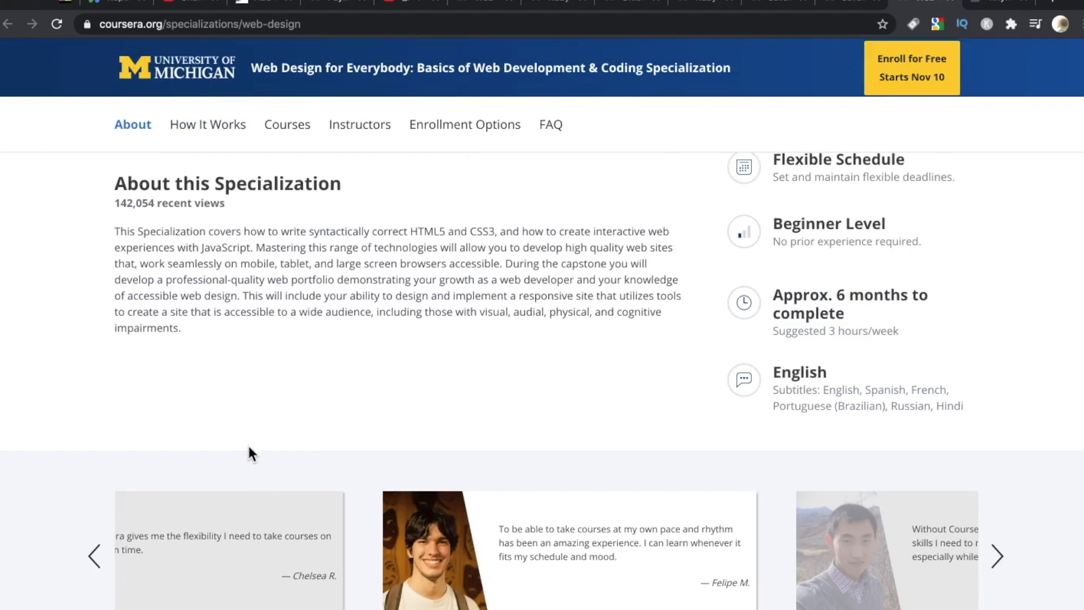
scroll("up", 3)
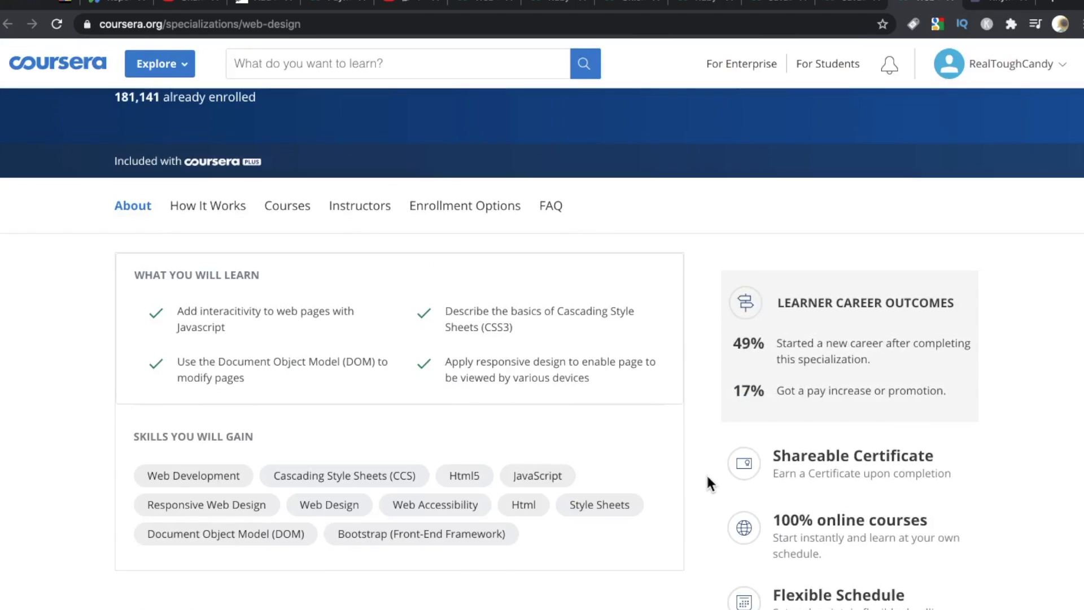
scroll("up", 3)
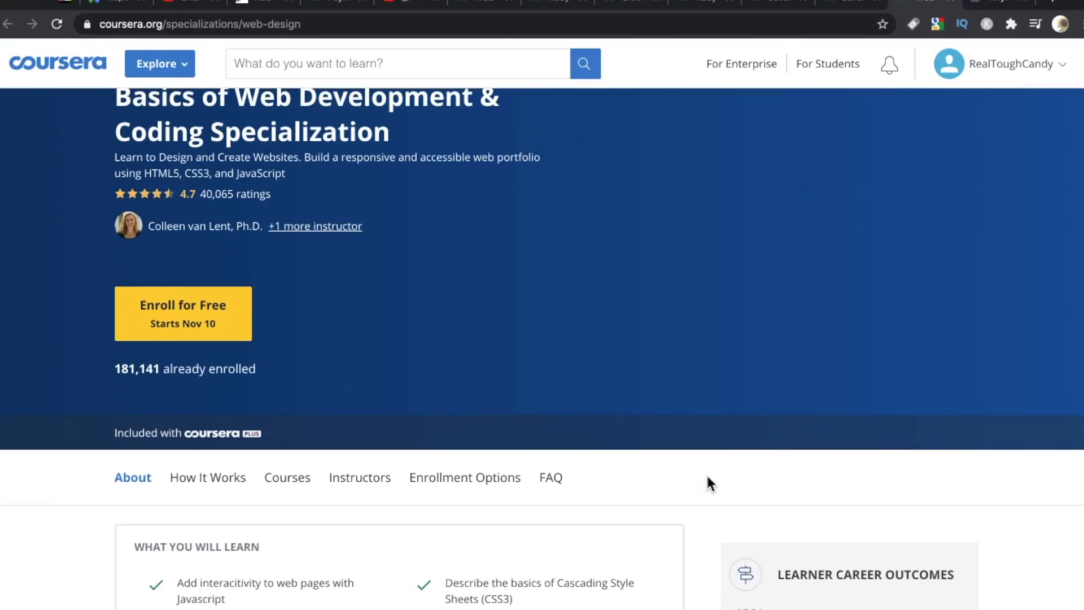
scroll("up", 3)
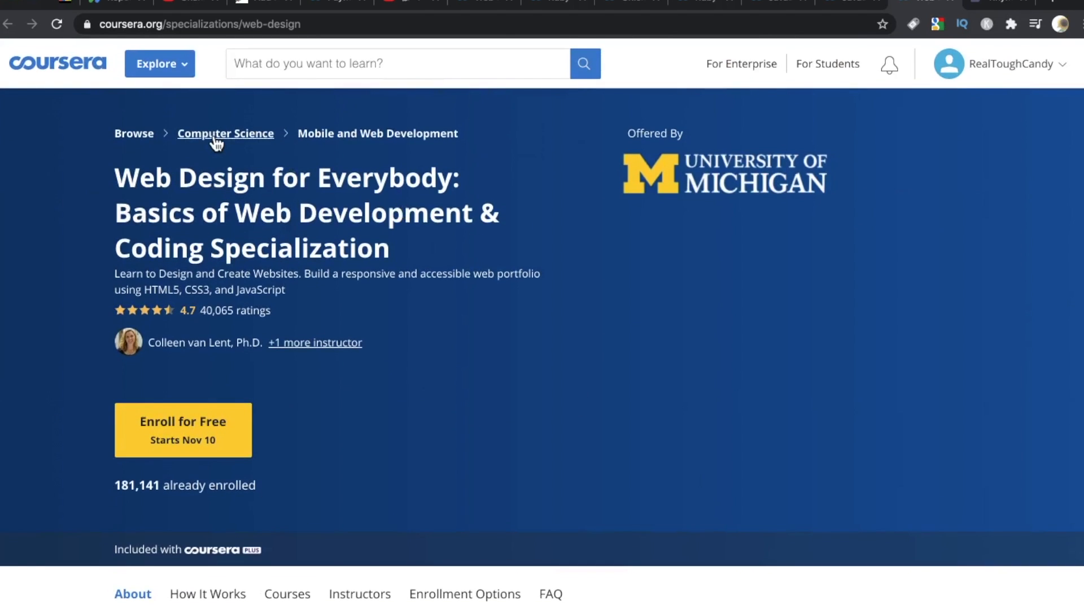
left_click(225, 133)
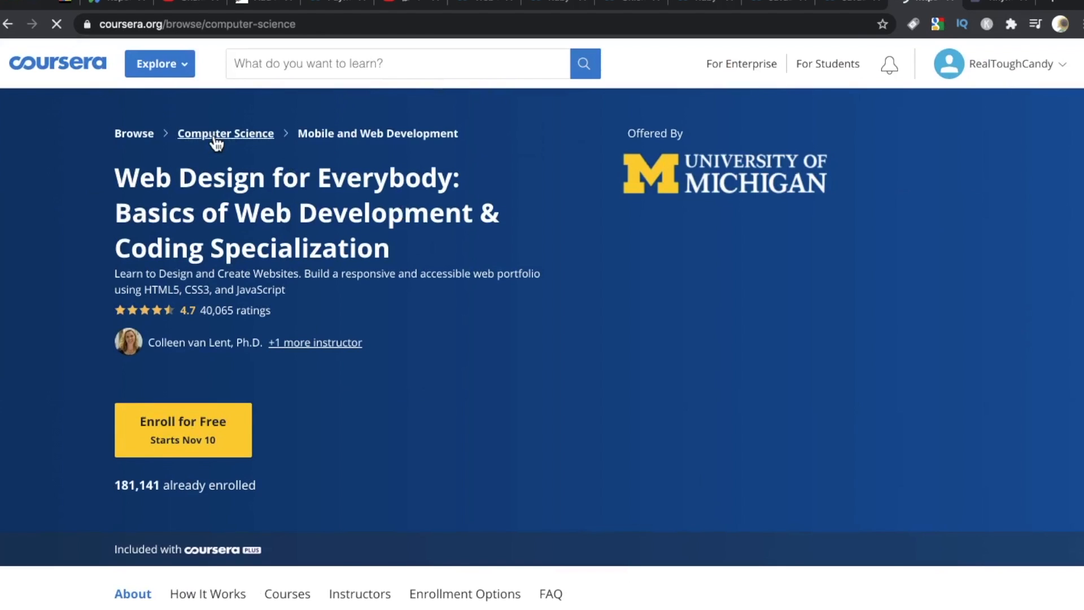
Scroll Computer Science collections to Front End Web Development and open Responsive Website Basics
left_click(225, 132)
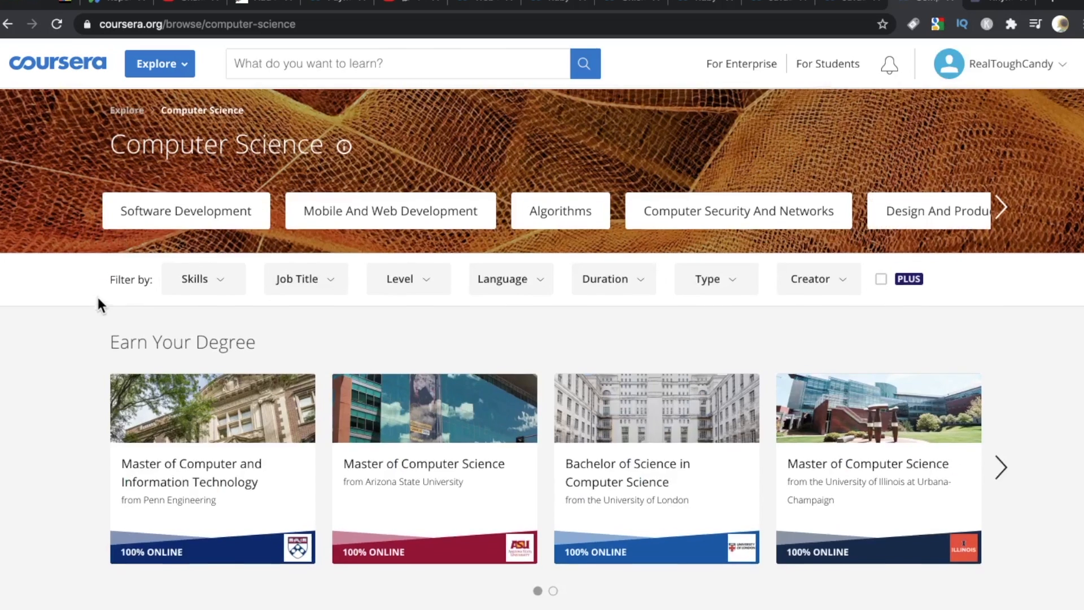
scroll("down", 3)
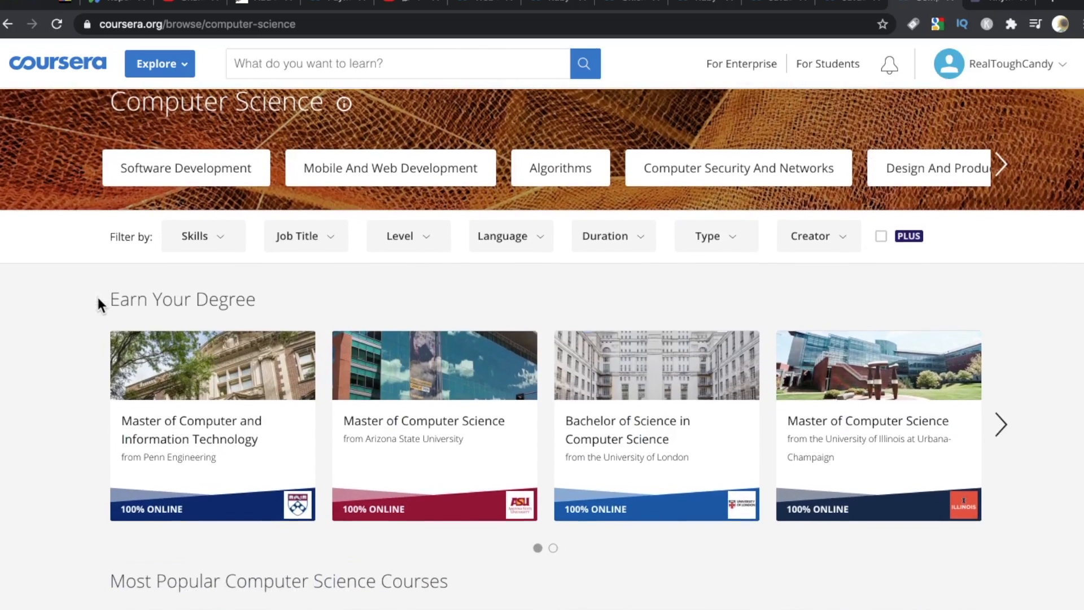
scroll("down", 3)
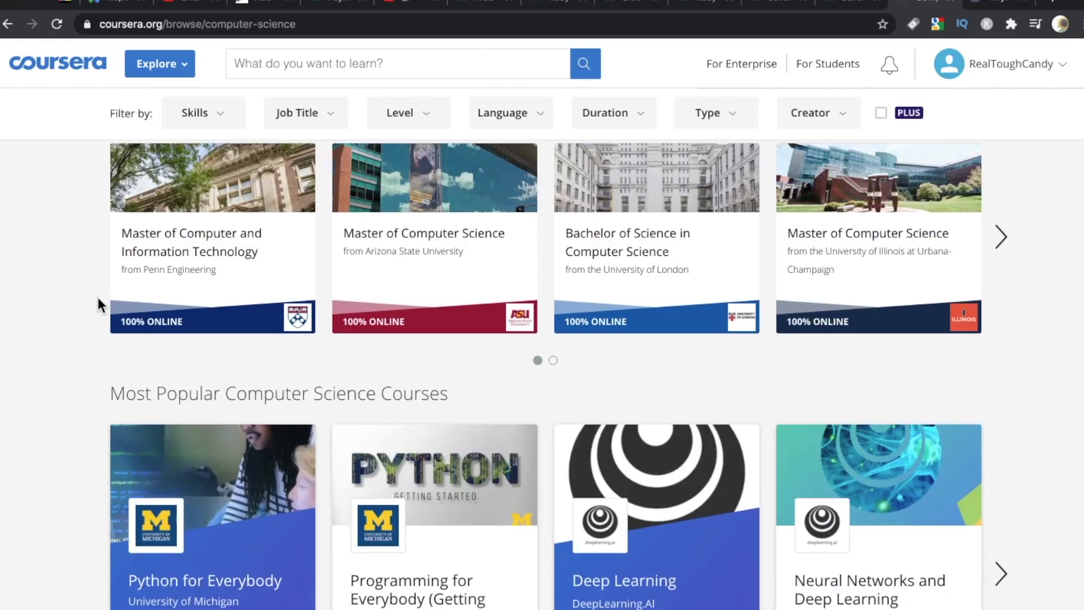
scroll("down", 3)
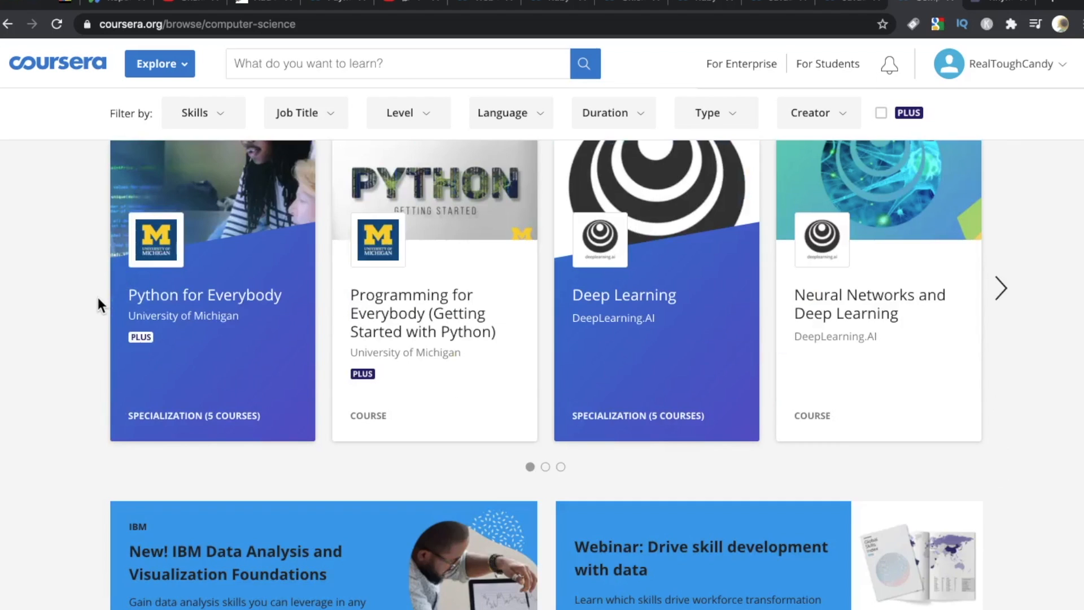
scroll("down", 3)
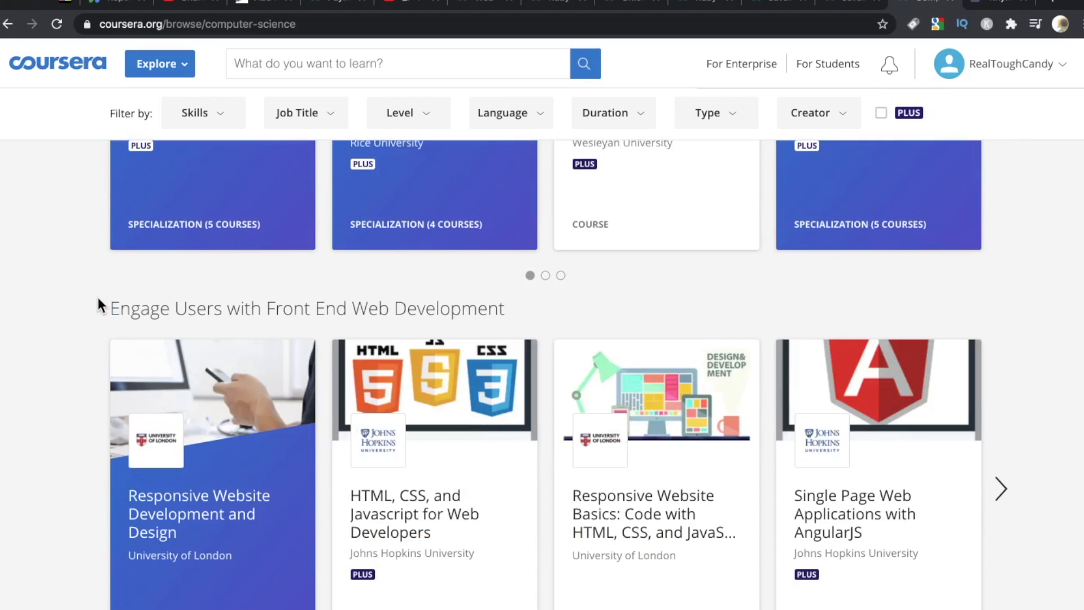
scroll("down", 3)
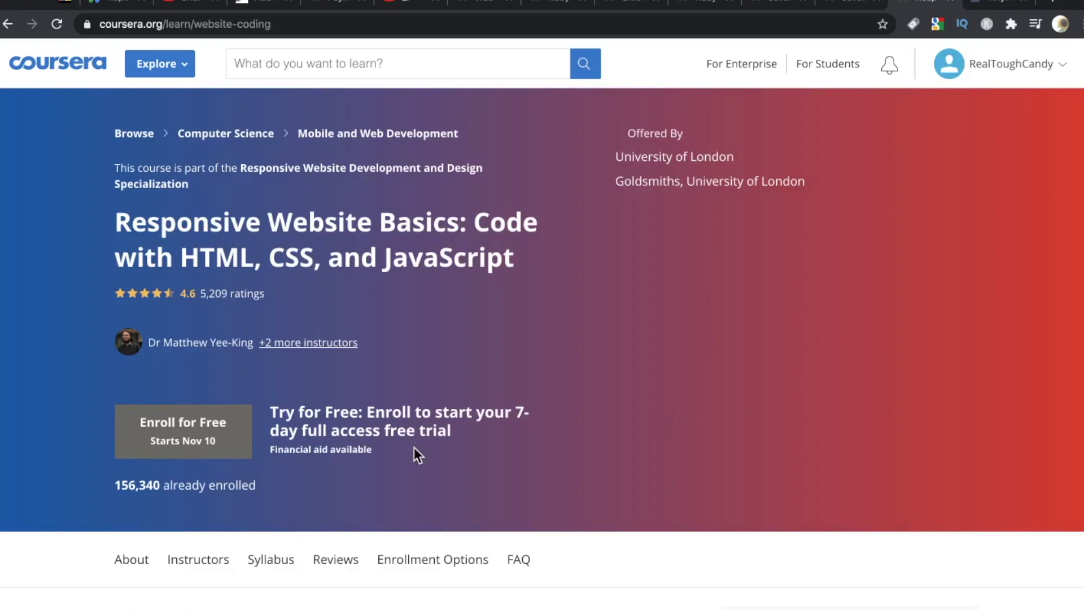
View and dismiss the financial aid notice, then go back to Computer Science
scroll("down", 3)
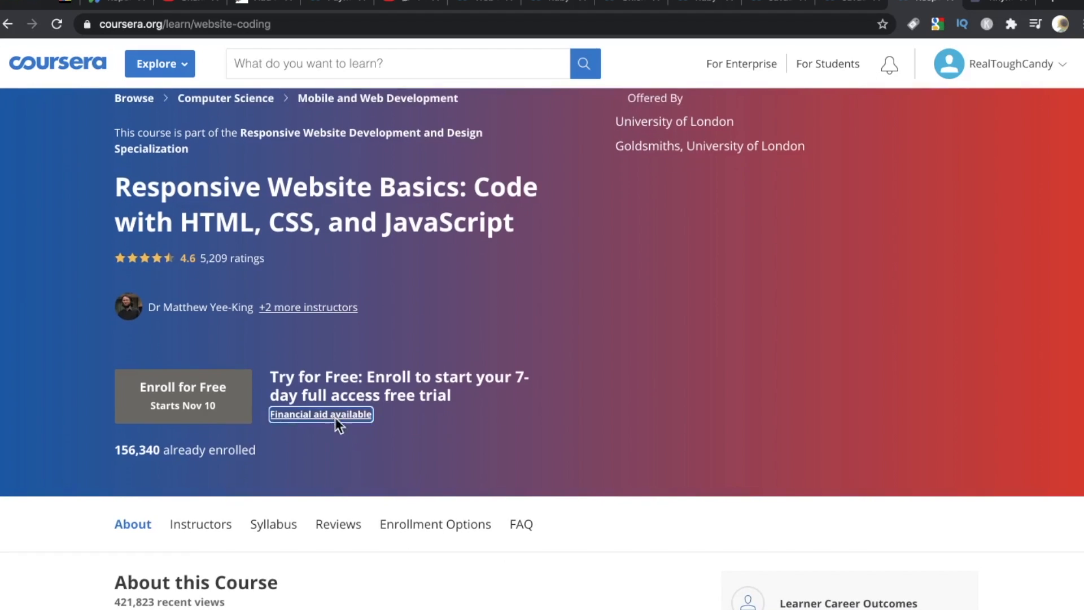
left_click(320, 414)
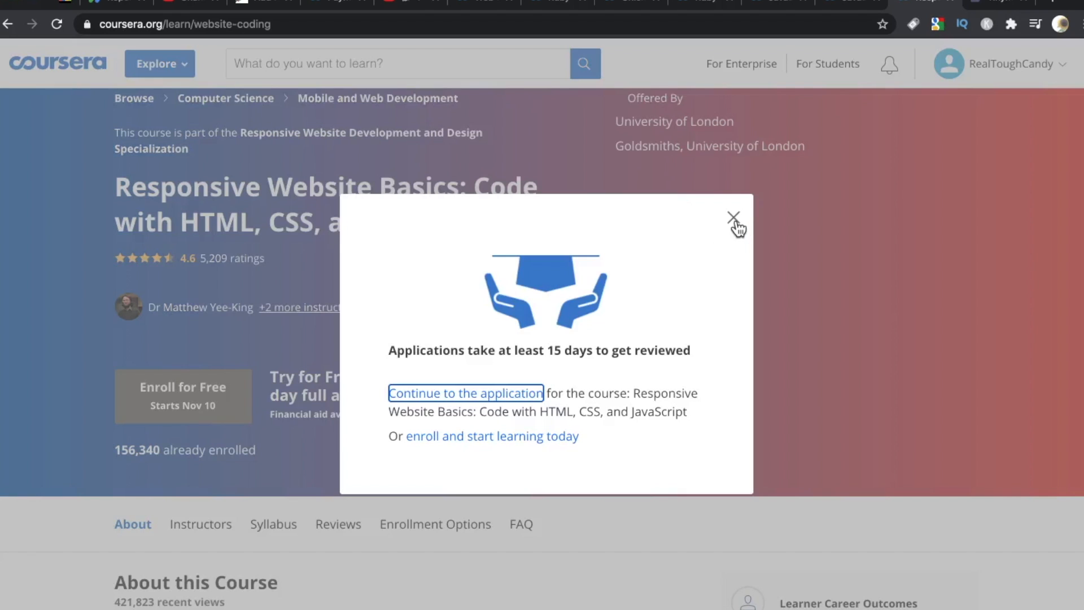
left_click(733, 216)
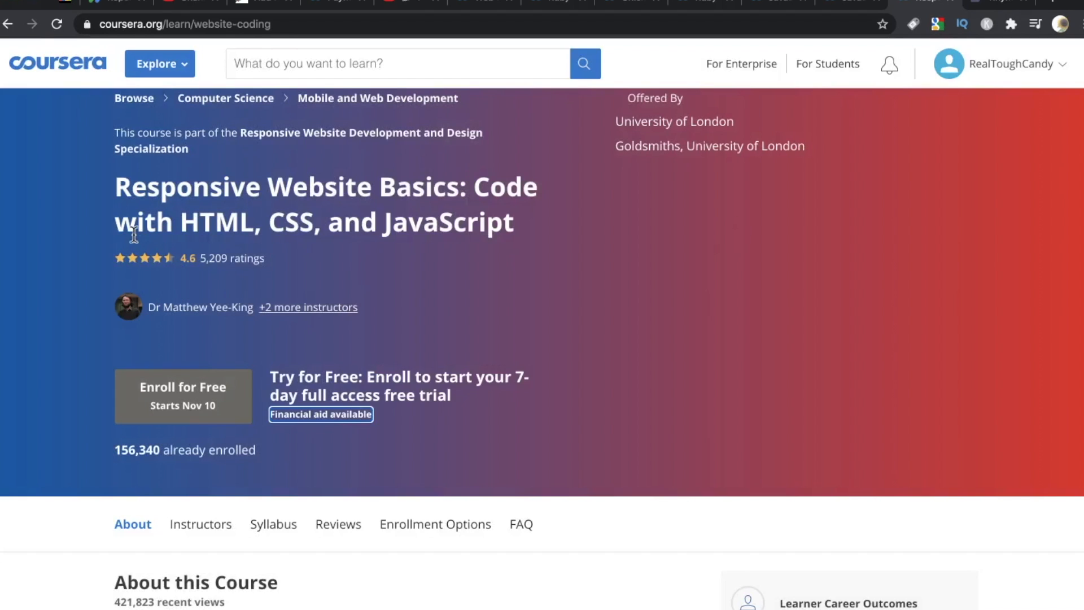
mouse_move(10, 22)
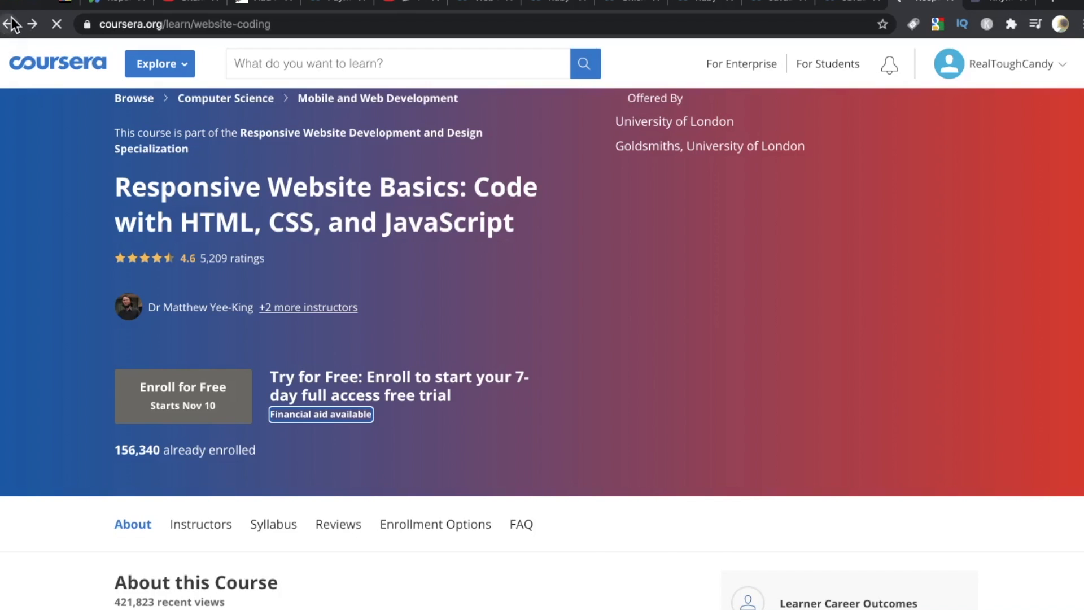
left_click(10, 24)
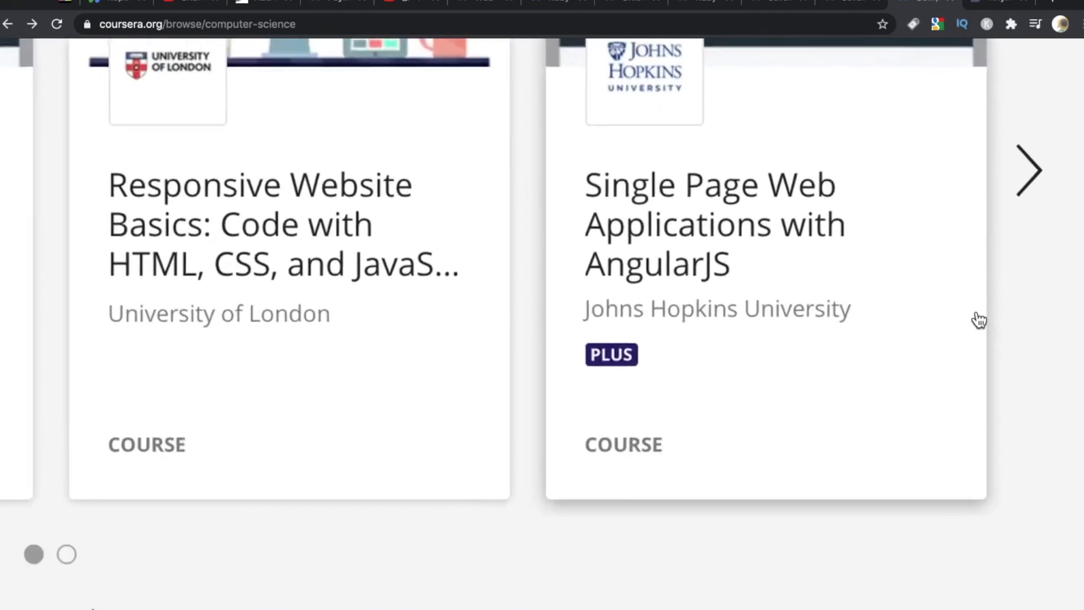
Browse down the page, then go to Explore > Arts and Humanities > Music and Art
scroll("up", 3)
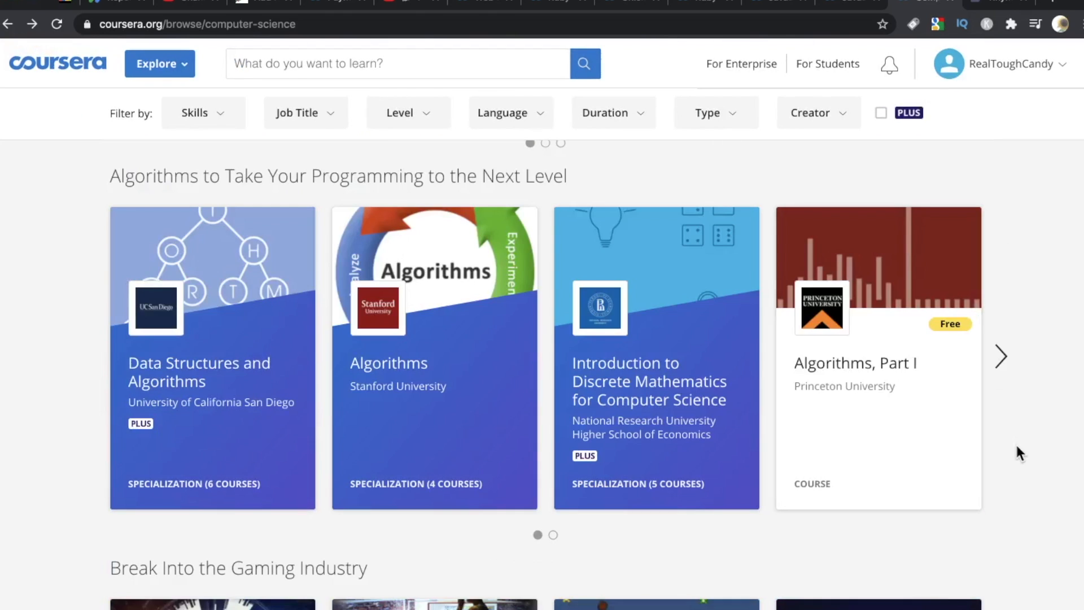
scroll("down", 3)
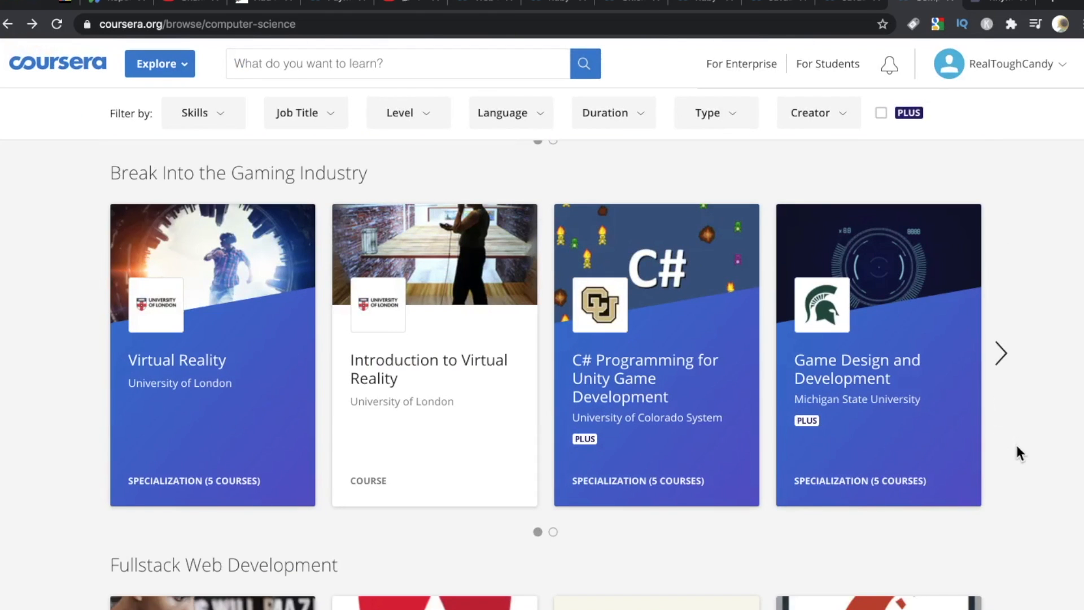
scroll("down", 3)
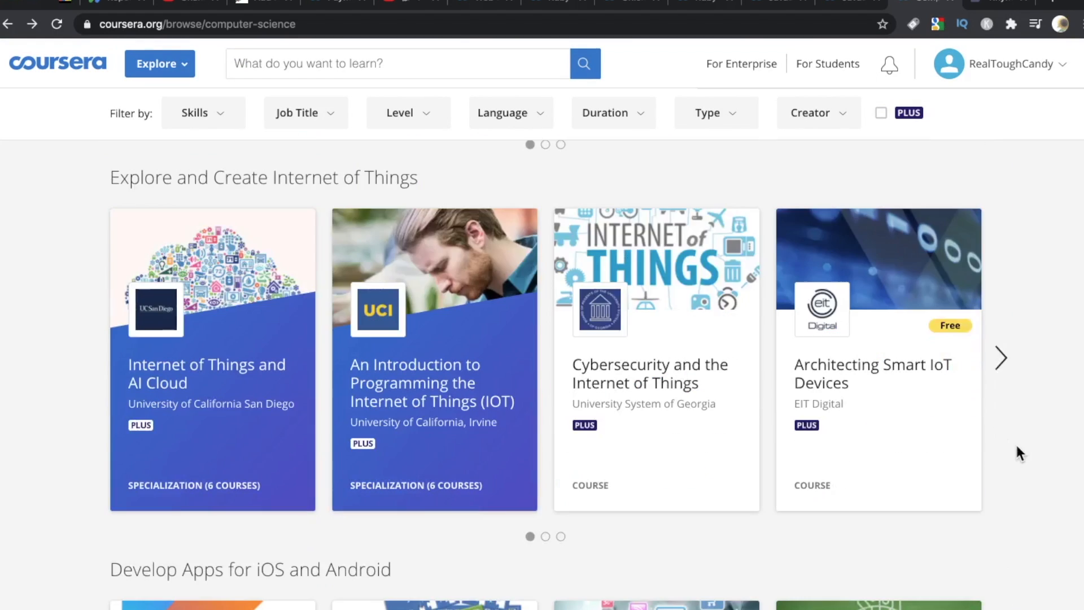
scroll("down", 3)
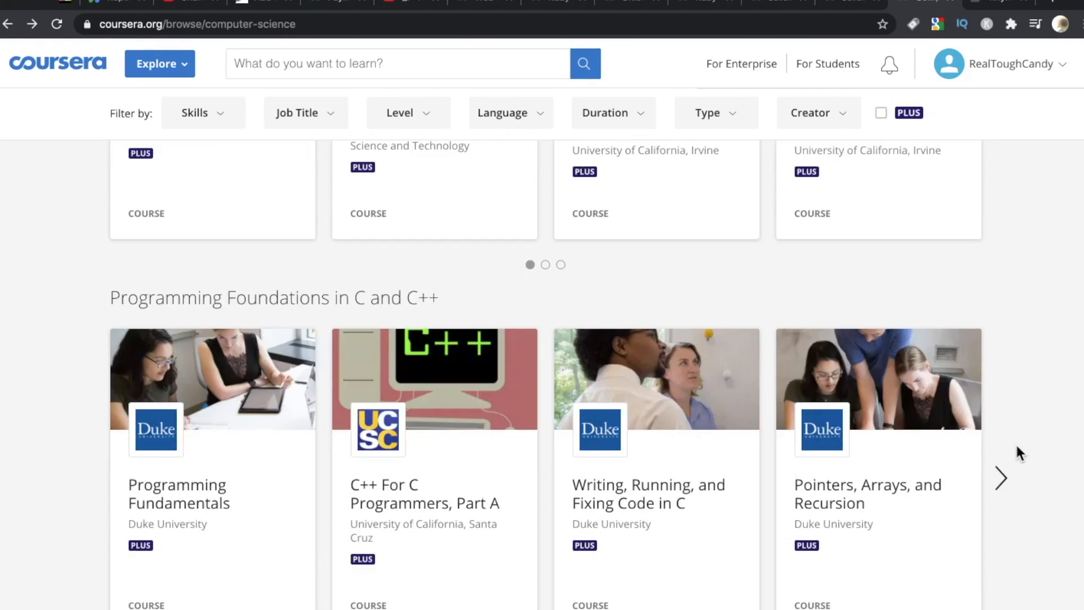
scroll("down", 3)
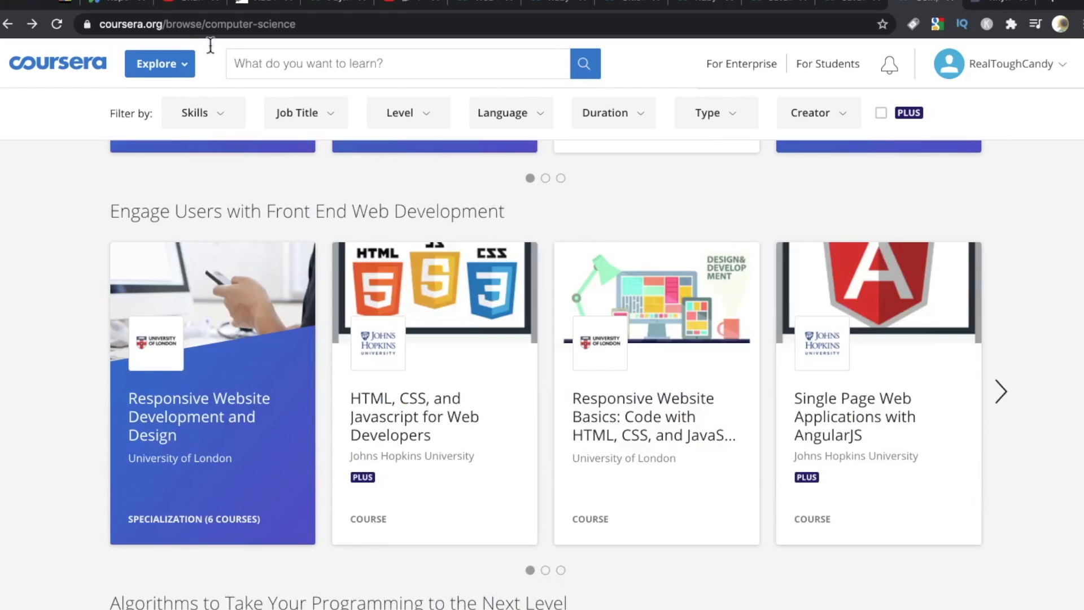
left_click(160, 63)
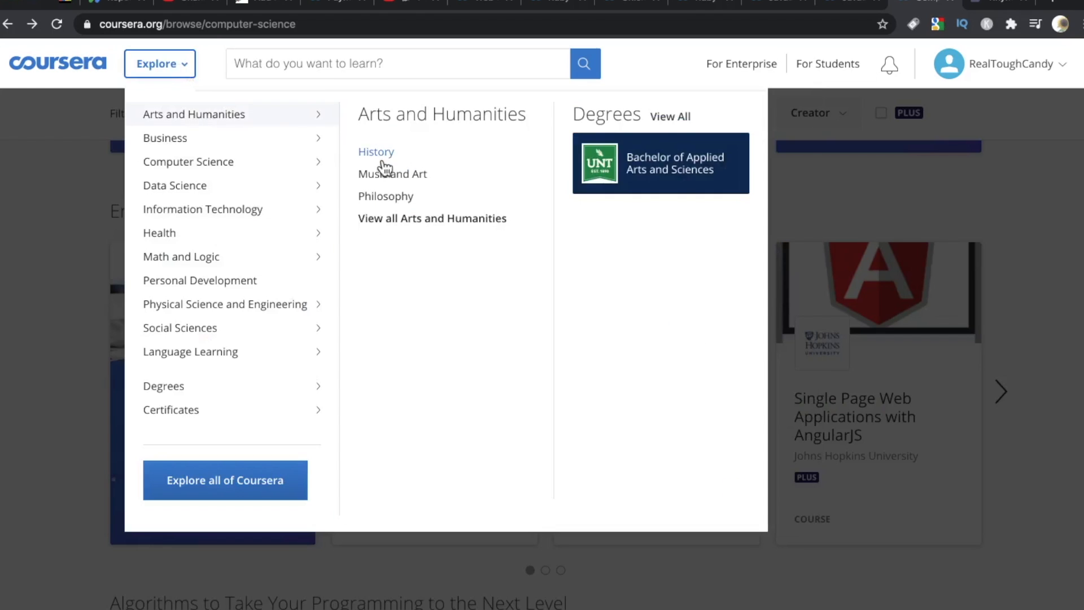
left_click(391, 173)
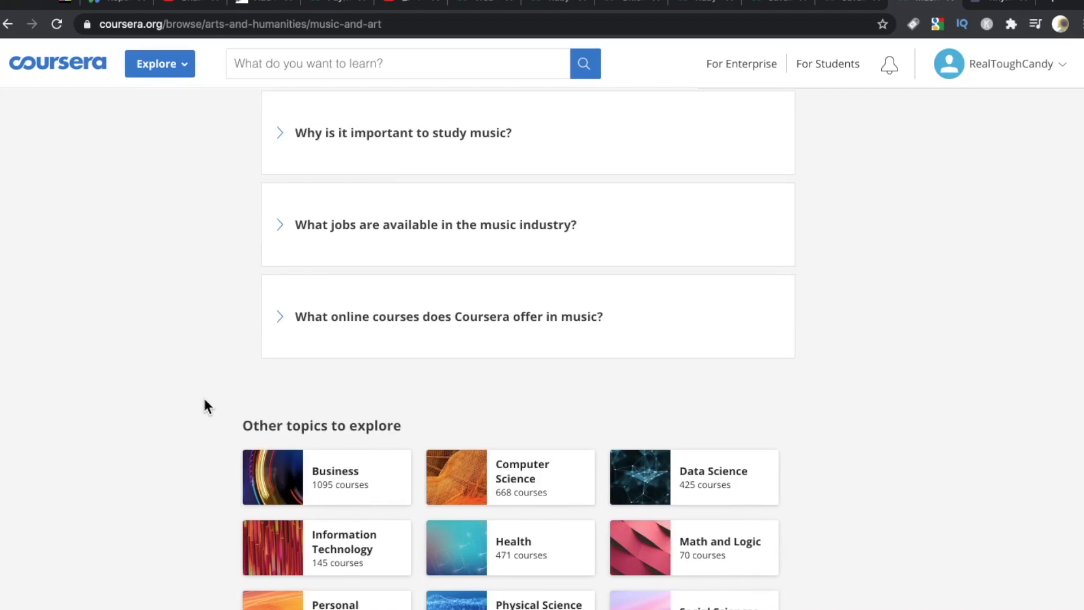
Open MoMA's Modern and Contemporary Art and Design Specialization from the Music and Art listings
scroll("up", 3)
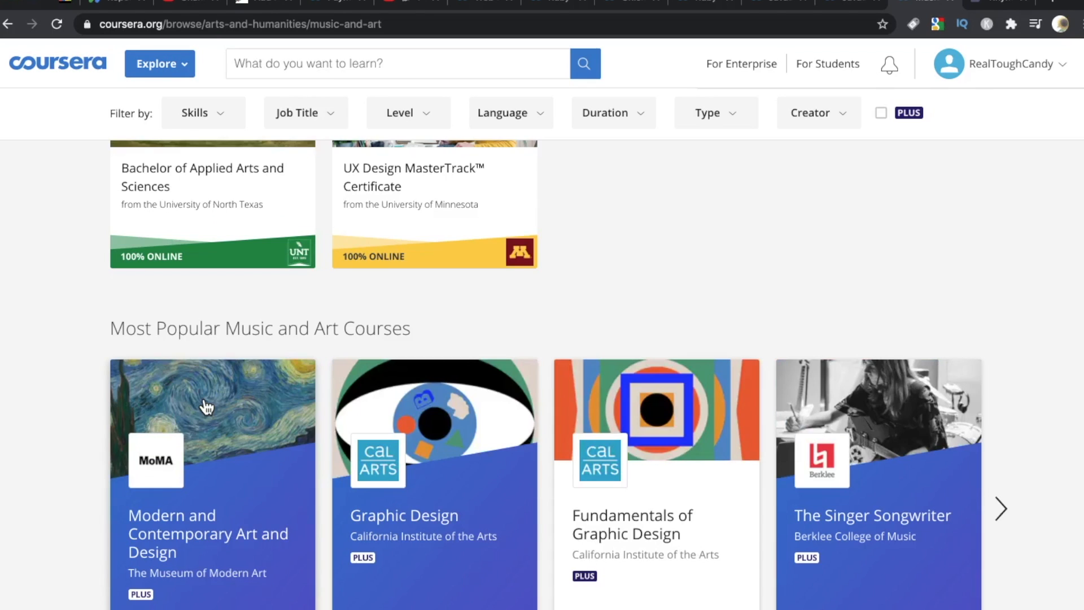
scroll("down", 3)
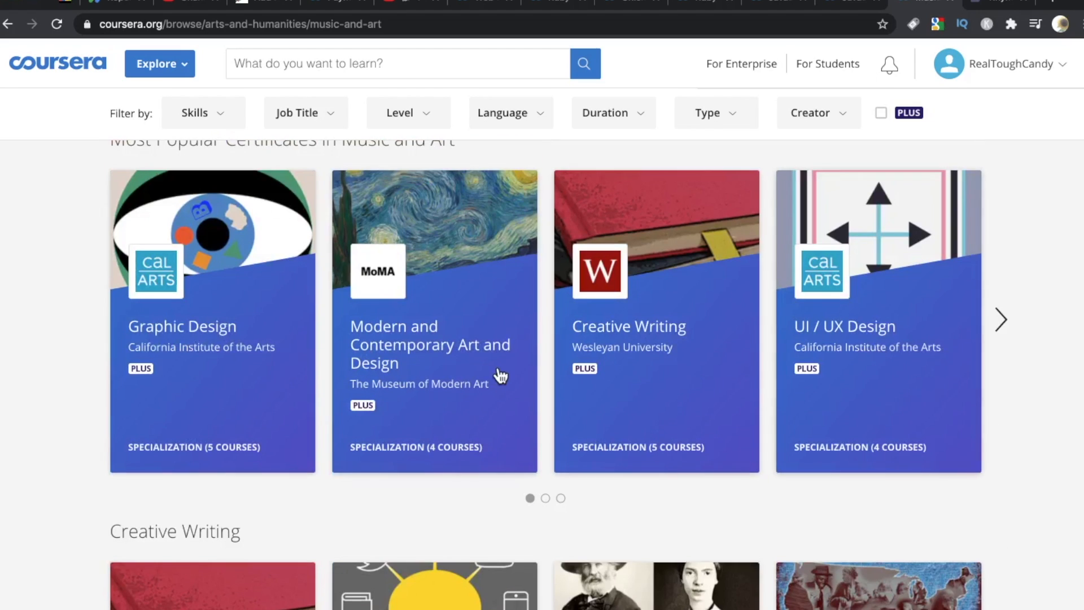
mouse_move(403, 354)
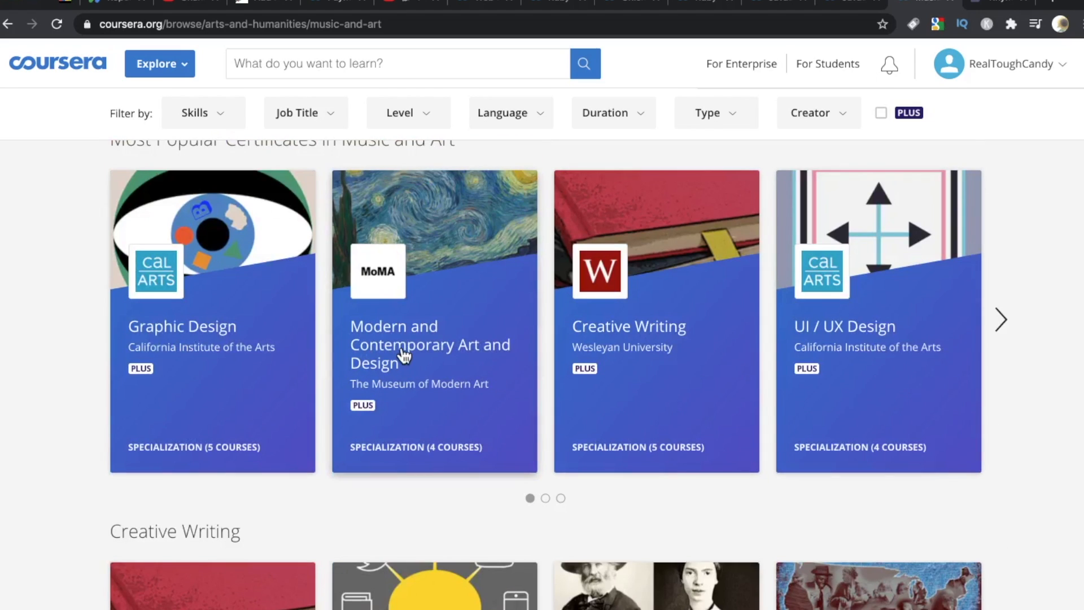
left_click(433, 344)
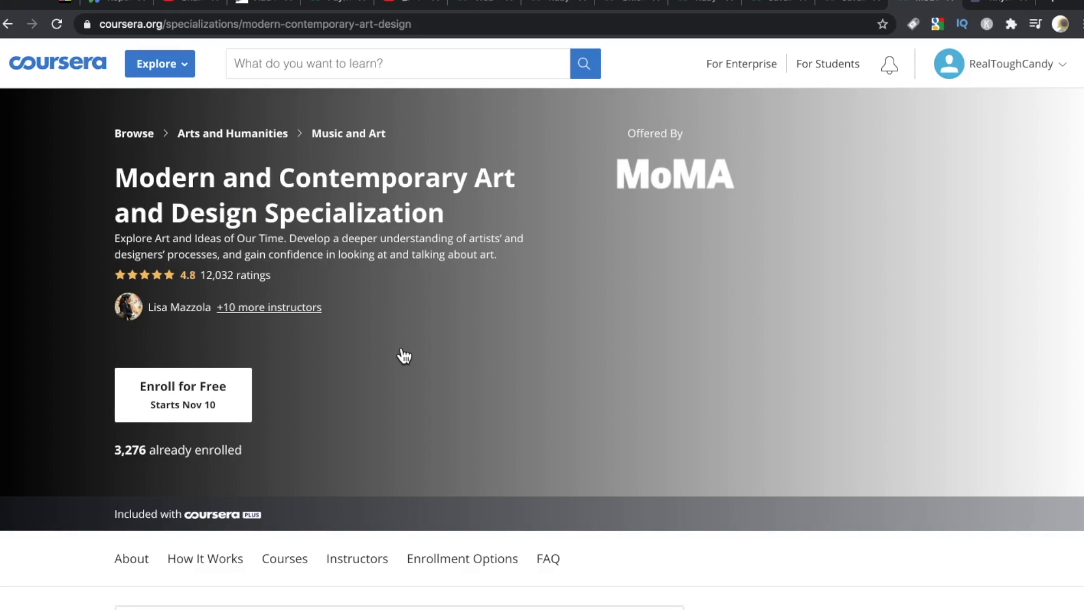
scroll("down", 3)
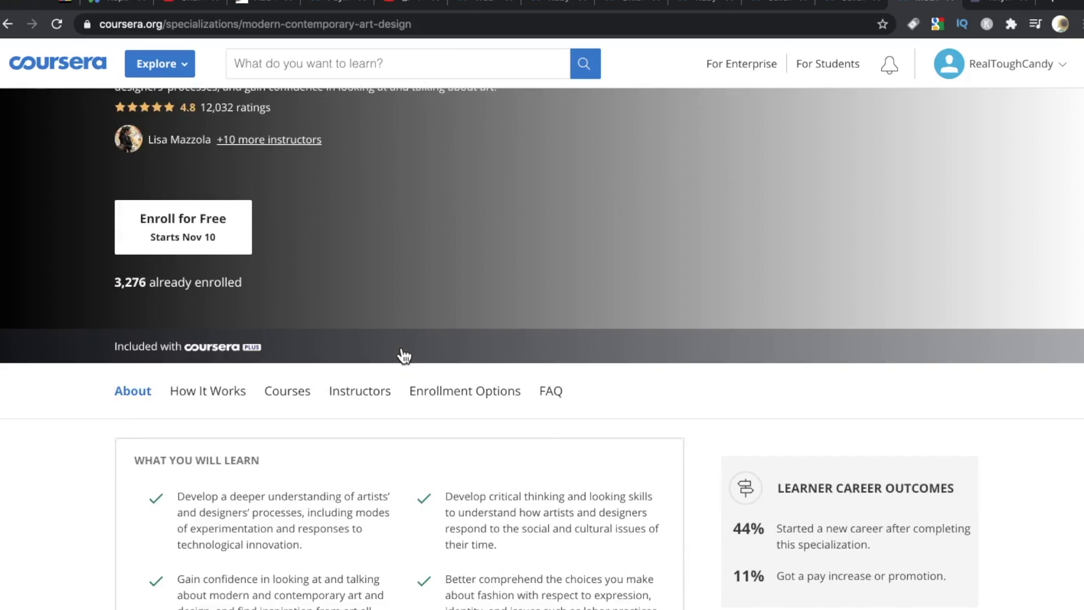
scroll("down", 3)
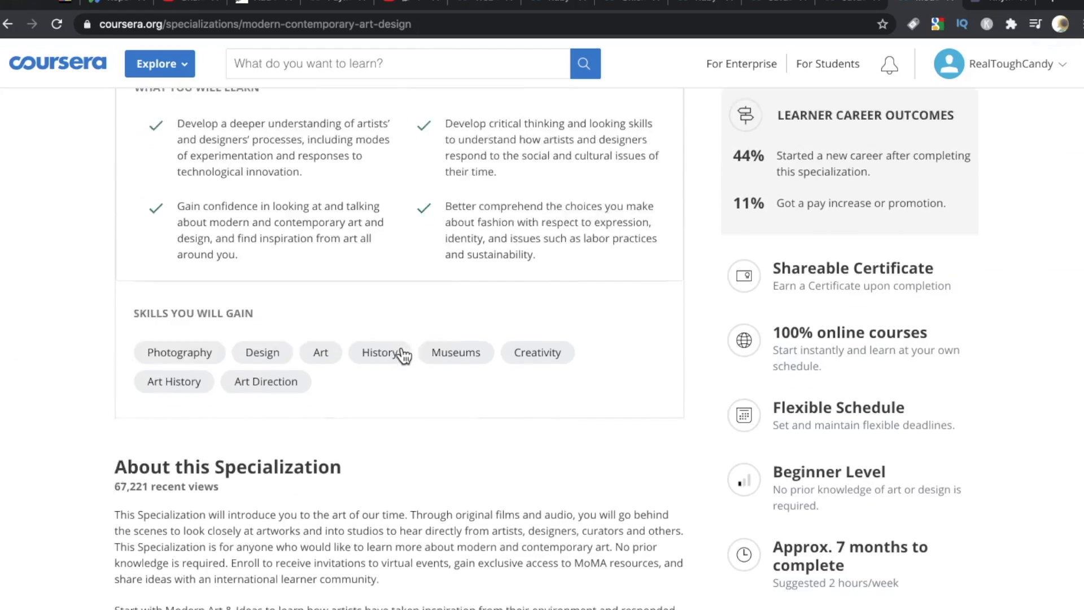
scroll("down", 3)
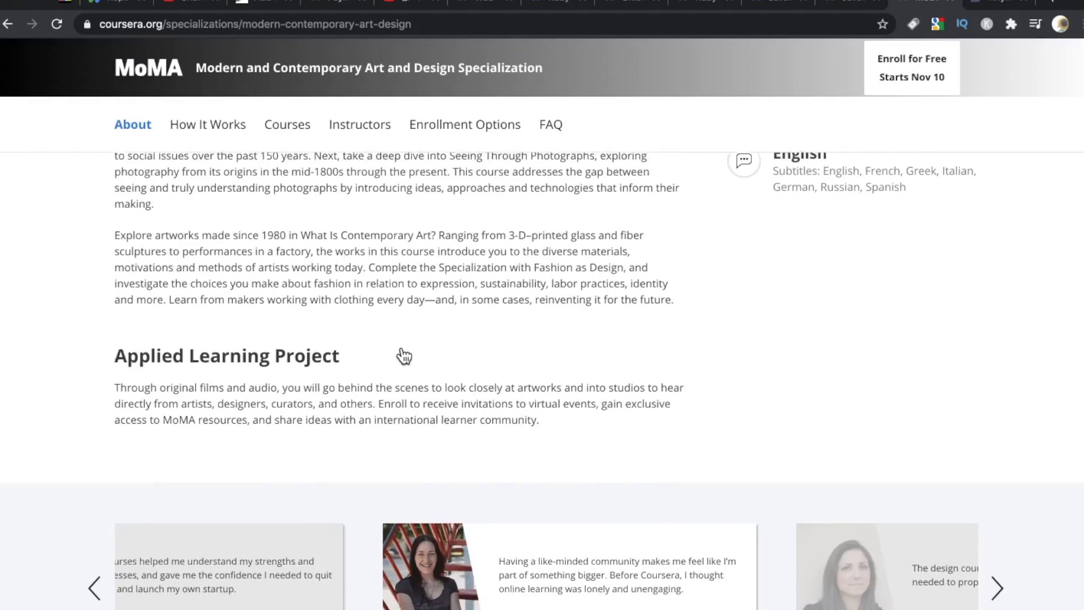
scroll("up", 3)
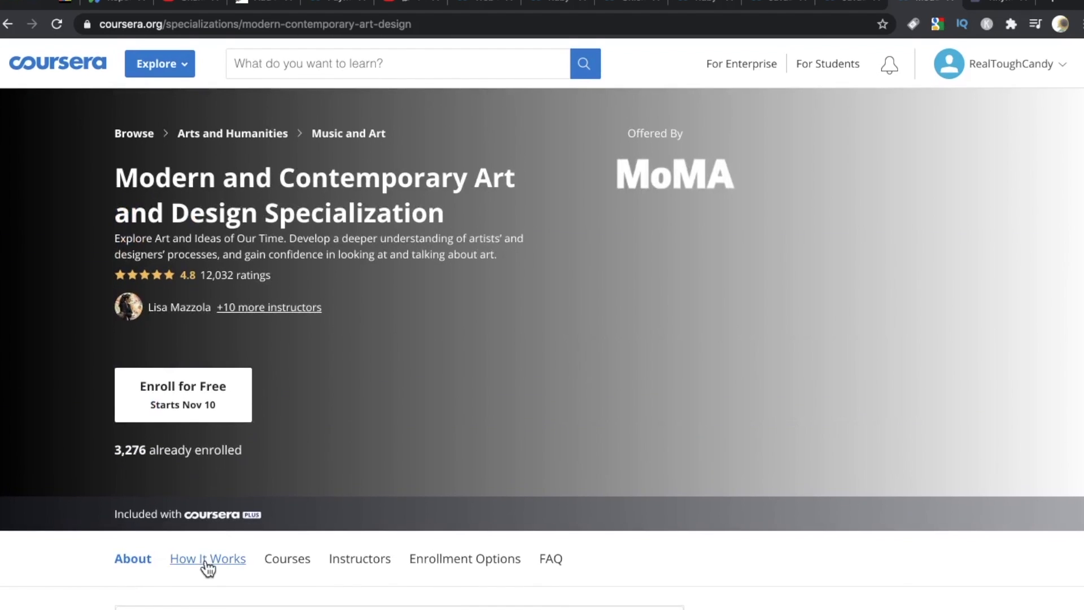
left_click(206, 558)
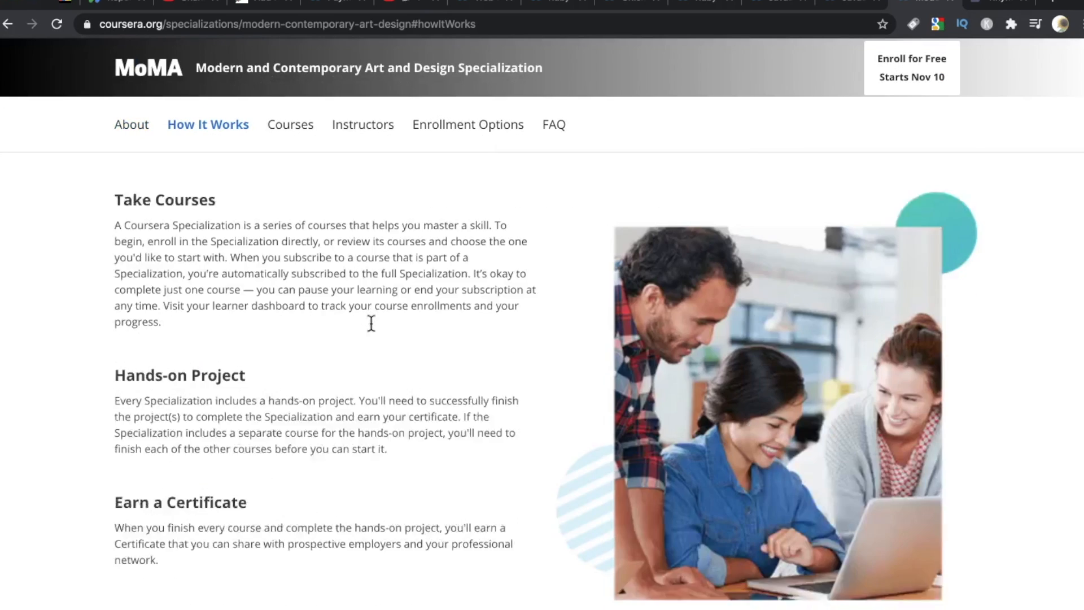
left_click(132, 124)
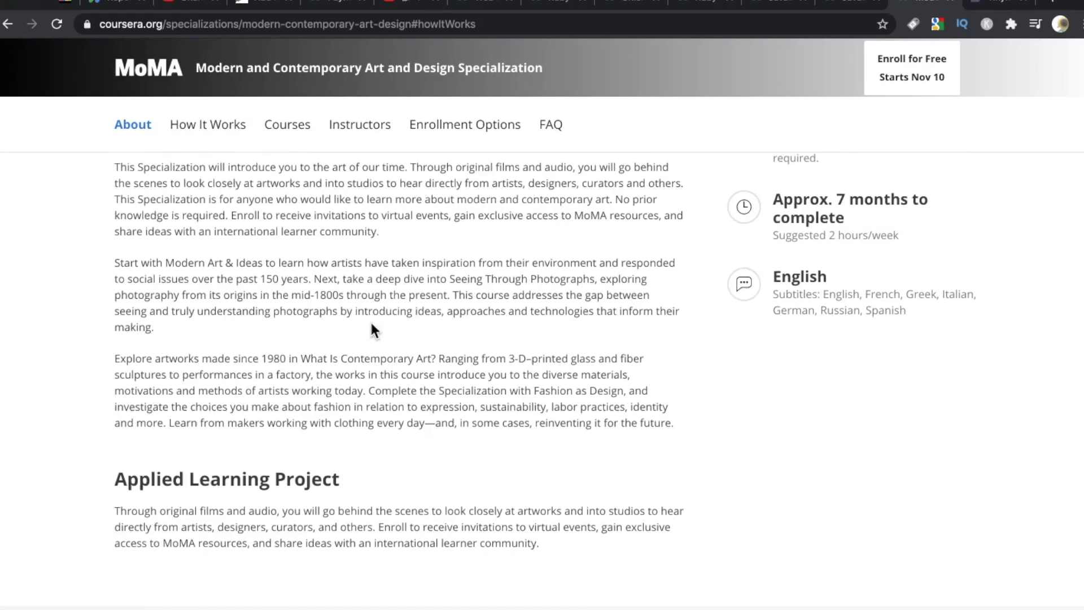
scroll("up", 3)
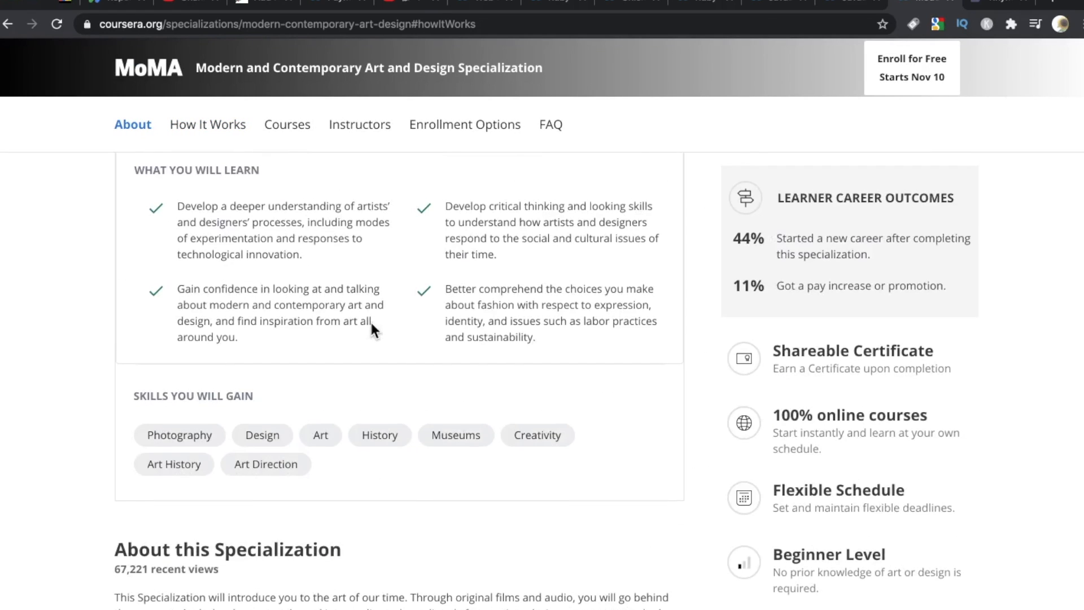
scroll("up", 3)
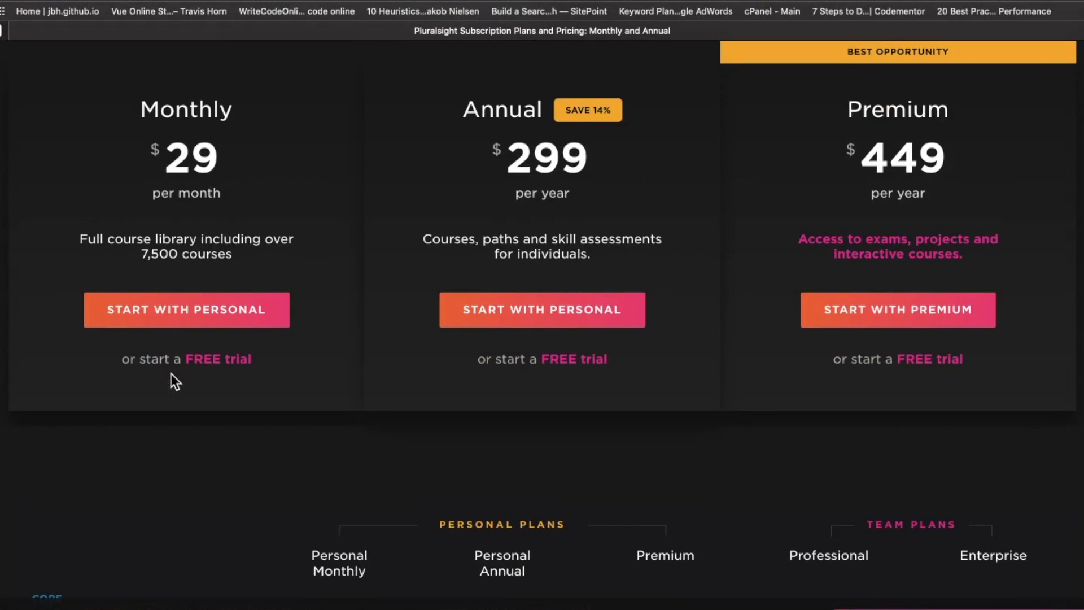
scroll("down", 3)
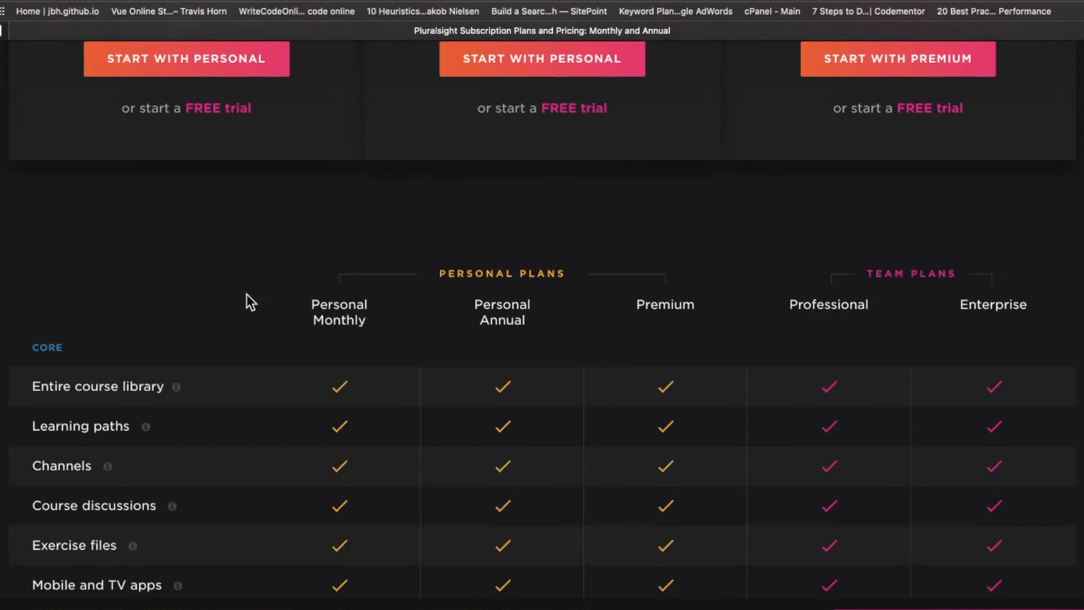
scroll("down", 3)
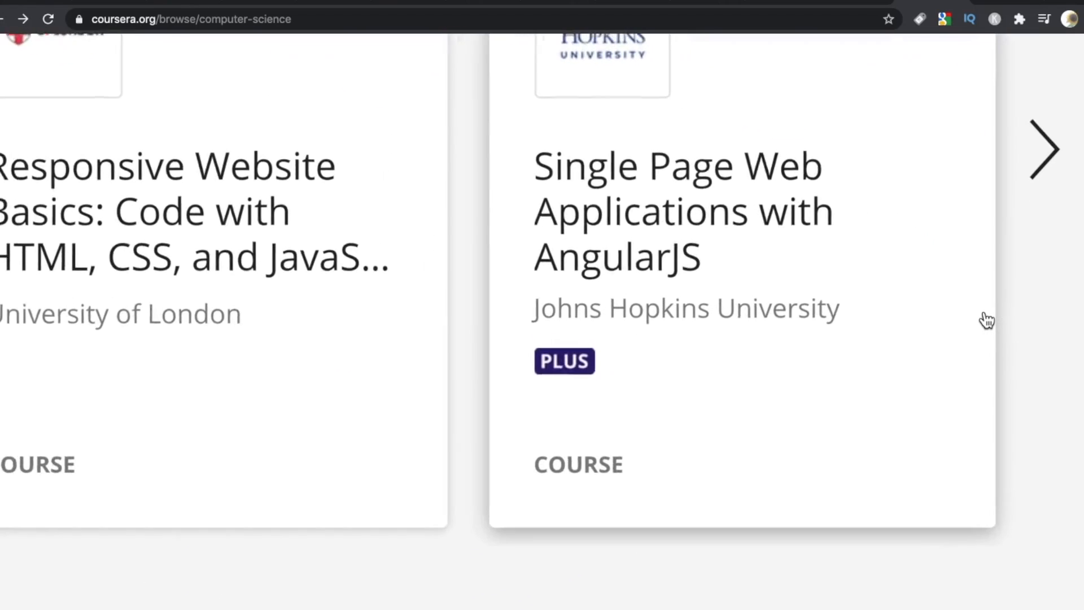
scroll("up", 3)
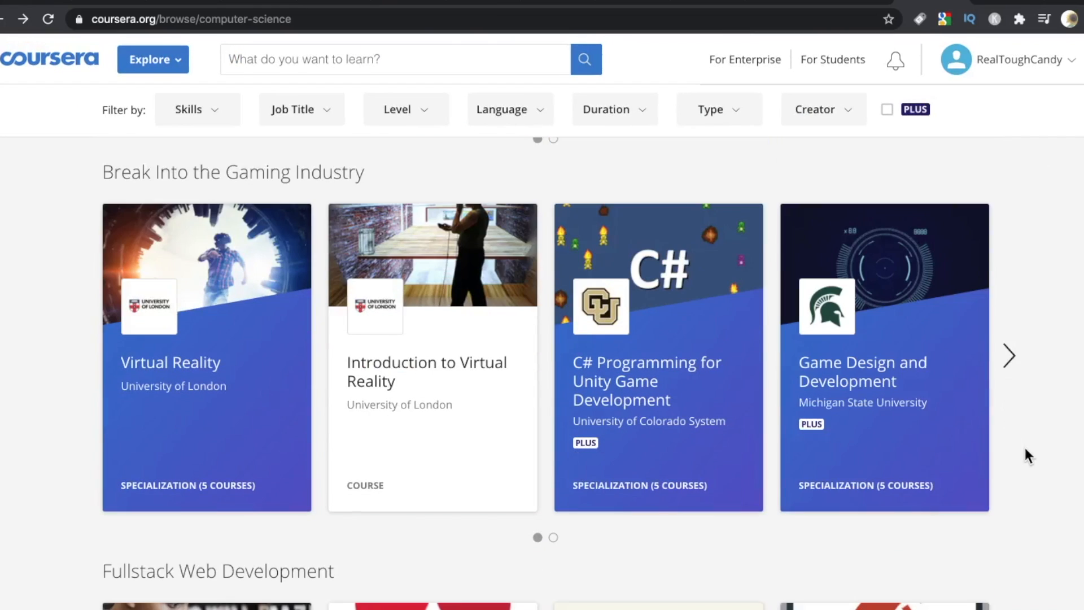
scroll("down", 3)
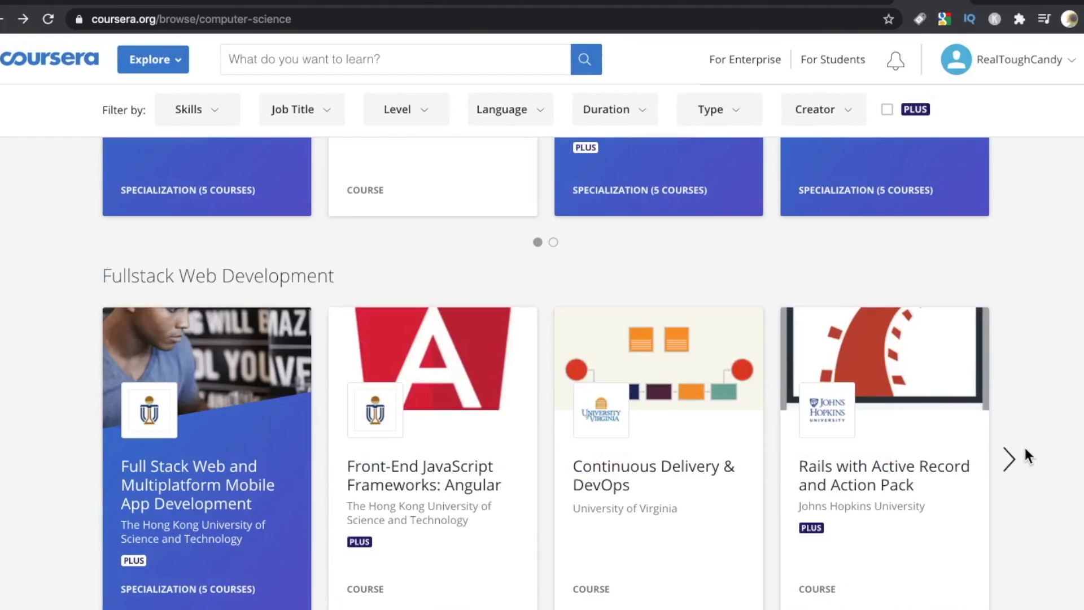
scroll("down", 3)
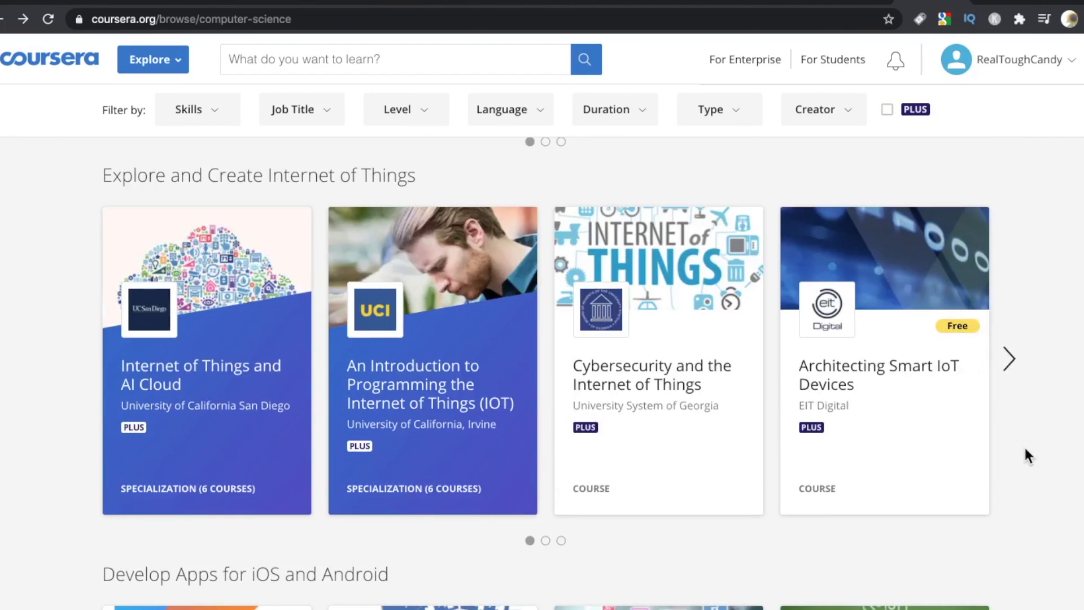
scroll("down", 3)
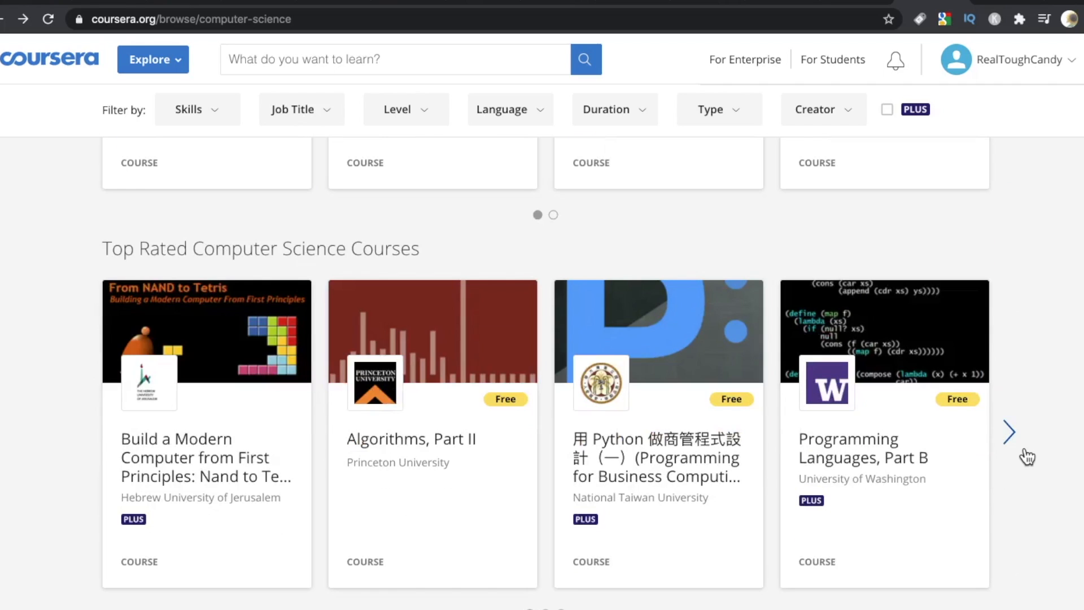
scroll("down", 3)
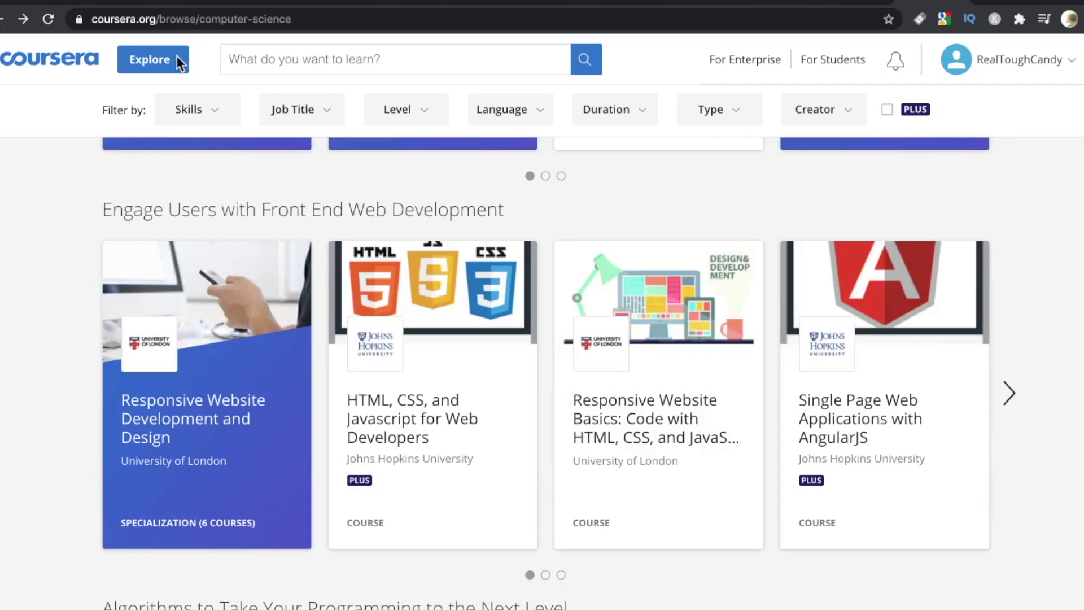
Return to Explore > Music and Art and look over popular certificates like Graphic Design
left_click(147, 58)
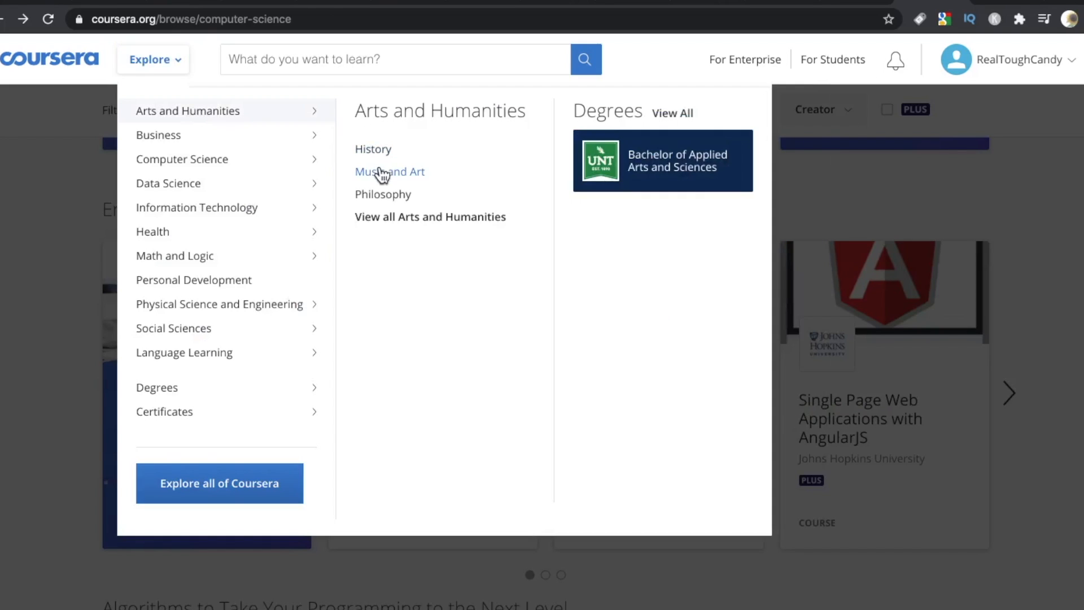
left_click(388, 171)
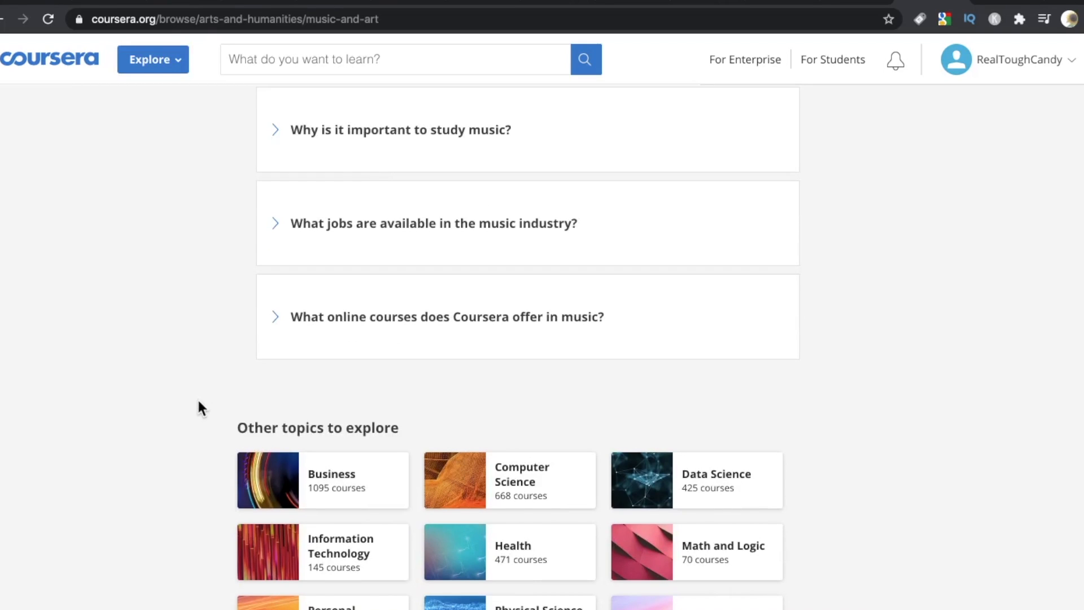
scroll("up", 3)
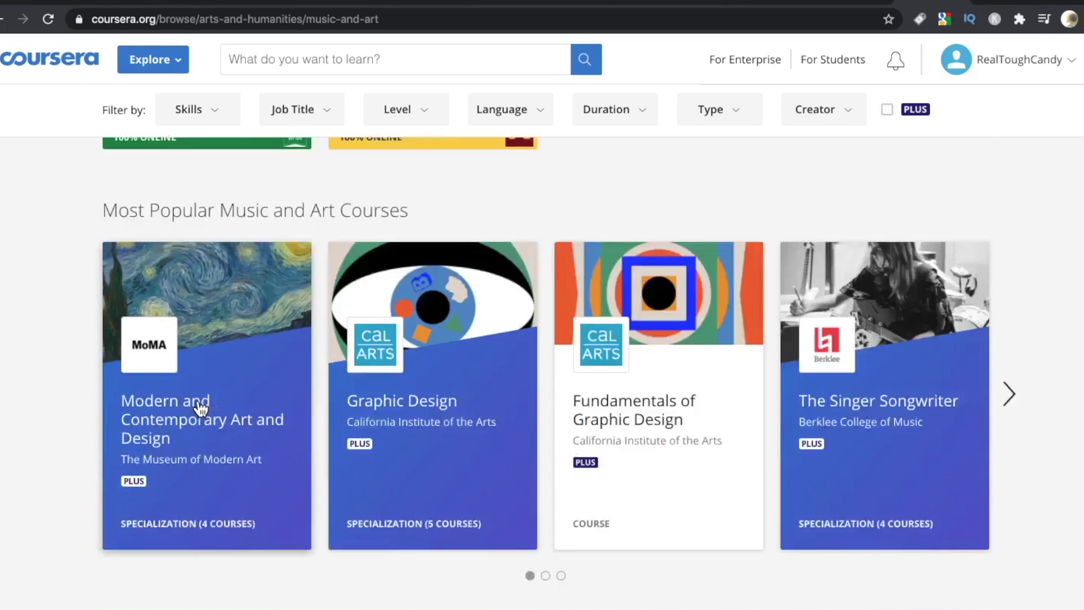
scroll("down", 3)
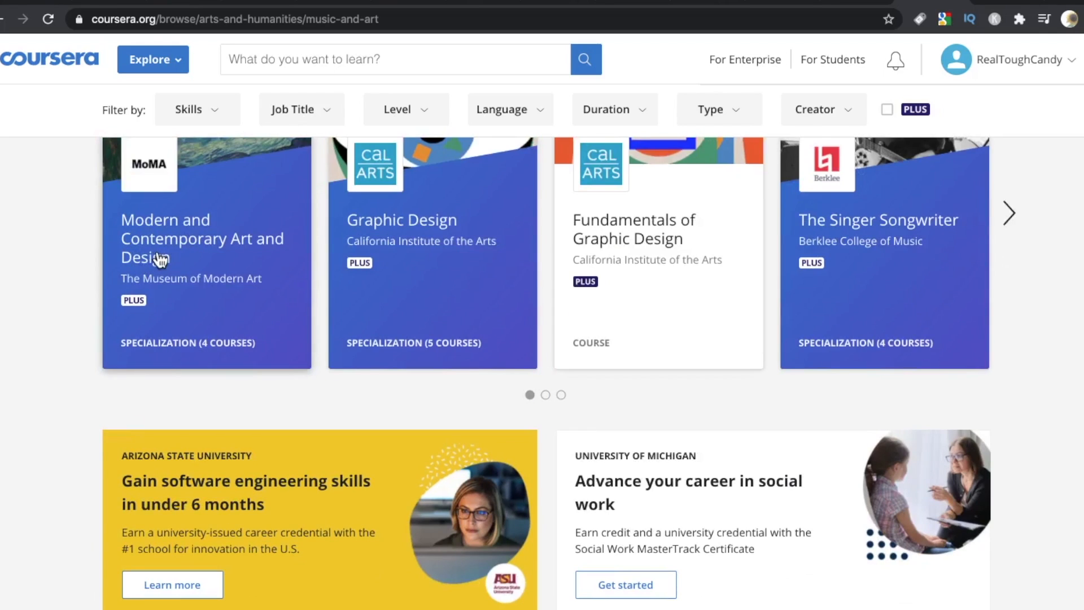
scroll("up", 3)
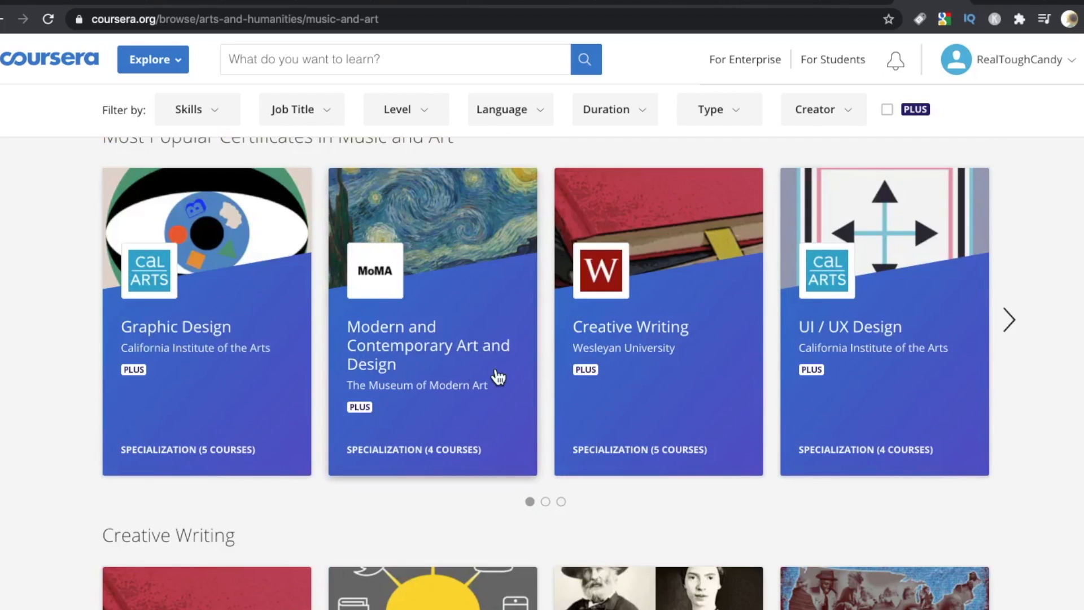
mouse_move(402, 357)
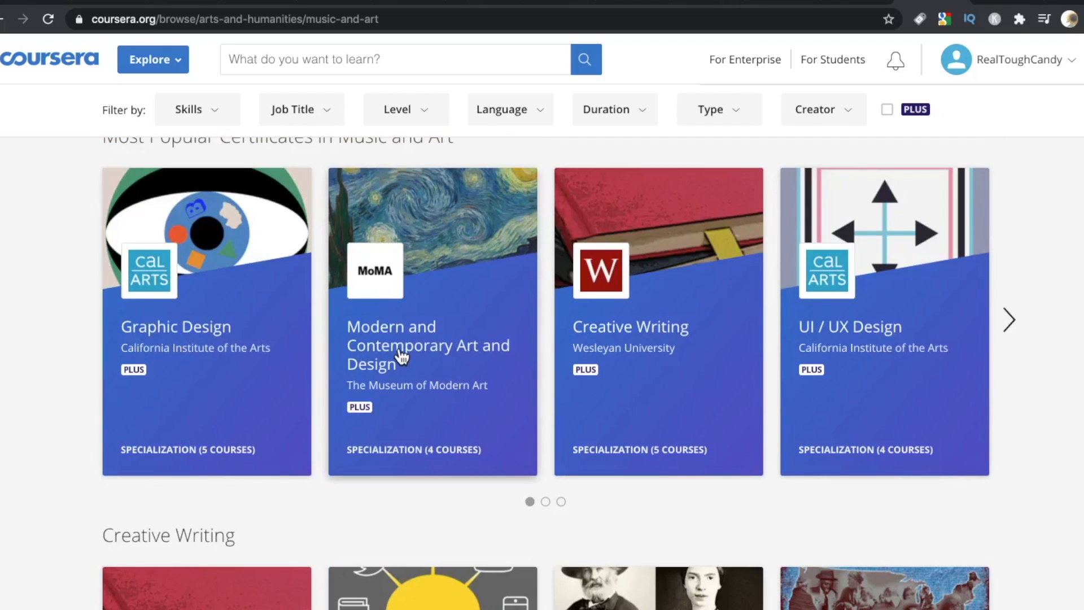
Open the Modern and Contemporary Art and Design Specialization and jump to How It Works
left_click(428, 345)
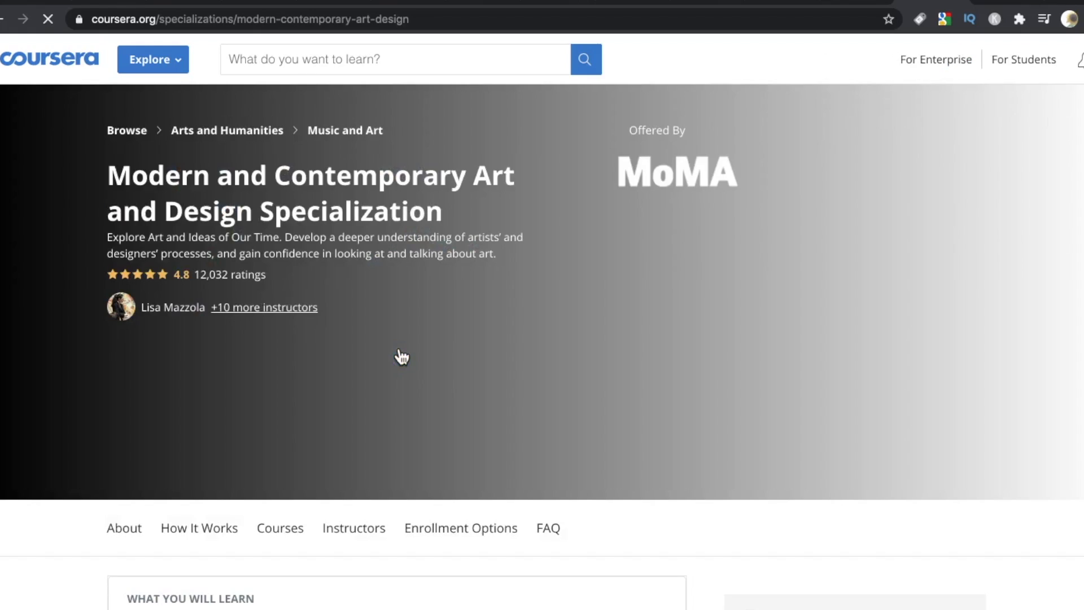
scroll("down", 3)
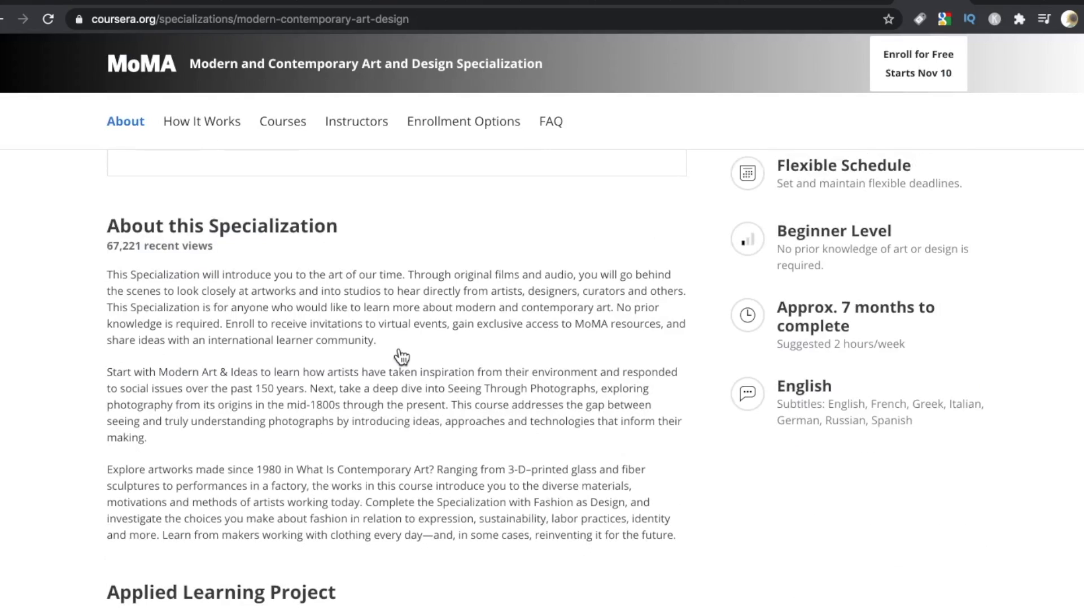
scroll("up", 3)
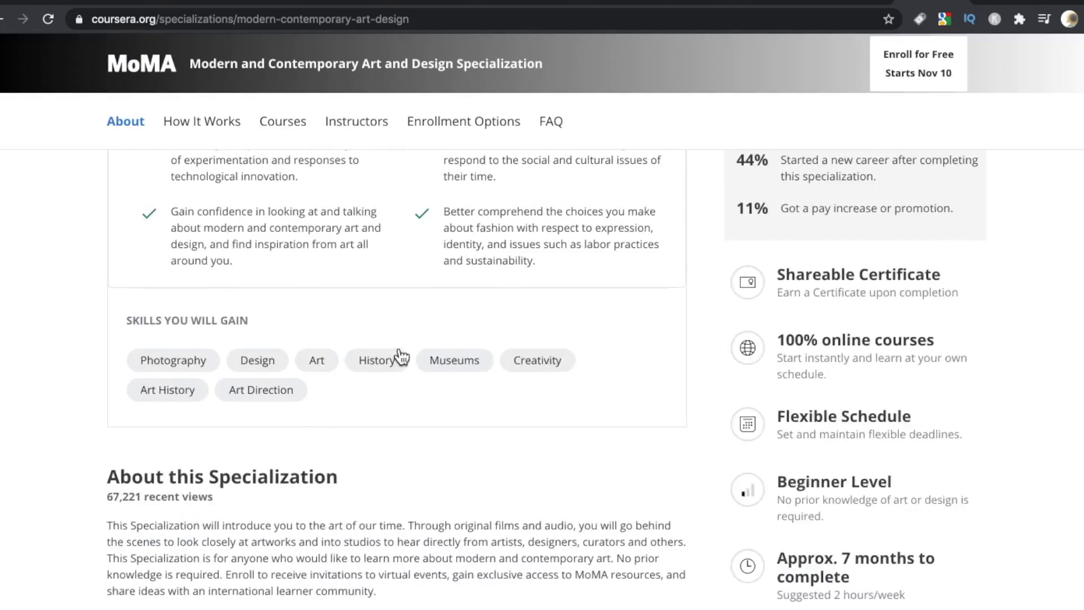
scroll("up", 3)
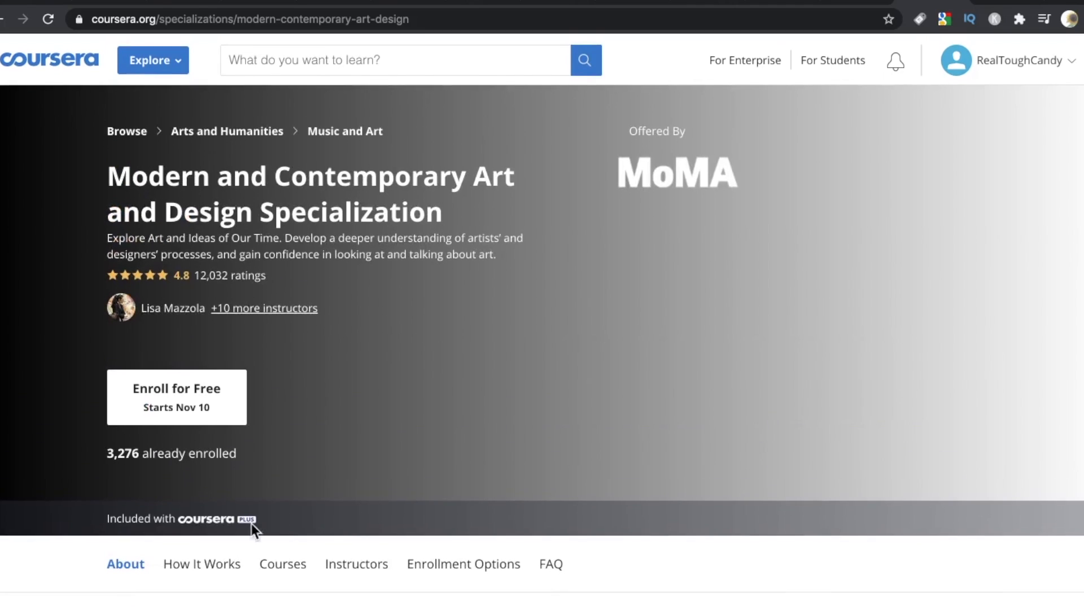
left_click(200, 563)
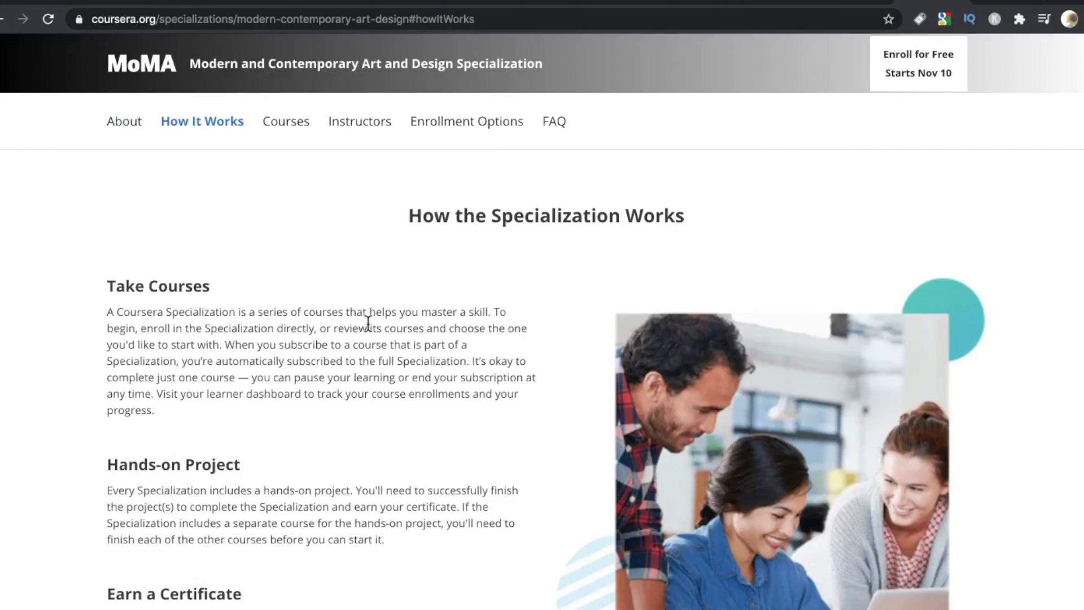
Scroll back to the top and open a guided project's cloud workspace page via Explore
scroll("up", 3)
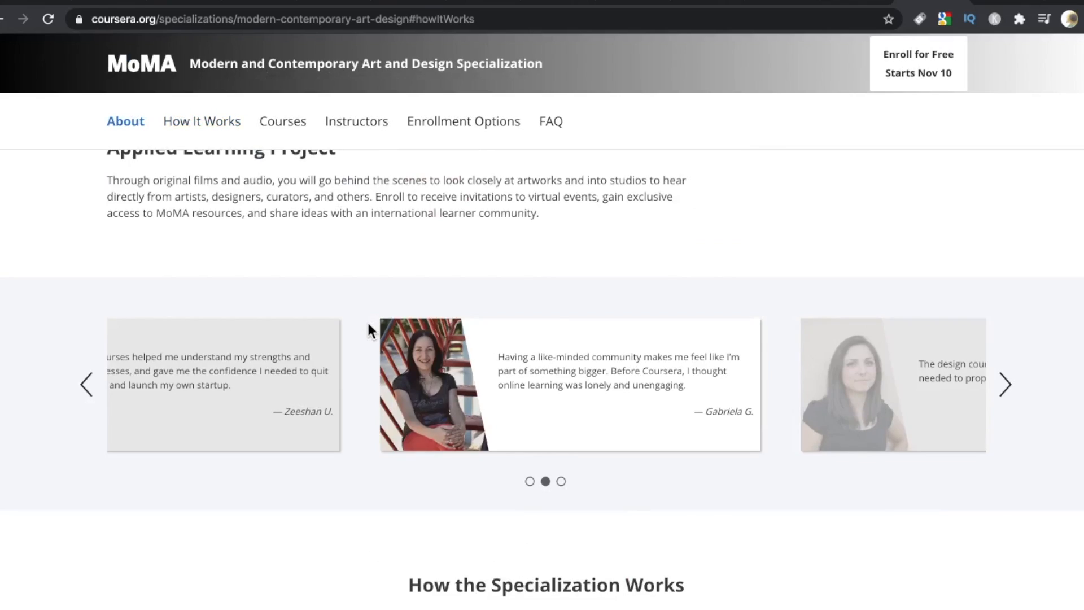
scroll("up", 3)
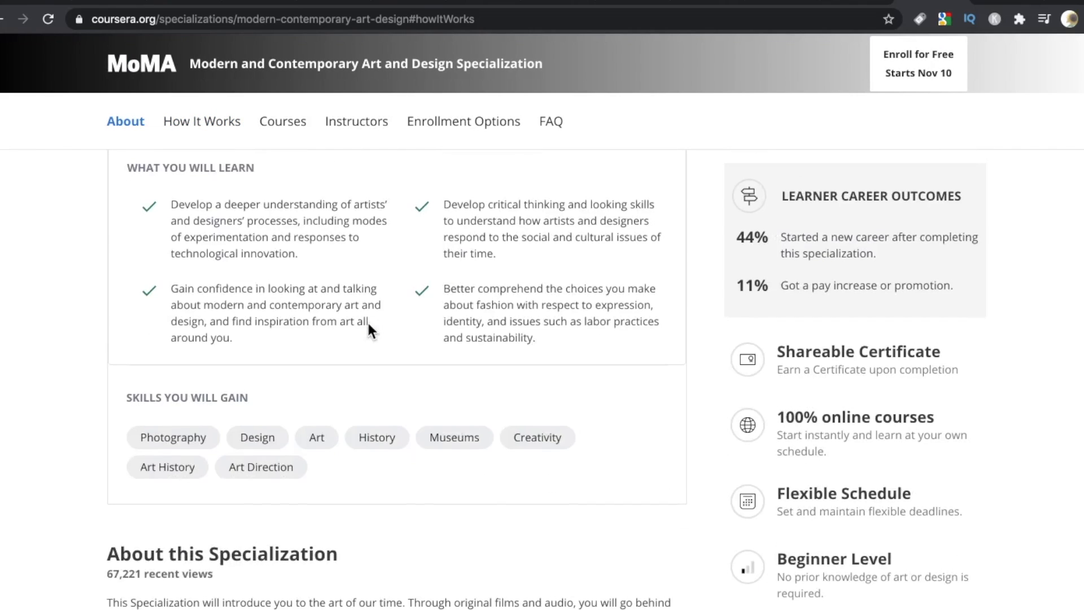
scroll("up", 3)
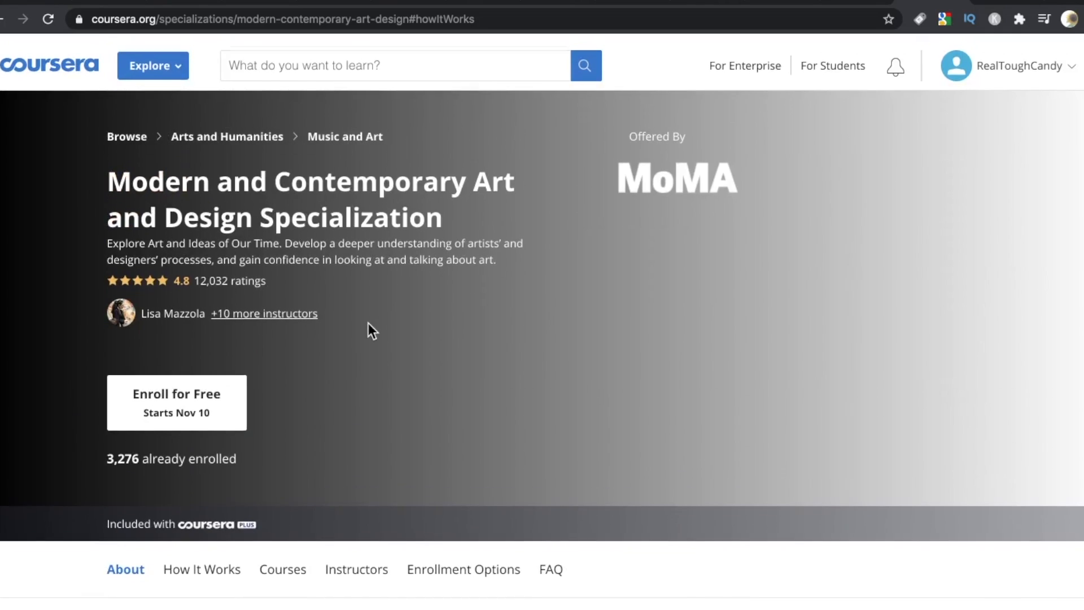
left_click(152, 65)
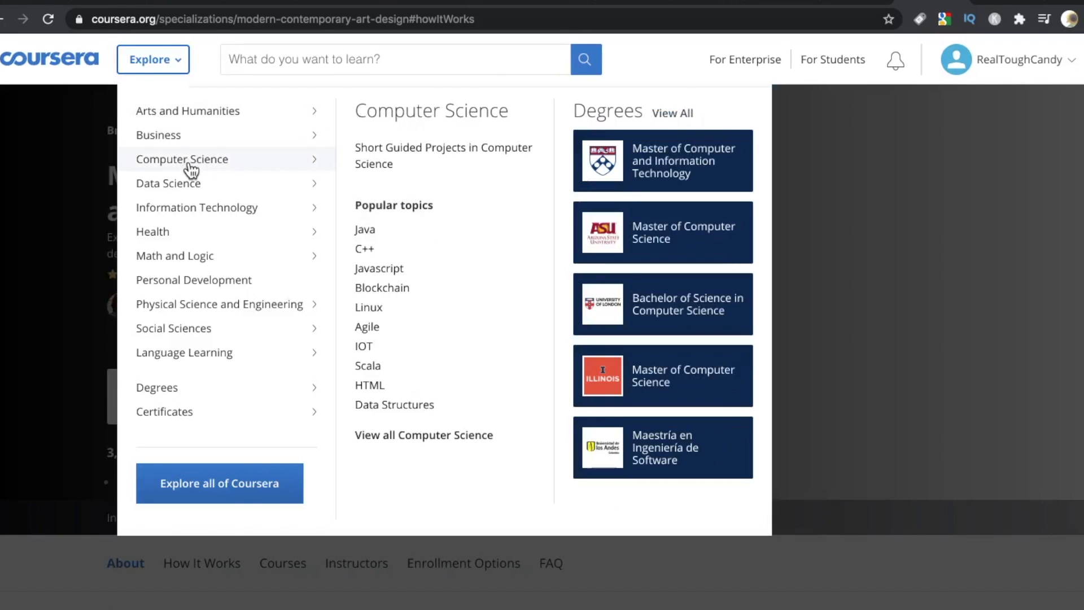
left_click(378, 268)
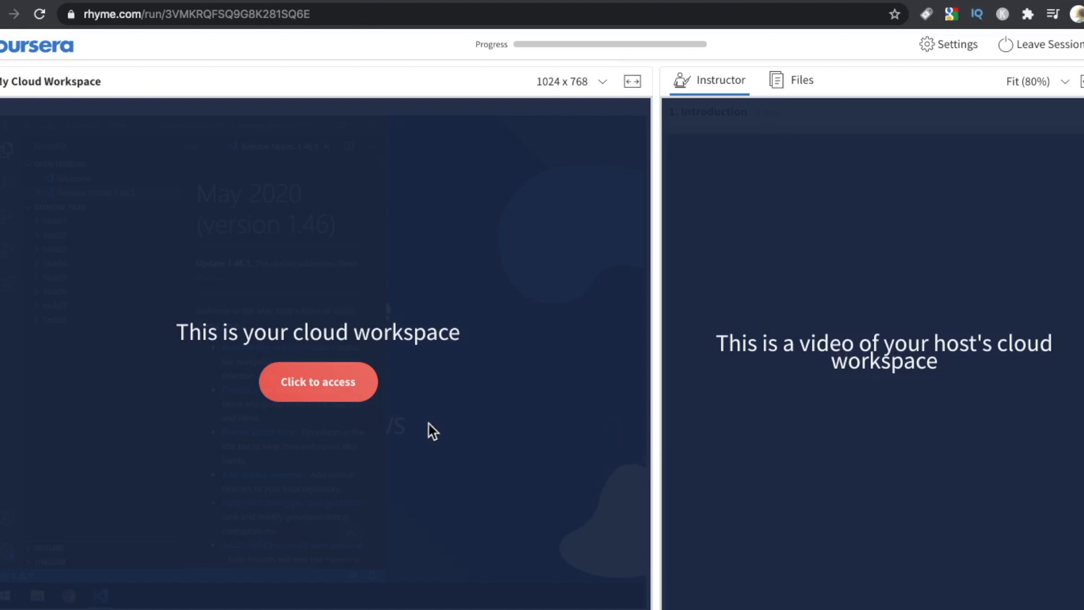
mouse_move(342, 428)
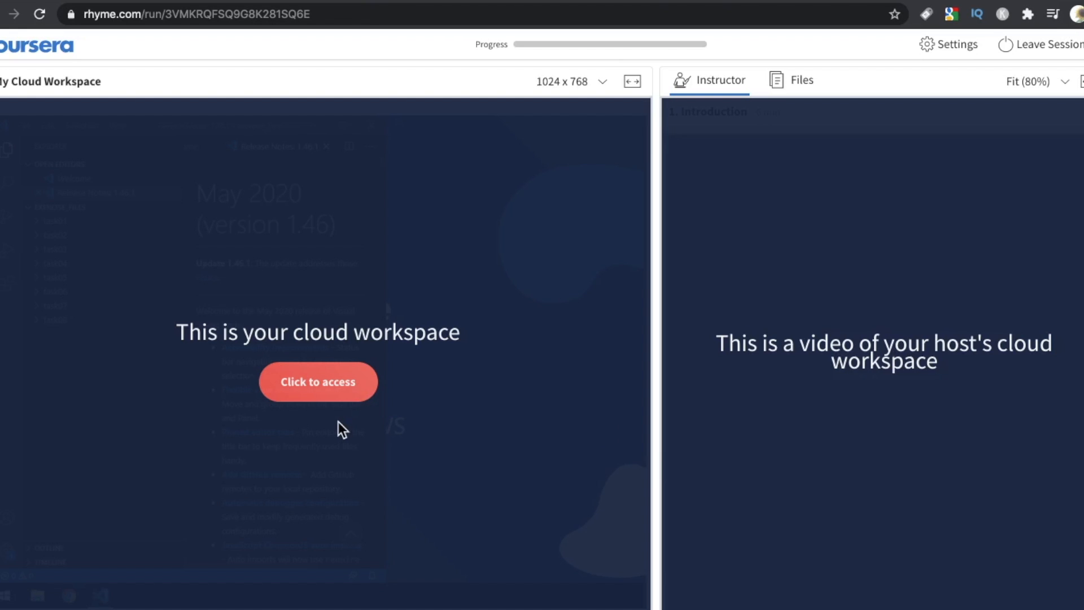
mouse_move(317, 394)
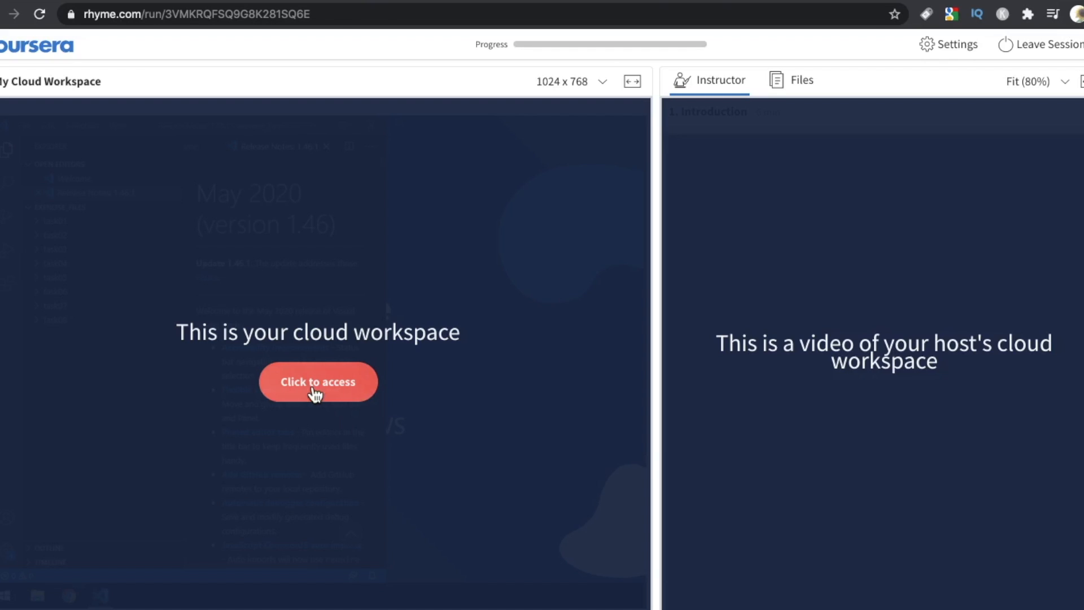
Access My Cloud Workspace to launch the remote Visual Studio Code desktop
left_click(317, 382)
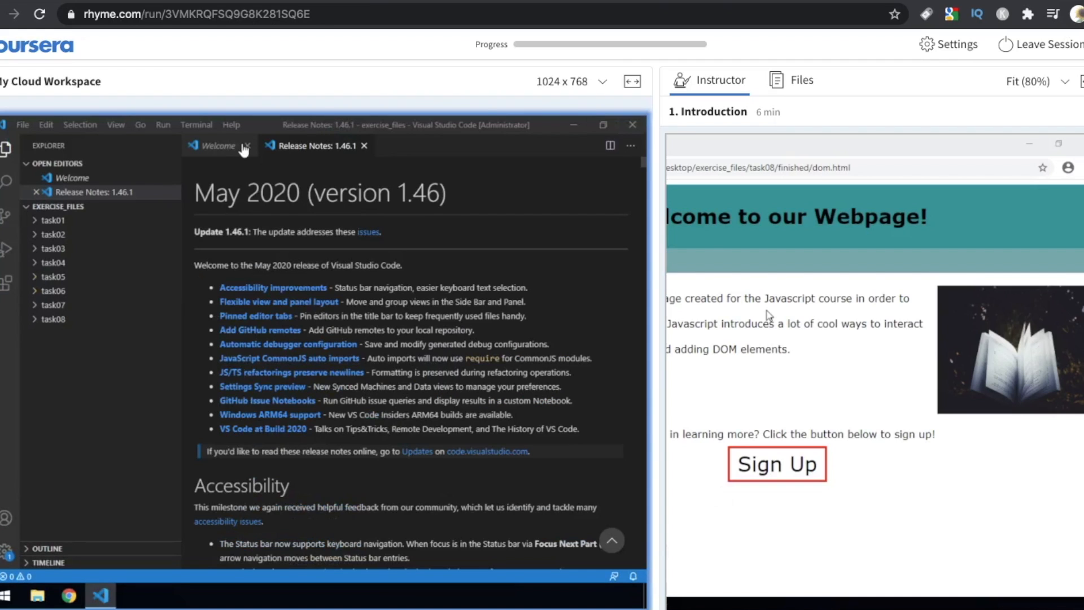
Show VS Code's Welcome tab and expand task02/finished to reveal home.html and script.js
left_click(218, 145)
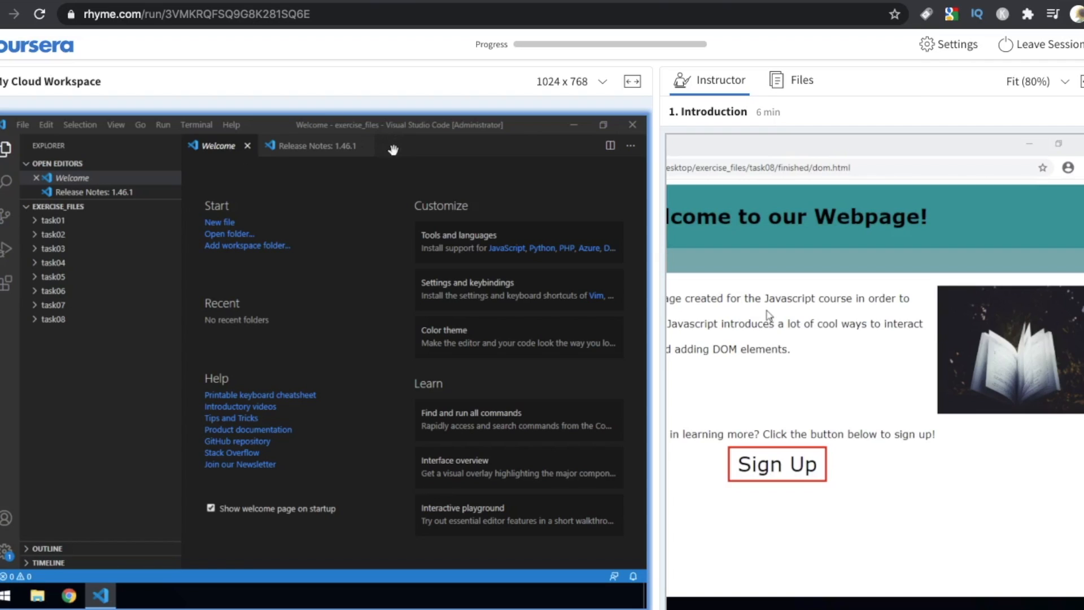
left_click(53, 234)
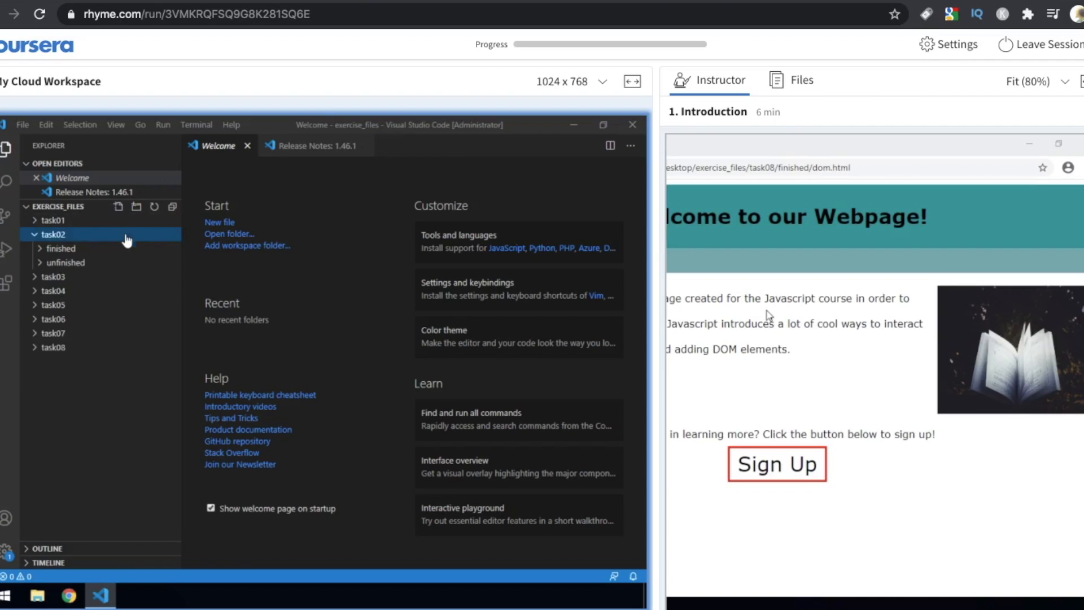
left_click(60, 247)
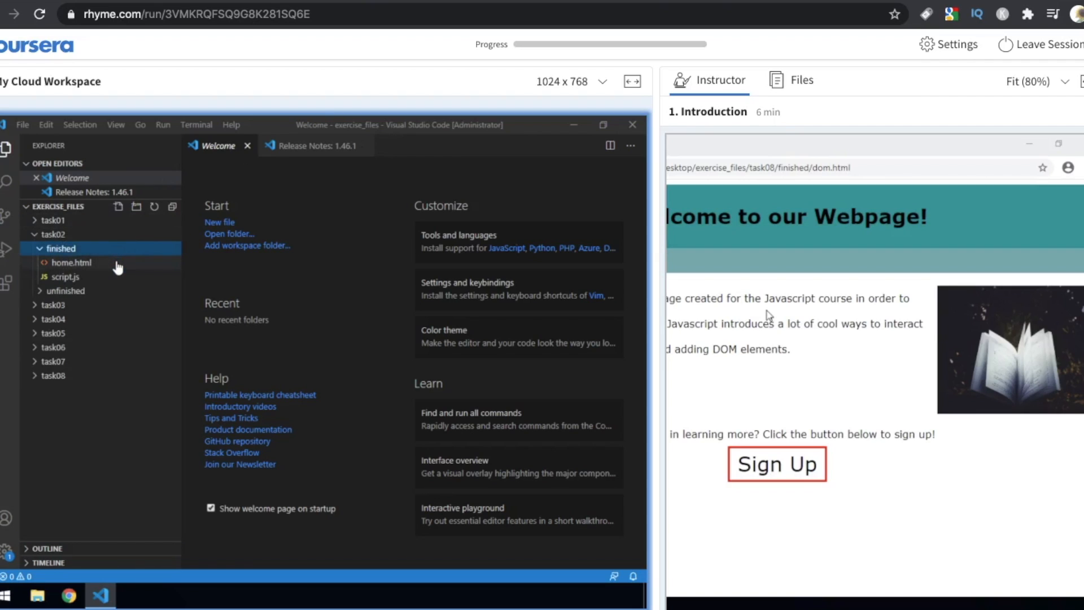